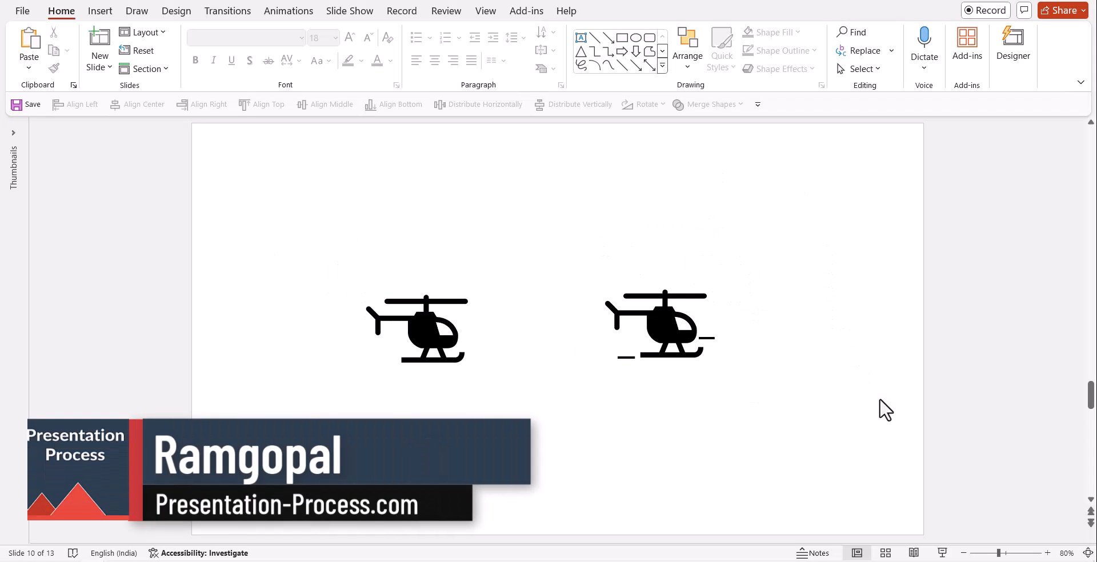
mouse_move(890, 418)
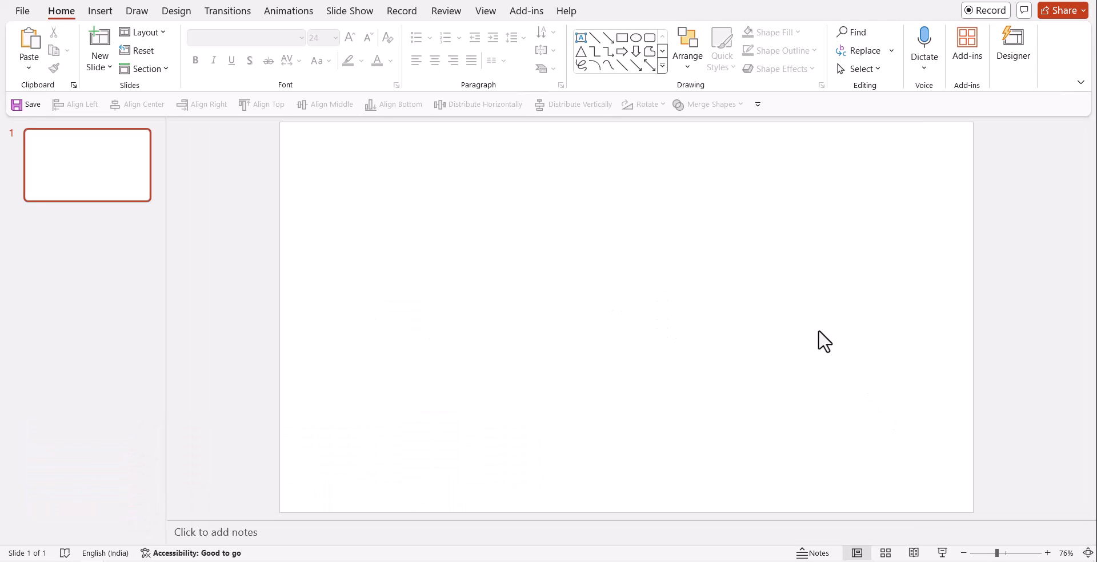
Insert the black alarm clock icon from the stock icon library onto the blank slide
click(101, 11)
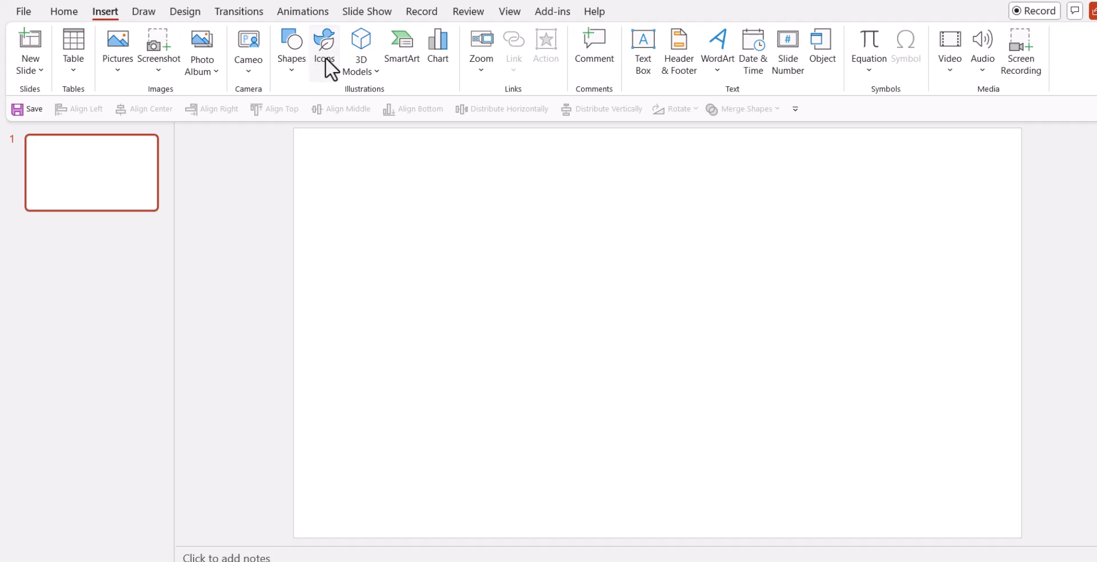
click(323, 42)
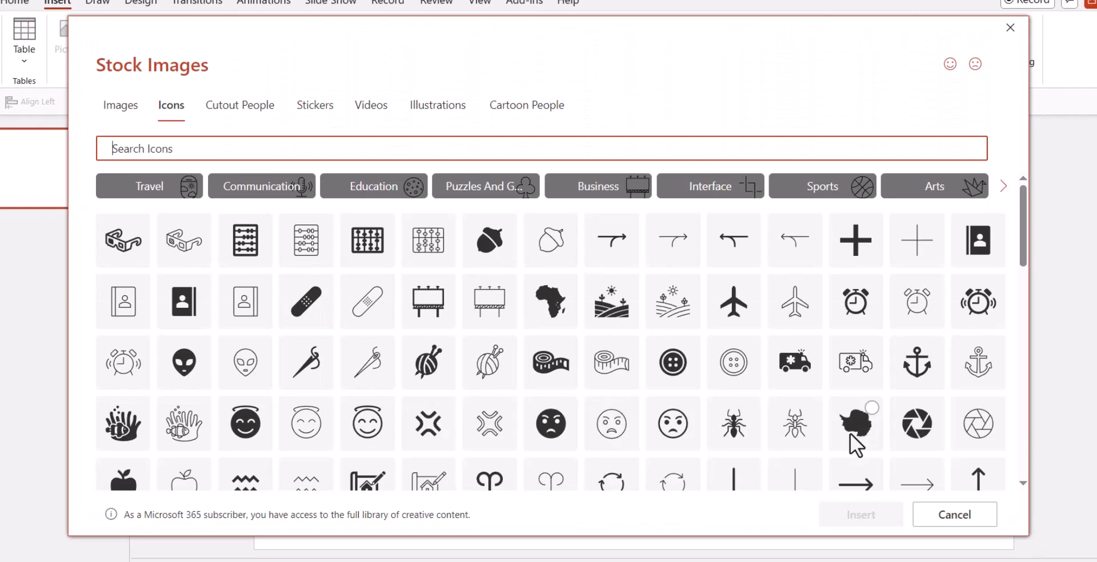
mouse_move(642, 407)
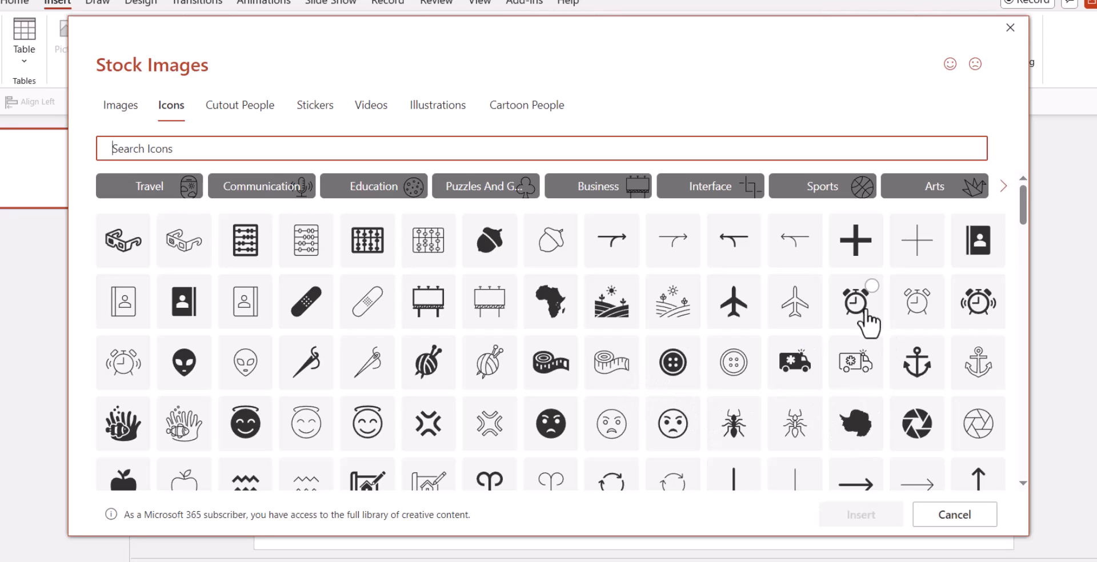
click(855, 302)
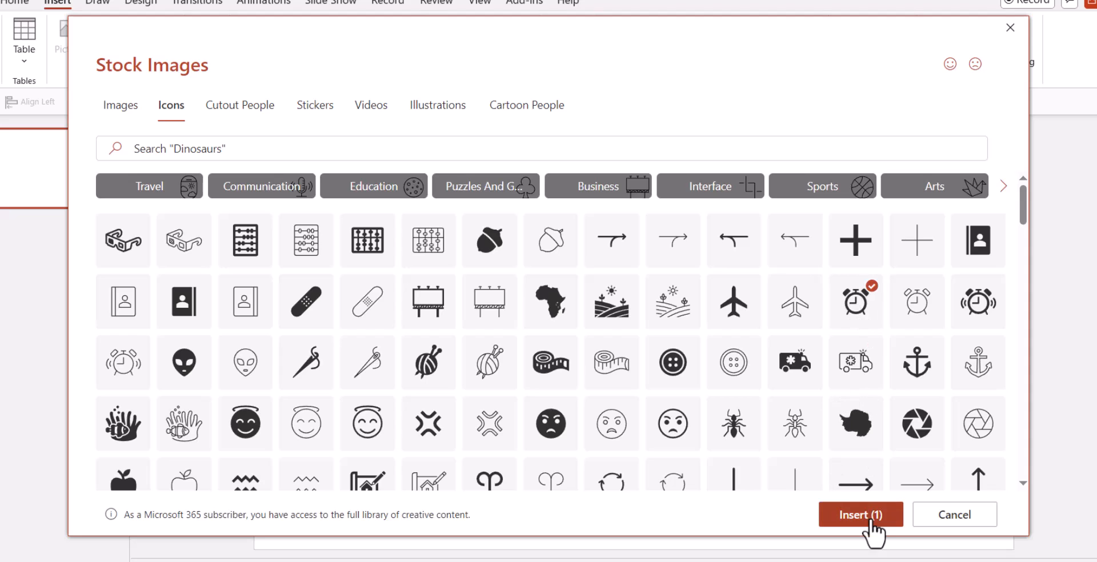
click(860, 515)
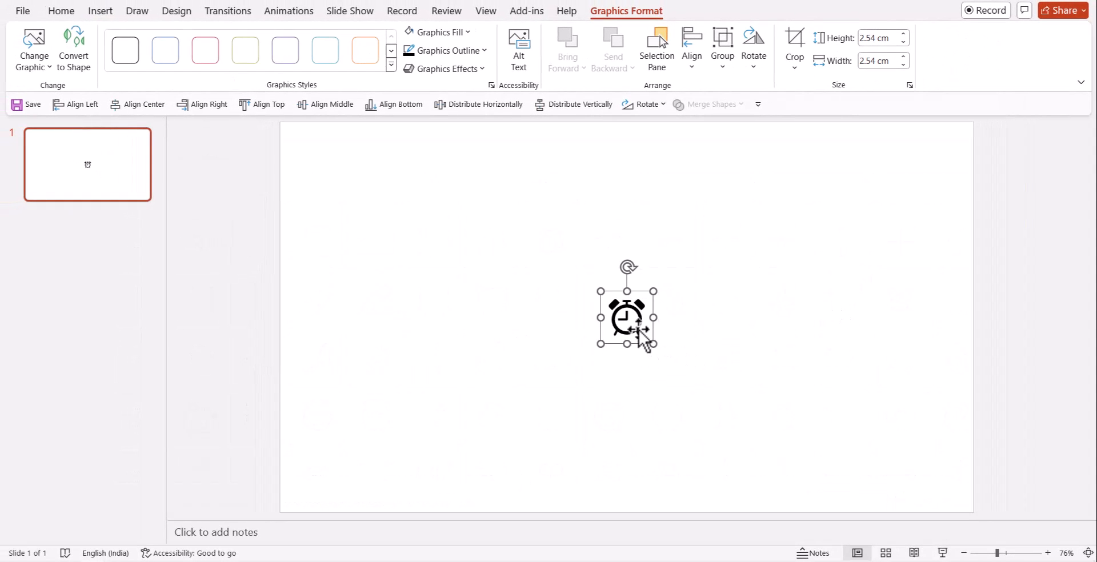
mouse_move(637, 339)
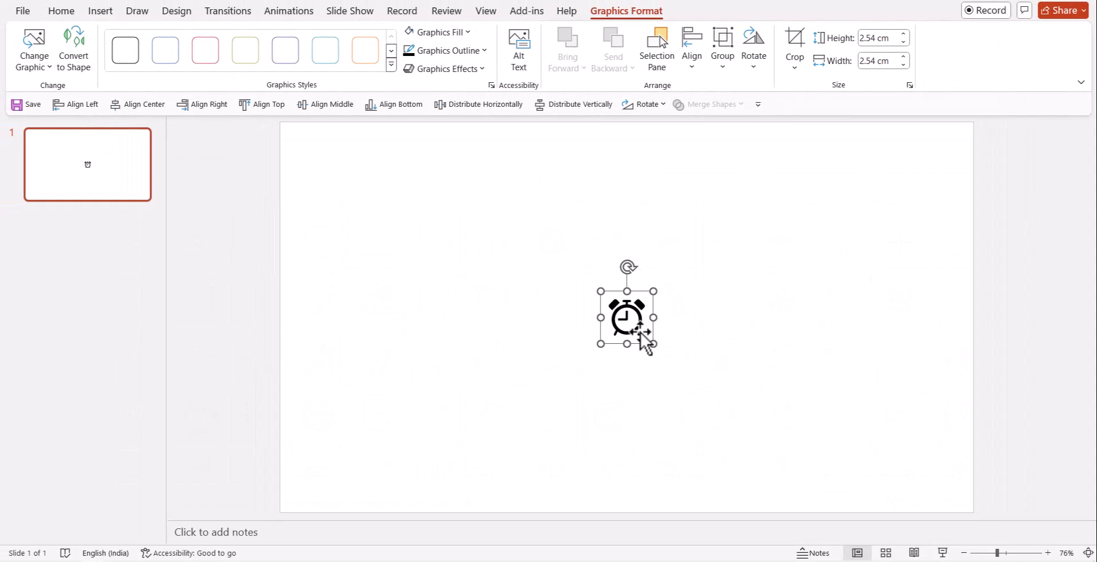
mouse_move(643, 343)
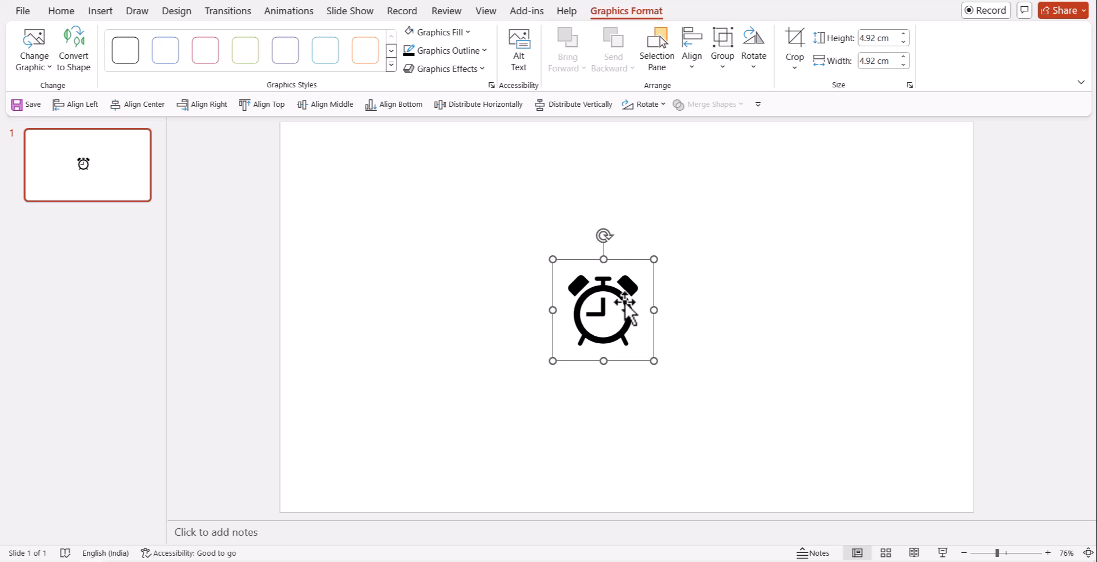
mouse_move(627, 313)
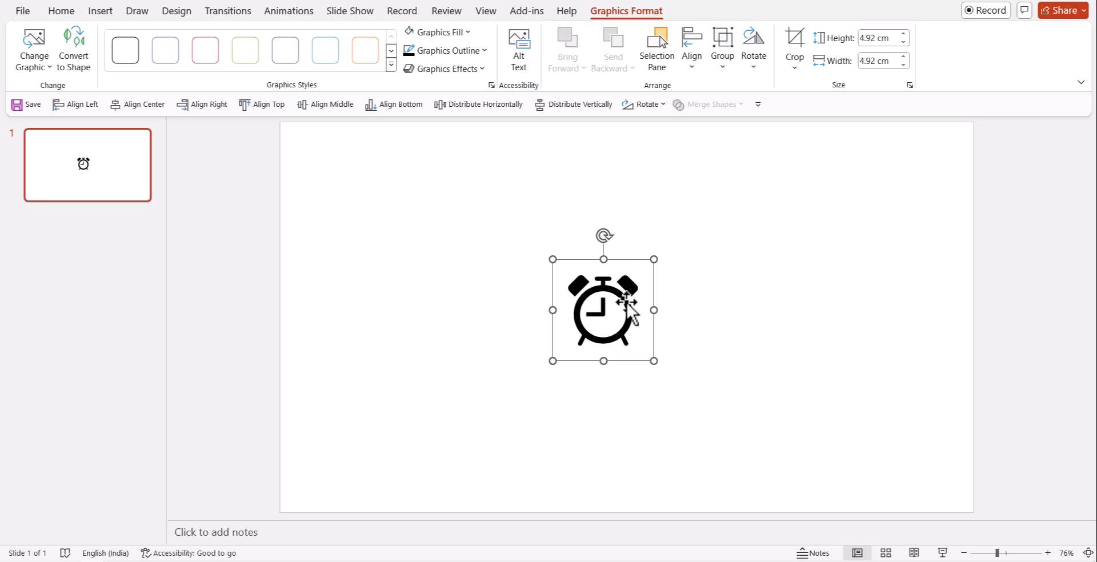
mouse_move(625, 311)
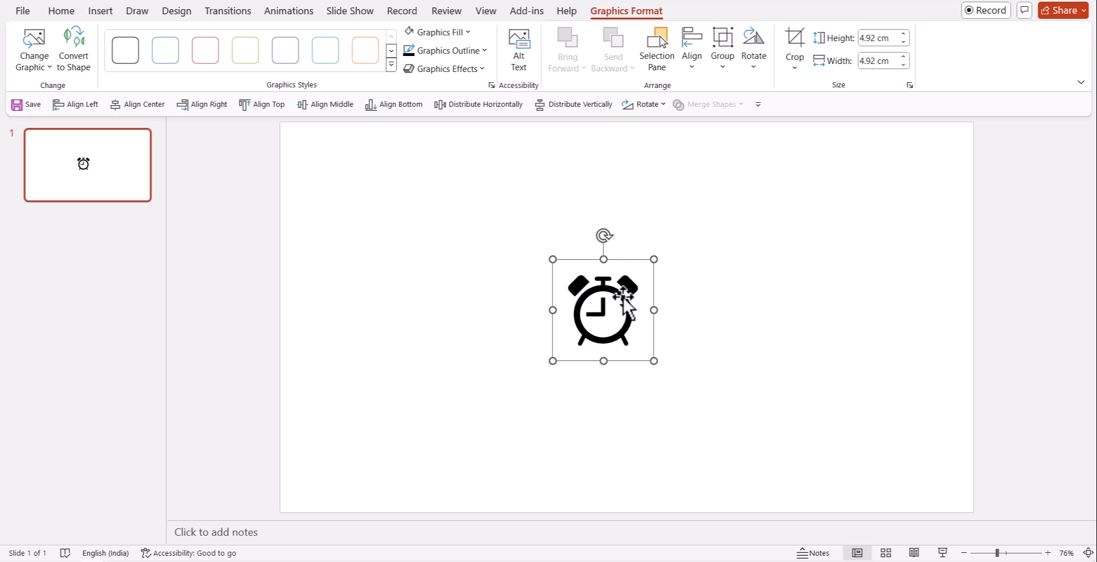
mouse_move(626, 307)
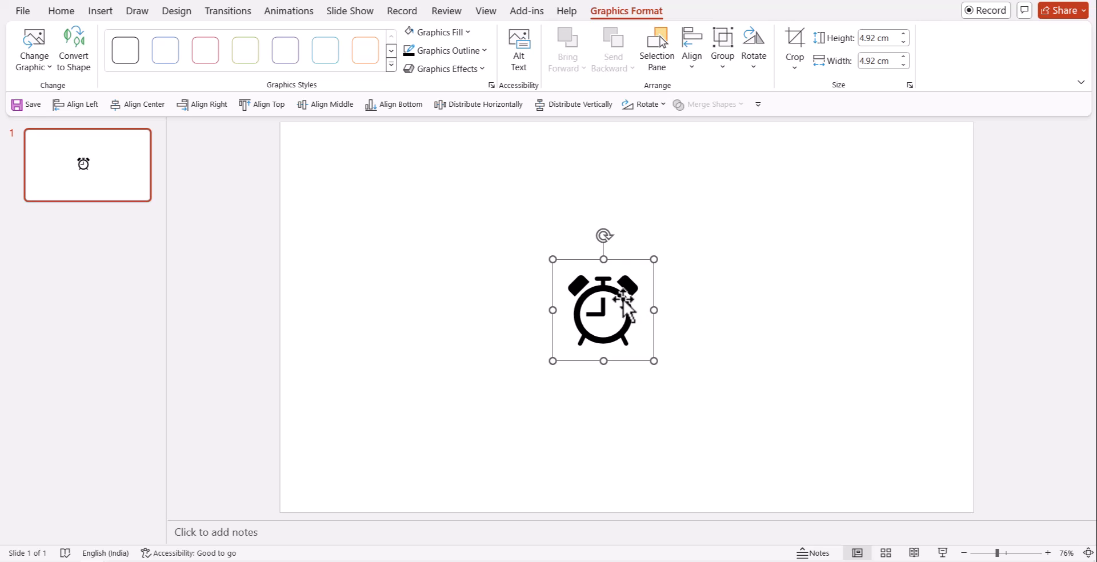
mouse_move(623, 305)
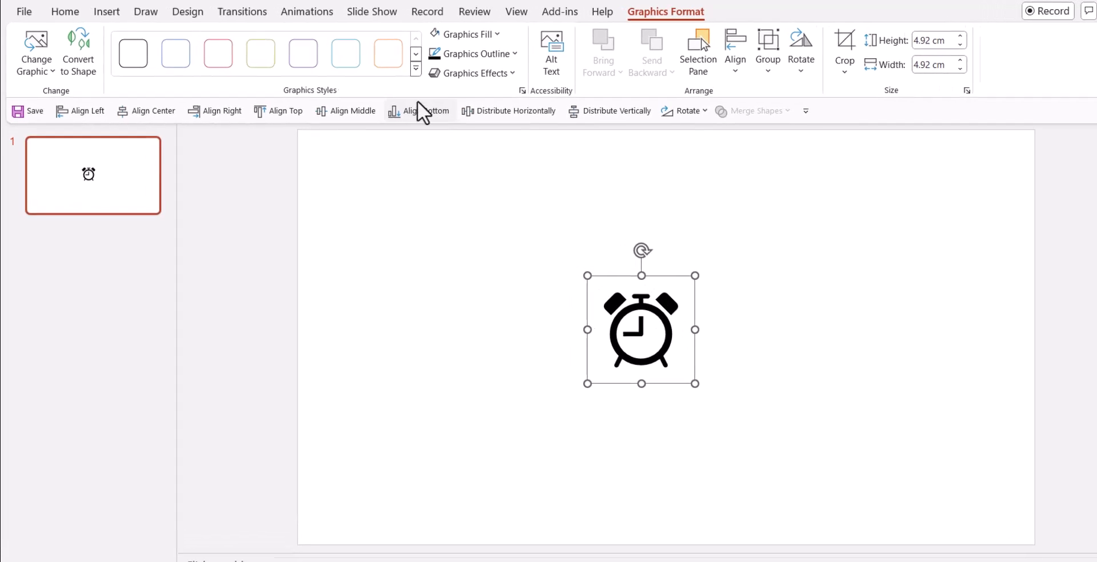
Switch to Animations and select the alarm clock icon for a Teeter effect
click(306, 12)
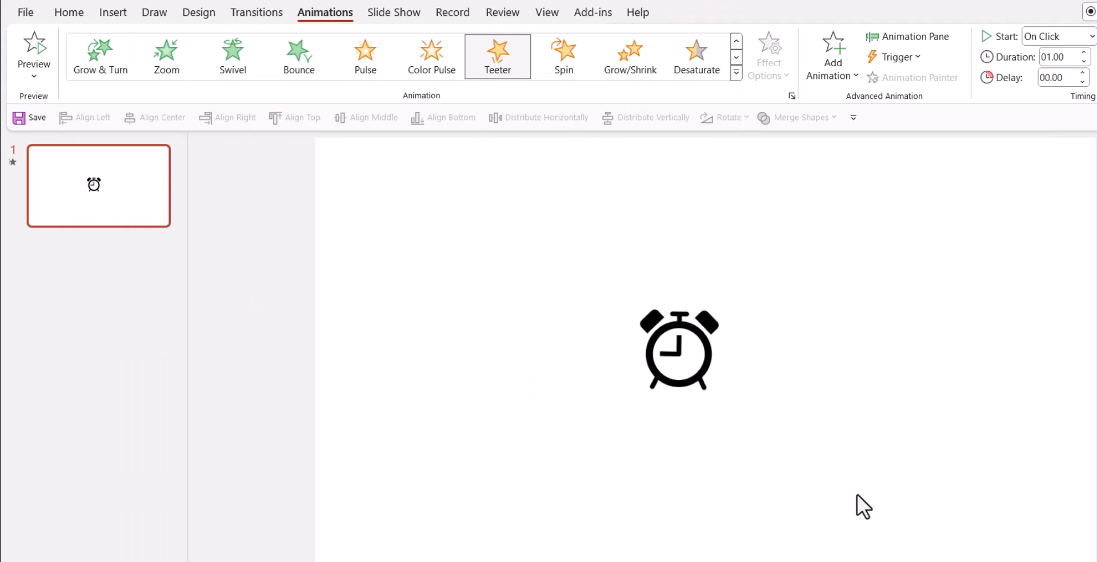
click(678, 350)
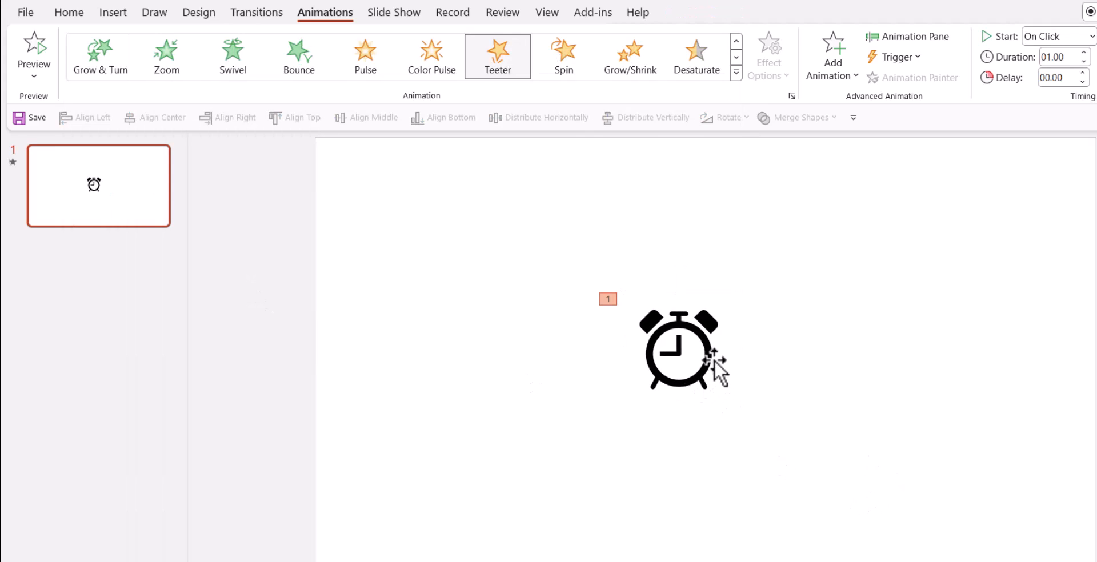
mouse_move(713, 363)
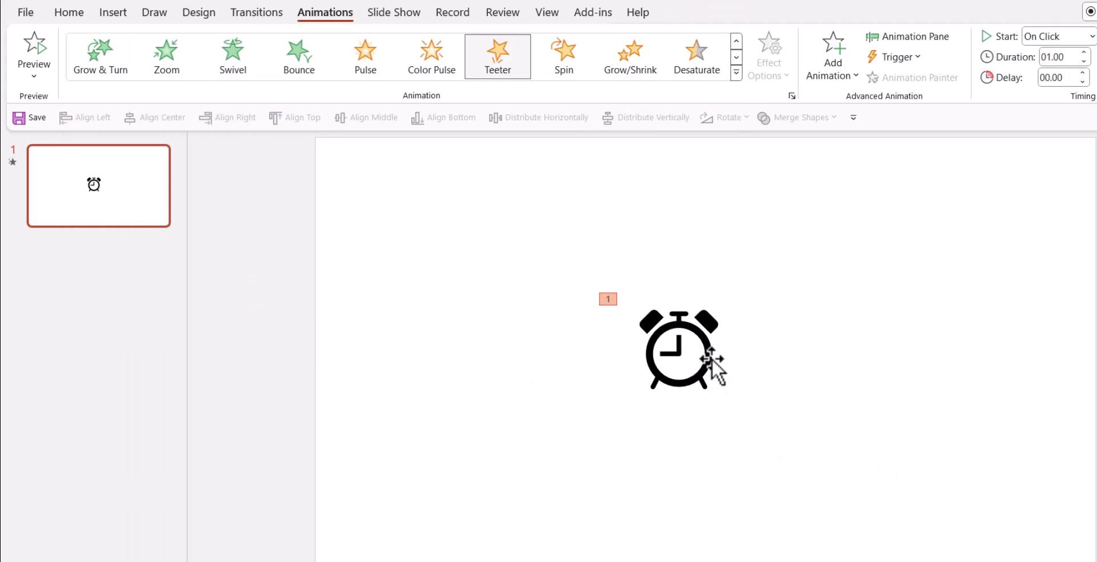
mouse_move(708, 357)
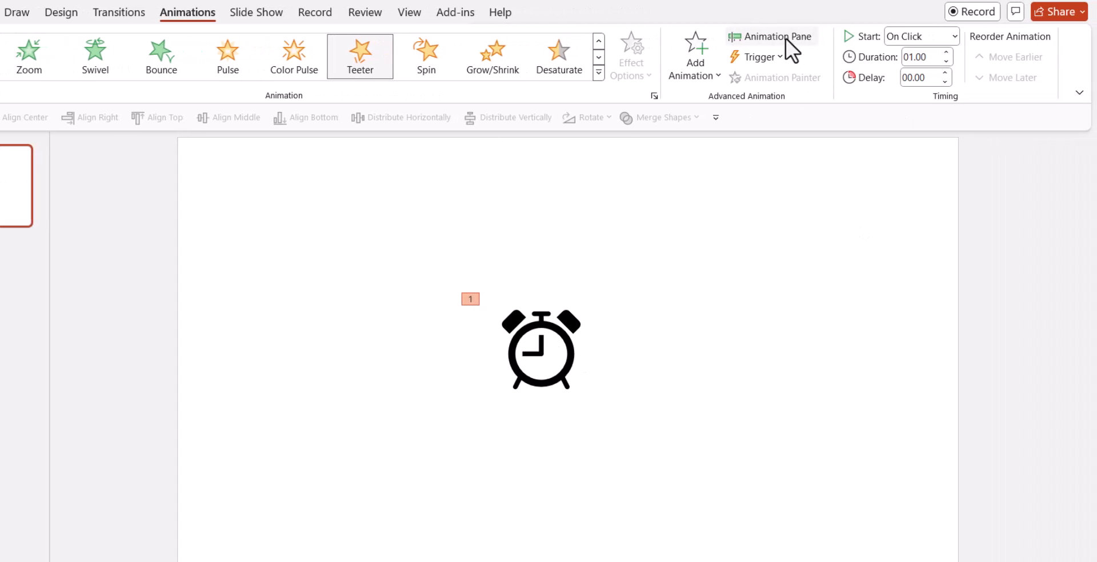
Set the Teeter effect to repeat Until End of Slide via its Timing options
click(772, 36)
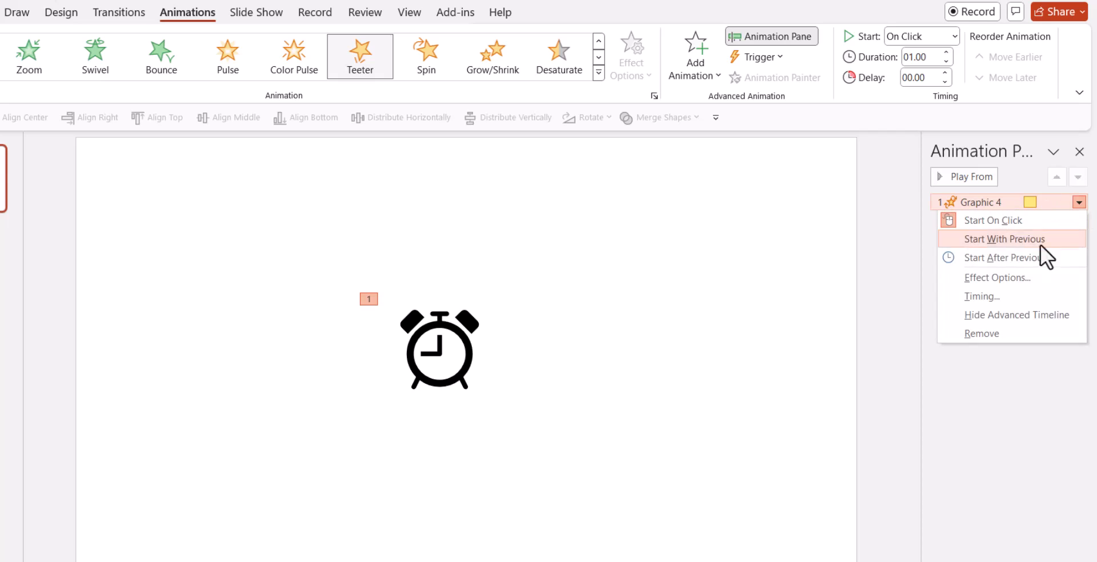
click(996, 278)
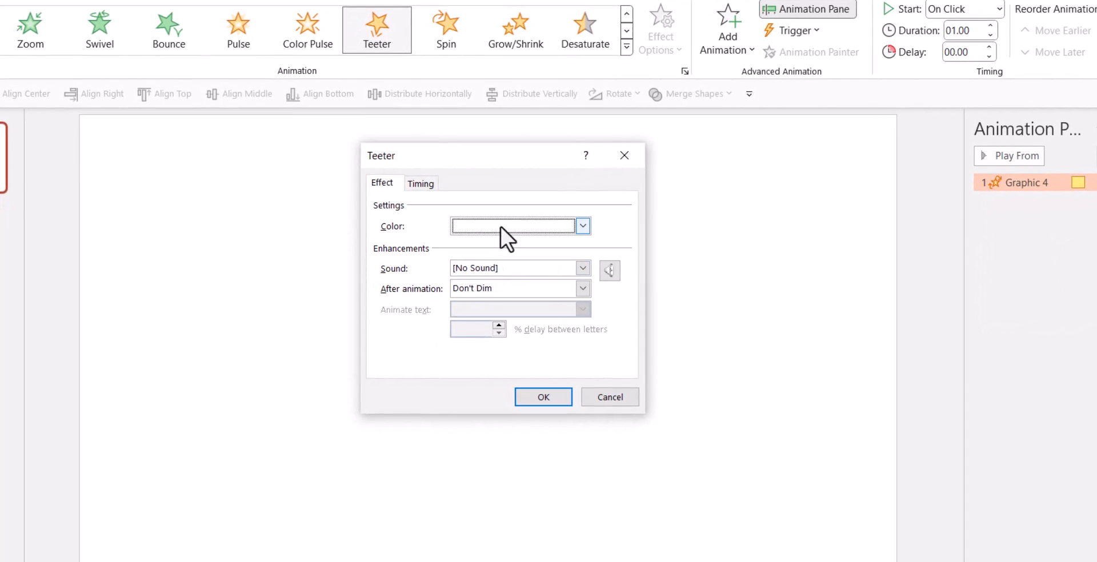
click(420, 182)
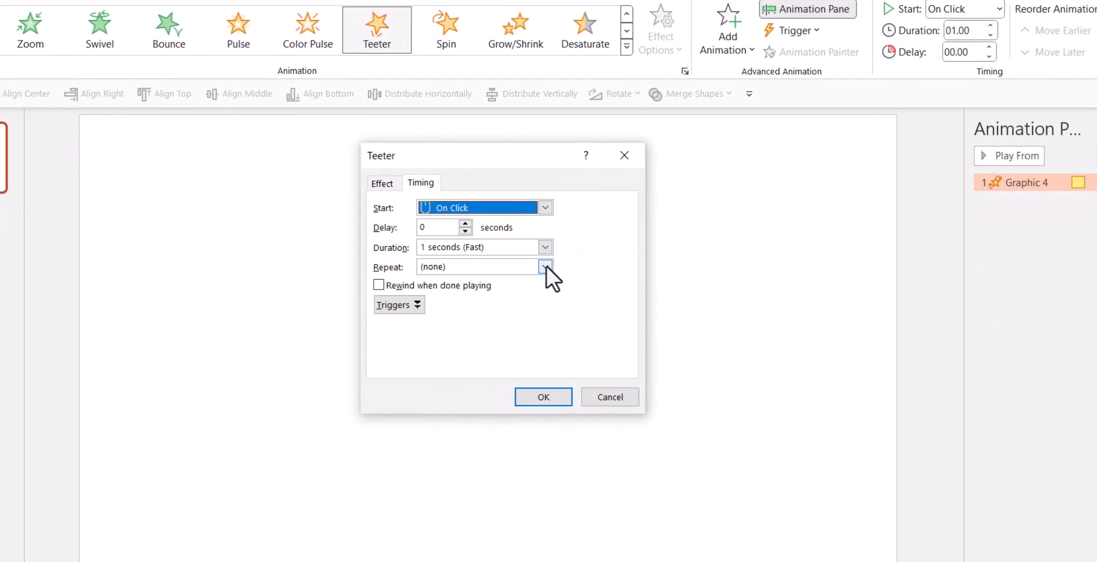
click(544, 266)
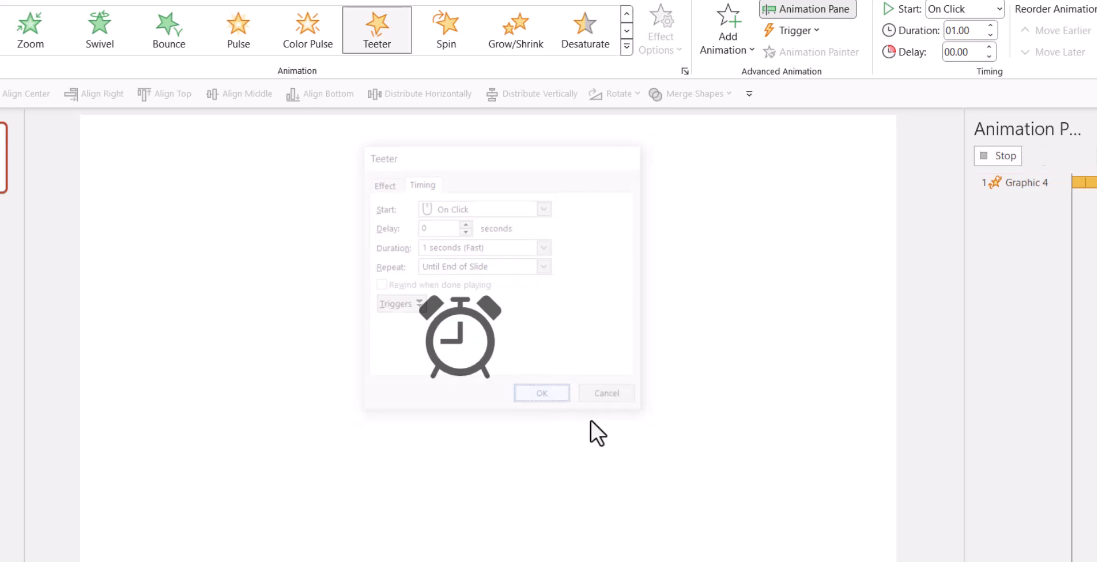
Shorten the Teeter duration to 00.50 seconds
click(542, 392)
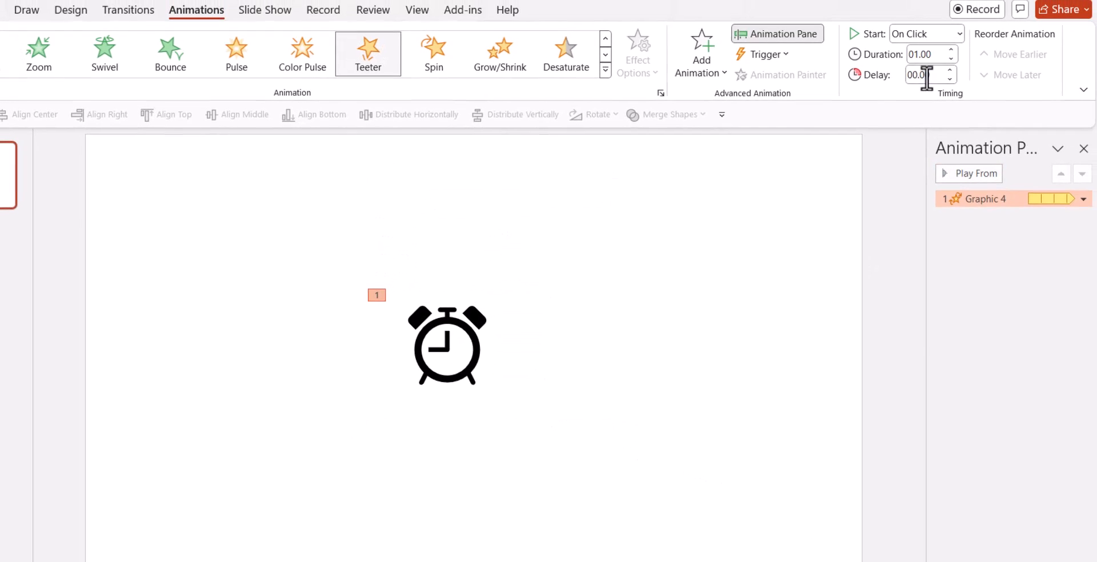
click(949, 58)
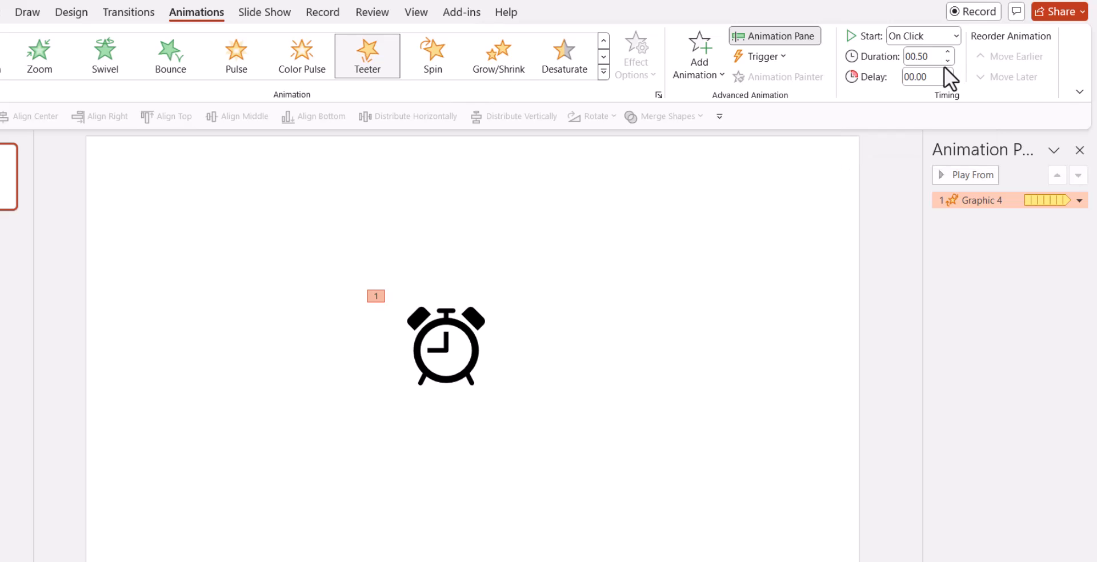
click(947, 60)
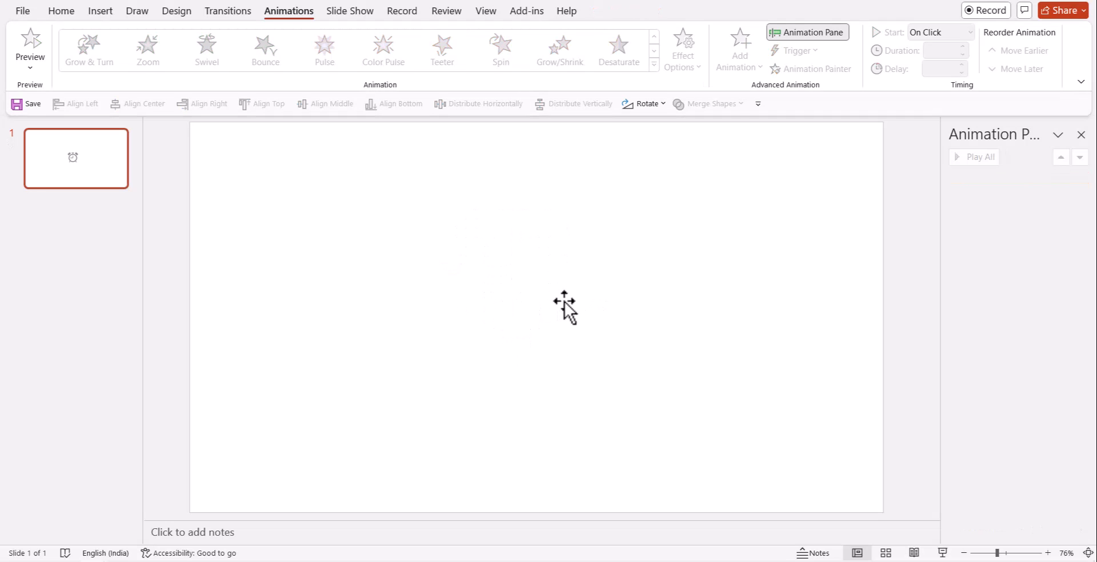
Insert the black 'Heart' stock icon, enlarge it to 5.24 cm and Ctrl-drag a copy to its right
click(99, 10)
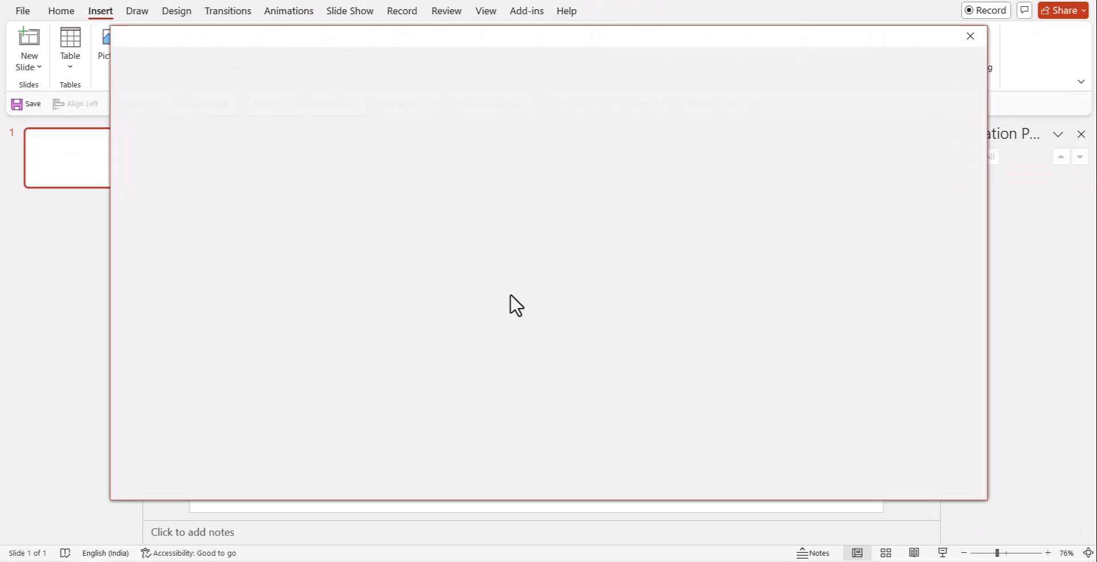
mouse_move(525, 289)
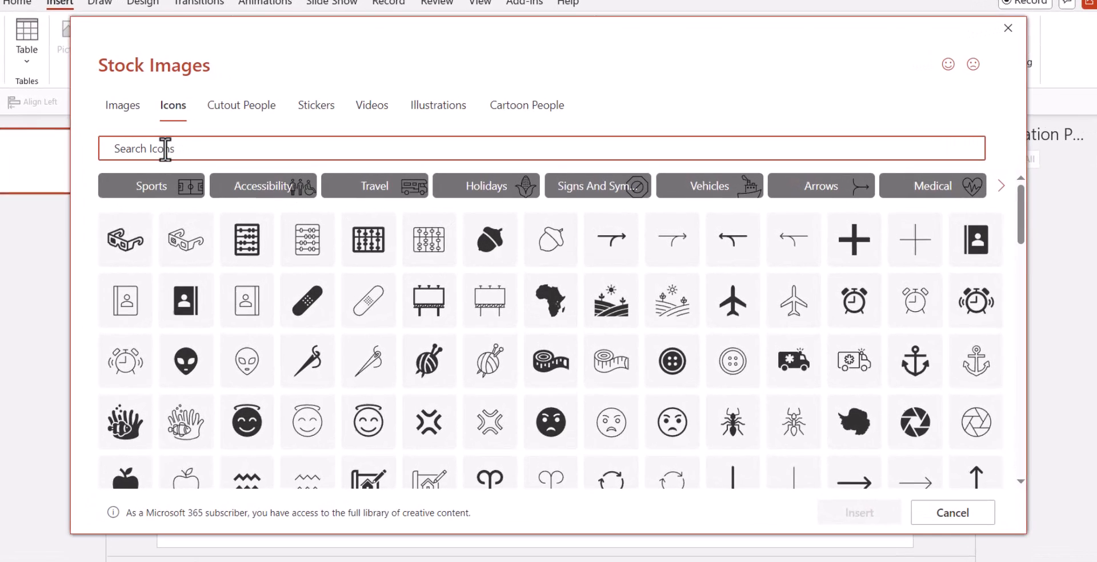
text(Heart)
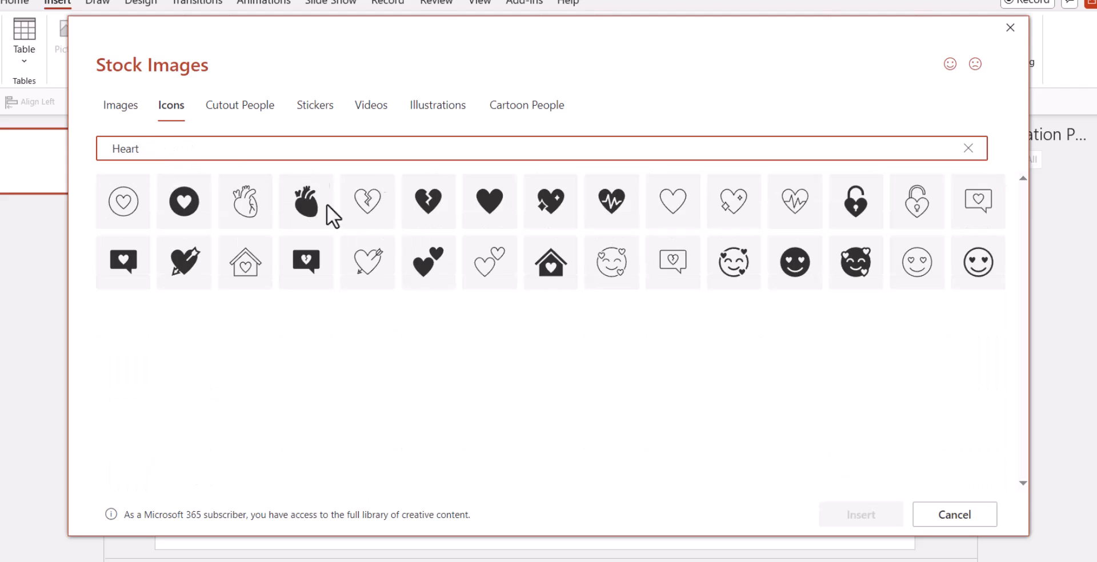
click(859, 514)
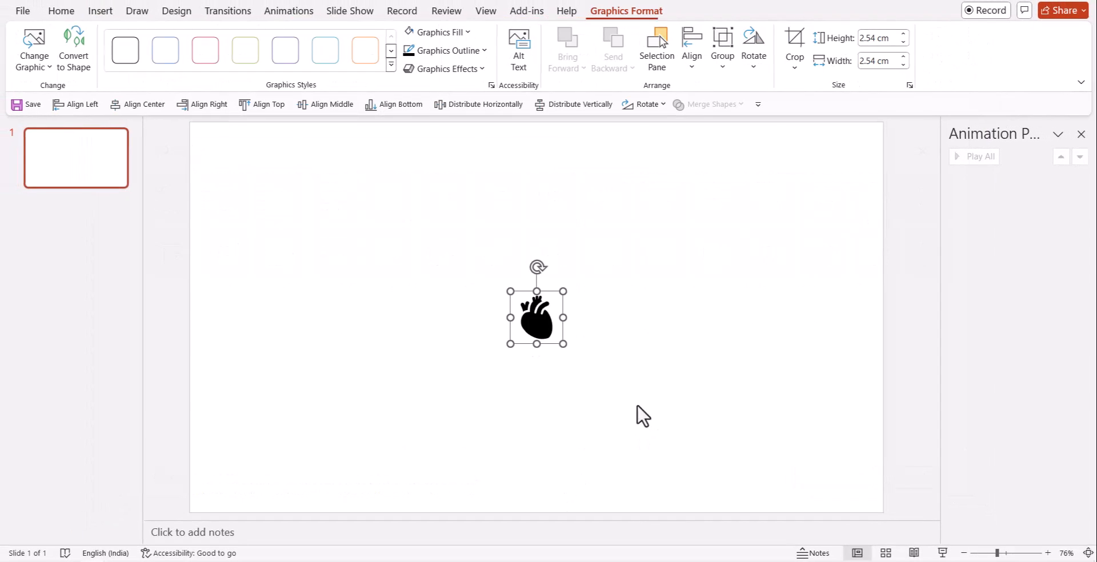
drag(565, 341, 606, 370)
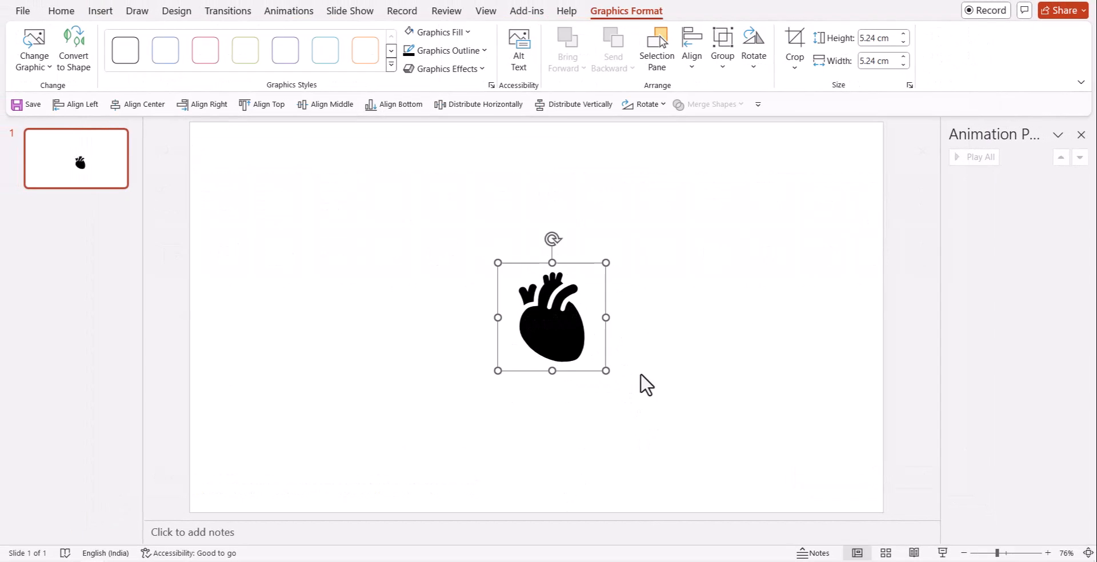
mouse_move(580, 333)
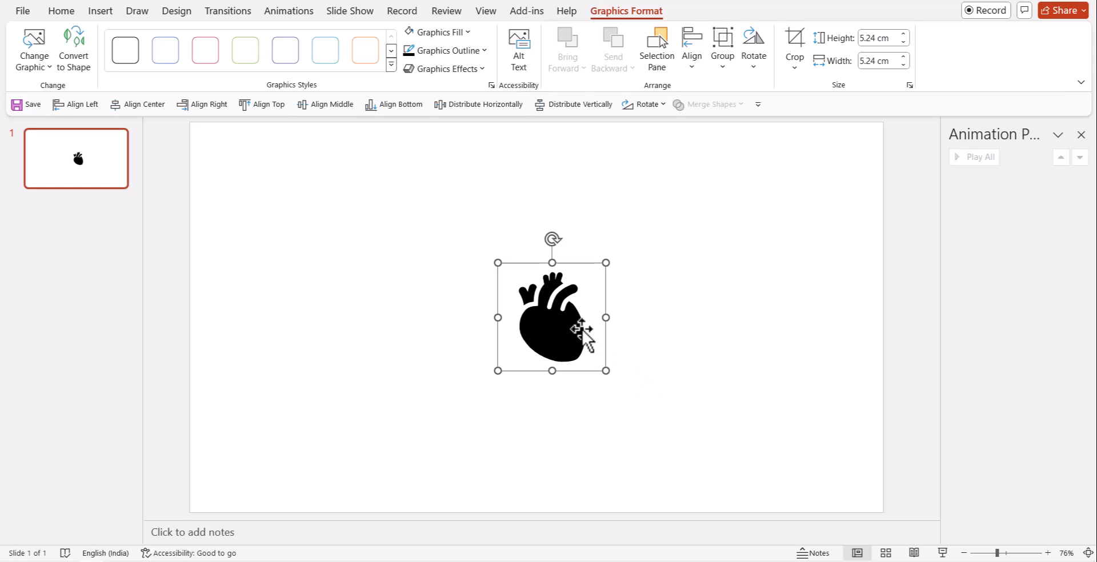
mouse_move(578, 324)
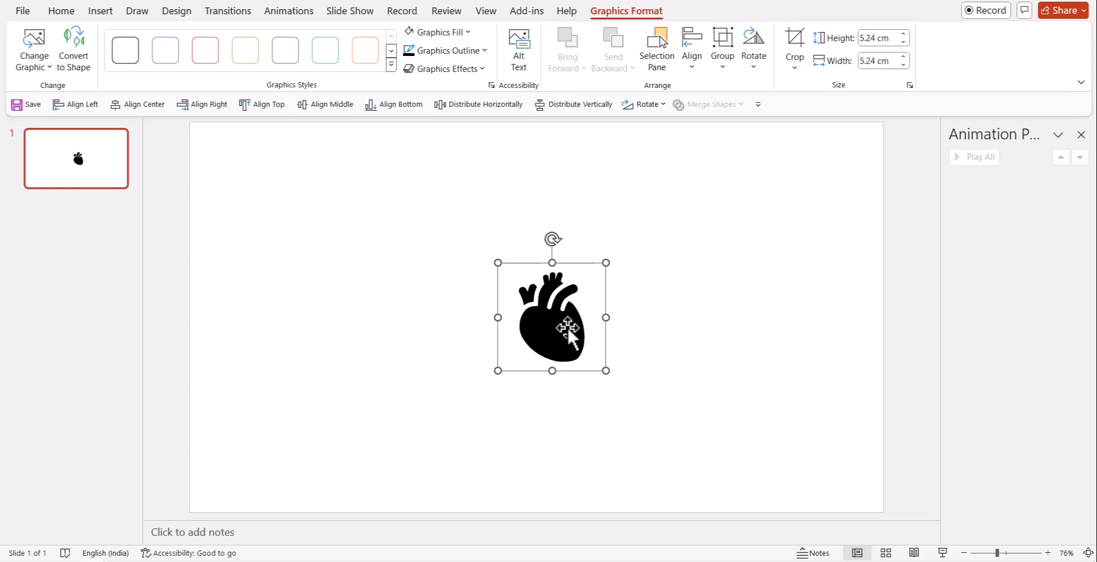
mouse_move(569, 335)
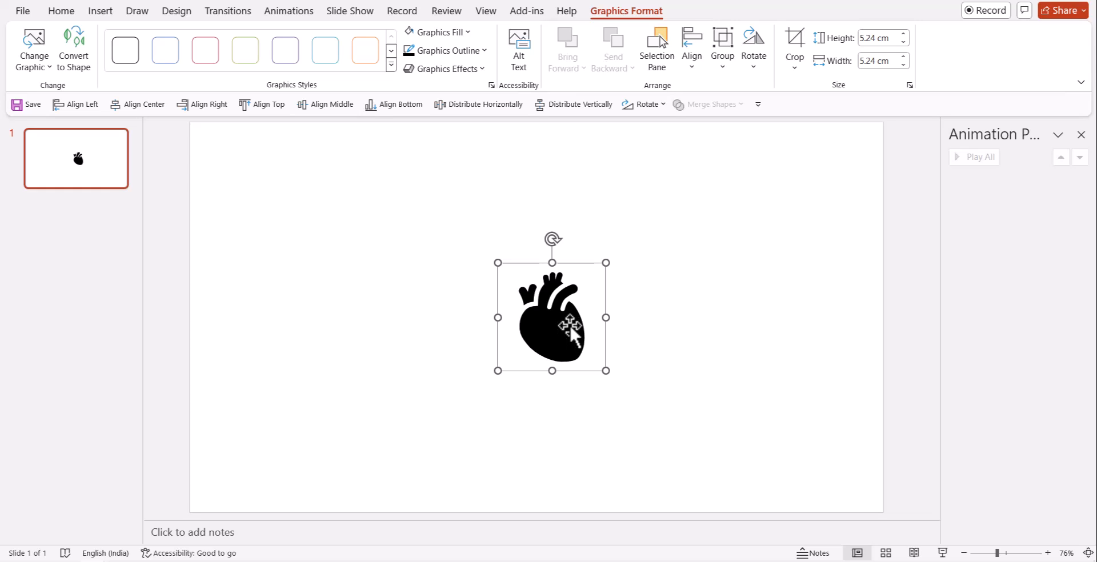
drag(552, 317, 362, 317)
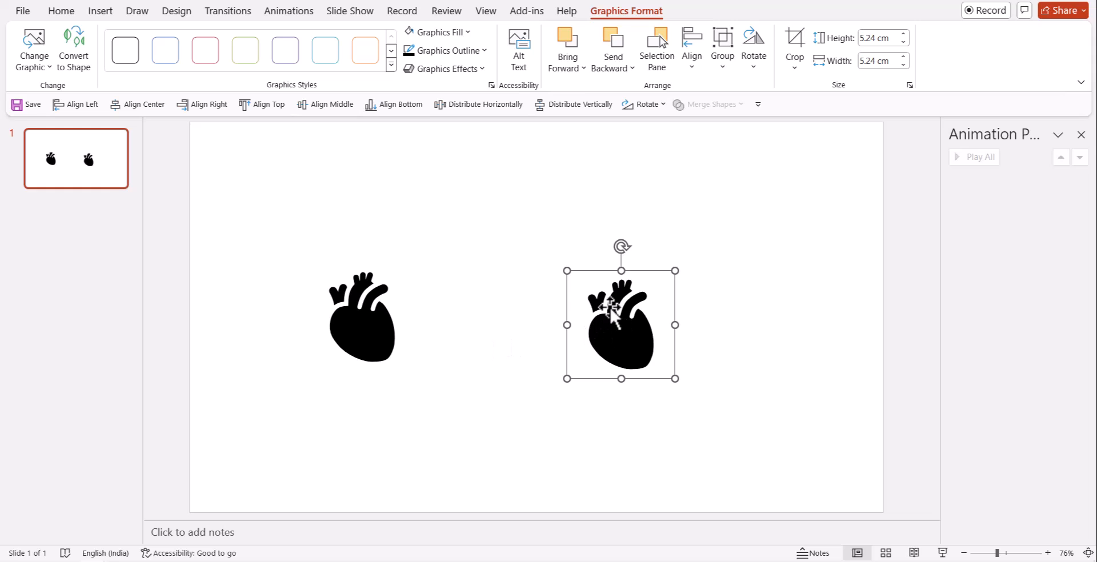
Apply Grow/Shrink to the right heart with a 00.25-second duration
click(288, 11)
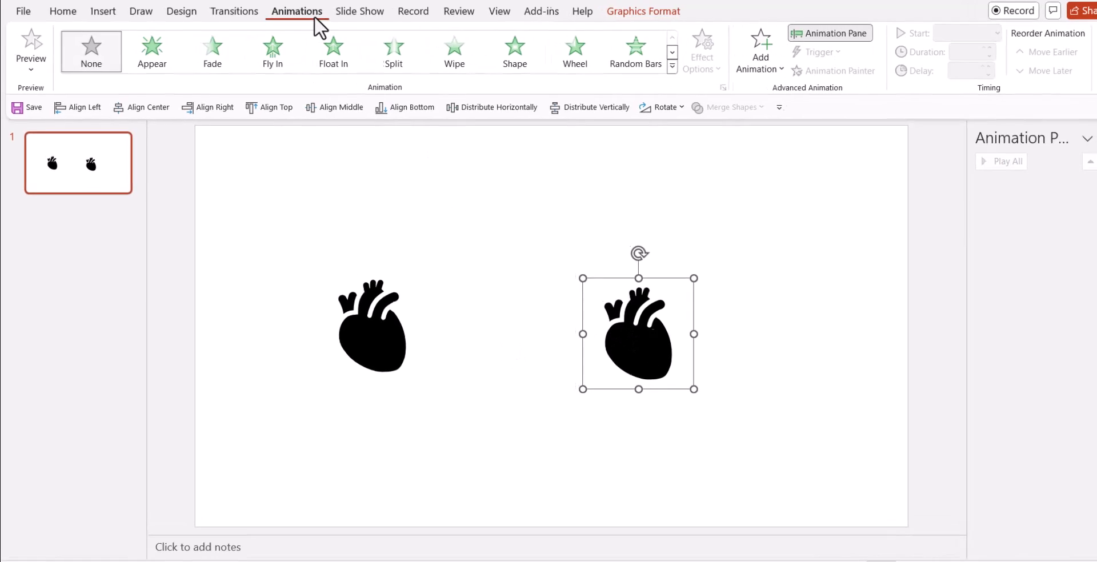
click(670, 68)
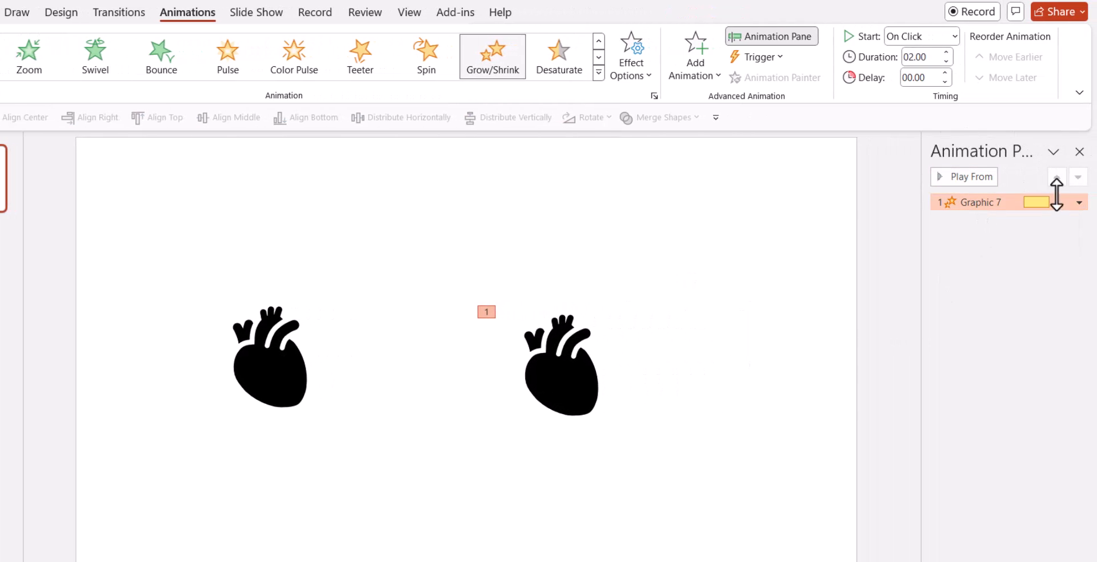
click(920, 57)
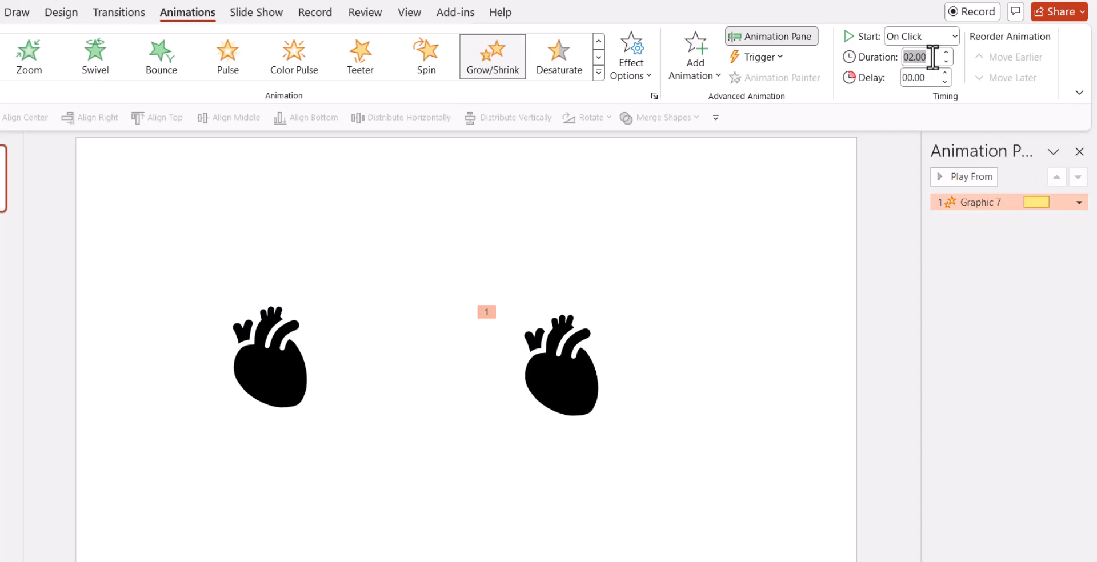
click(945, 61)
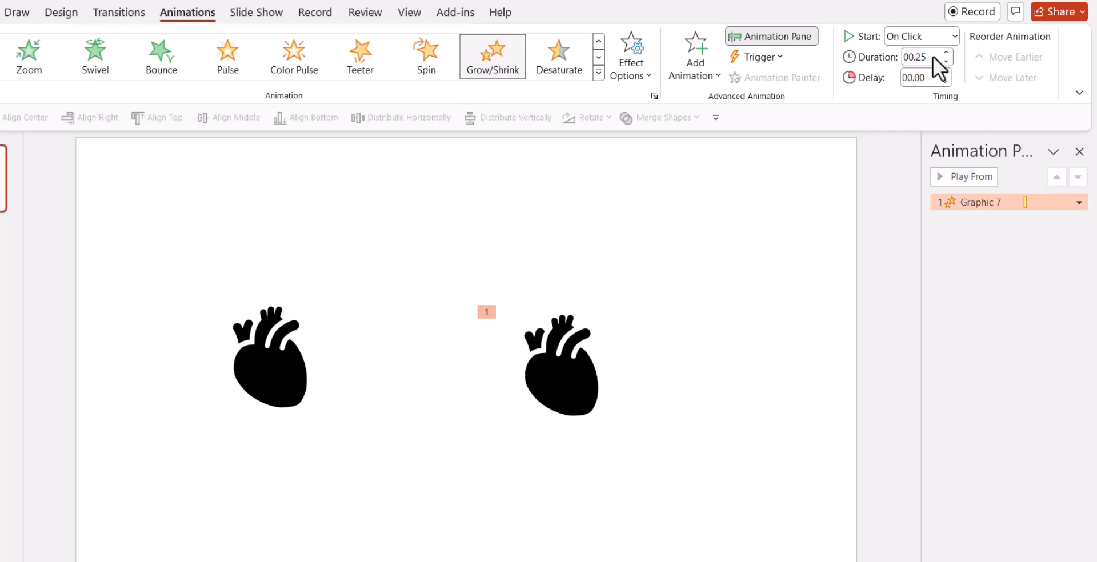
click(1079, 202)
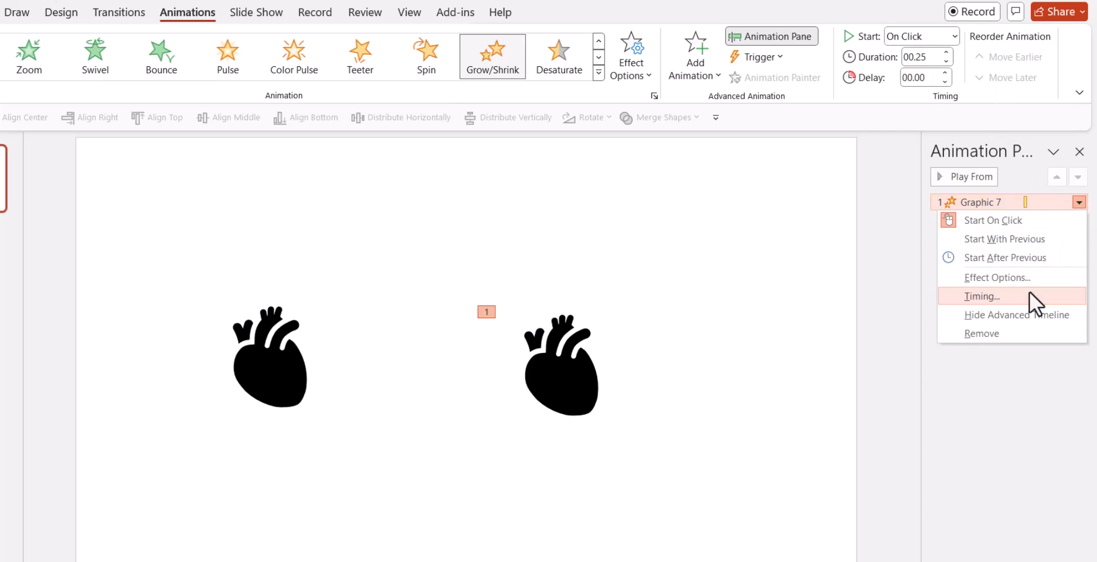
Set Grow/Shrink to 110% with Auto-reverse, repeating Until End of Slide
click(997, 278)
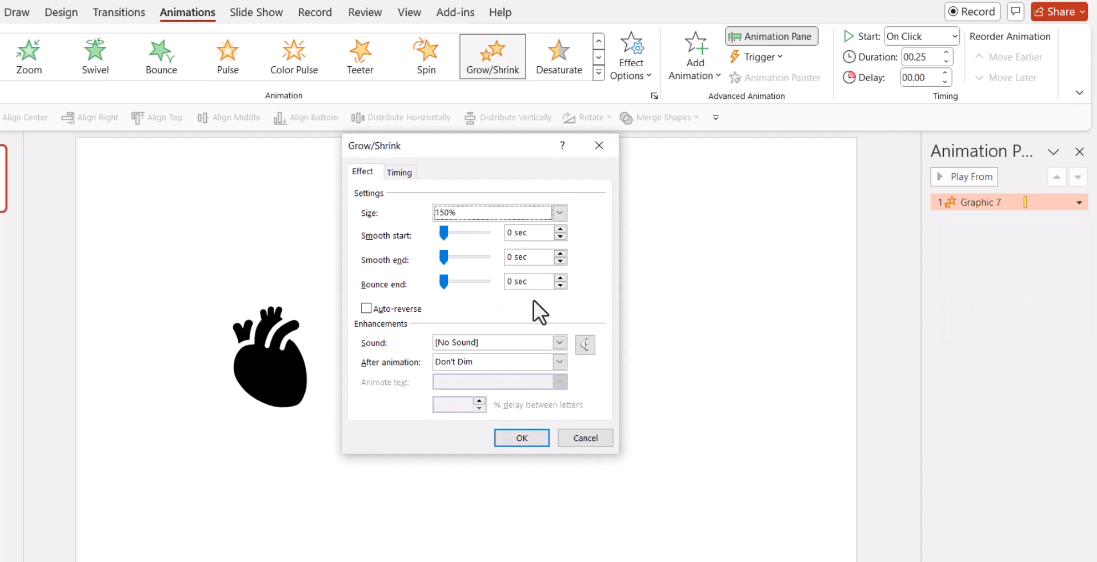
click(559, 212)
text(110)
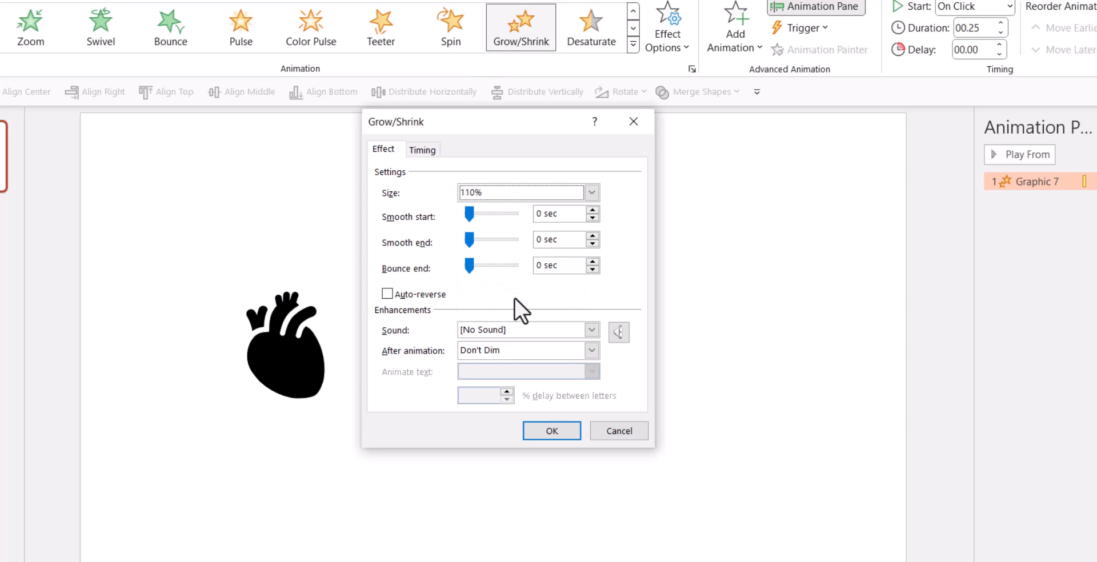
mouse_move(658, 269)
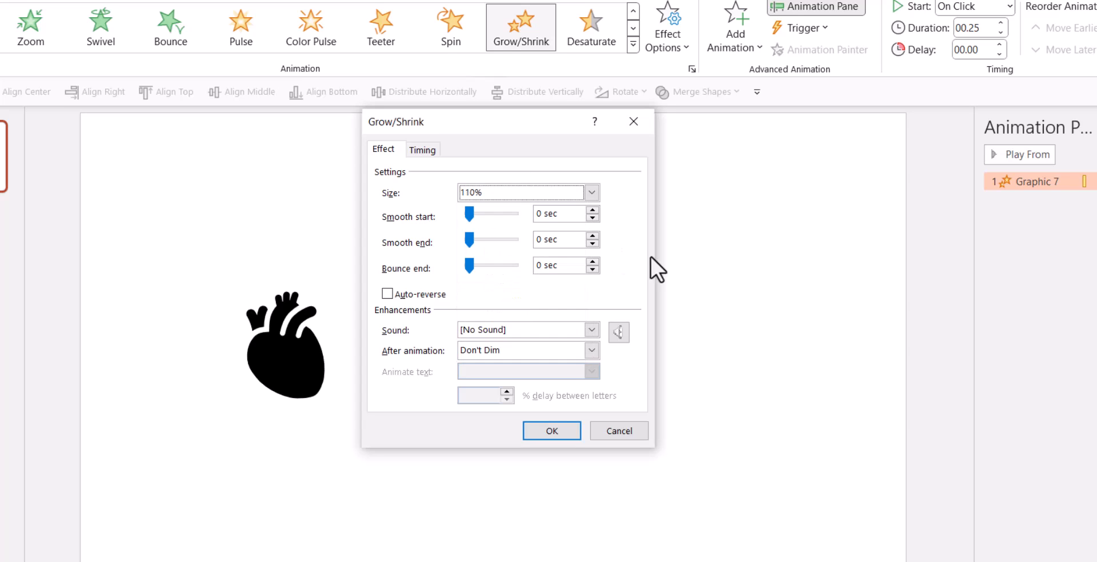
click(387, 294)
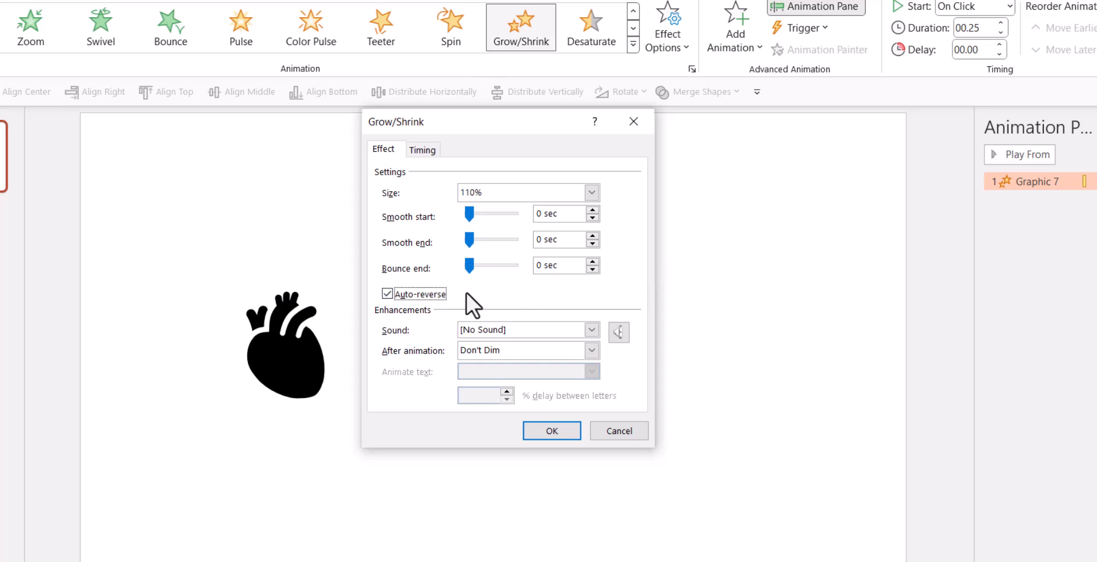
mouse_move(621, 297)
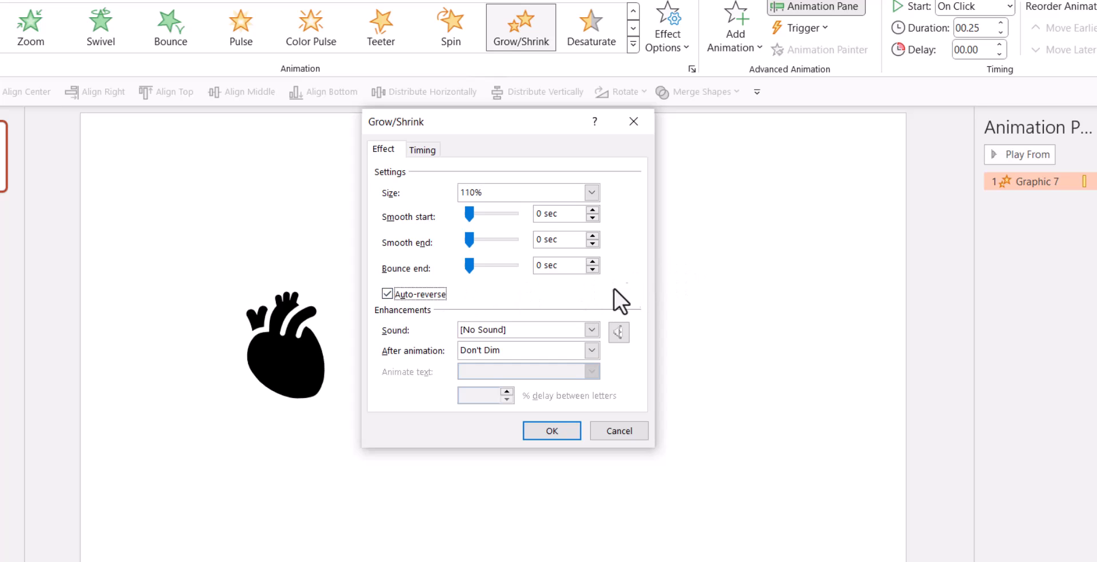
click(422, 148)
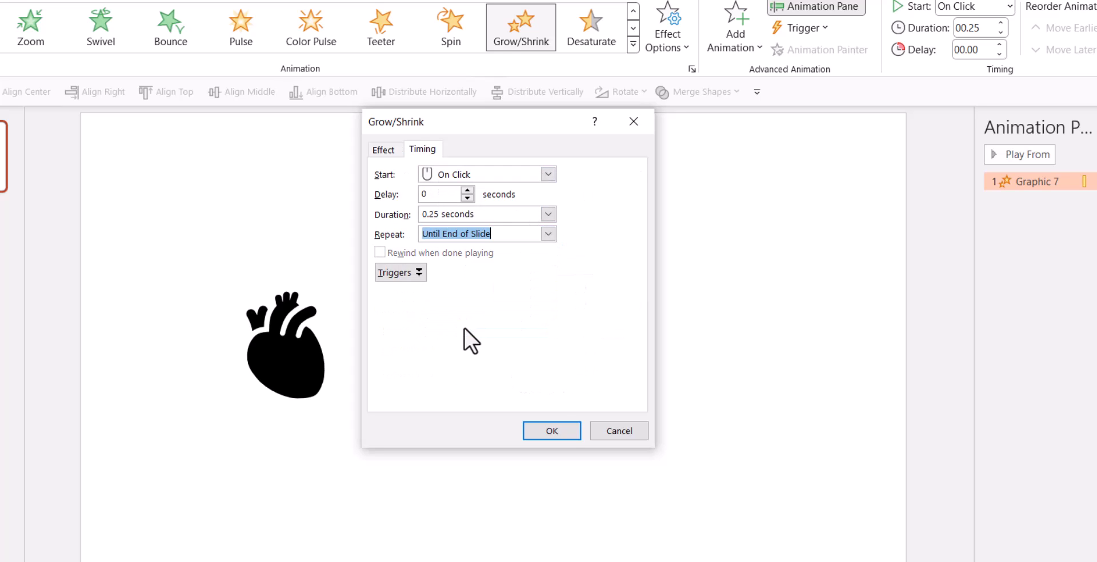
click(551, 431)
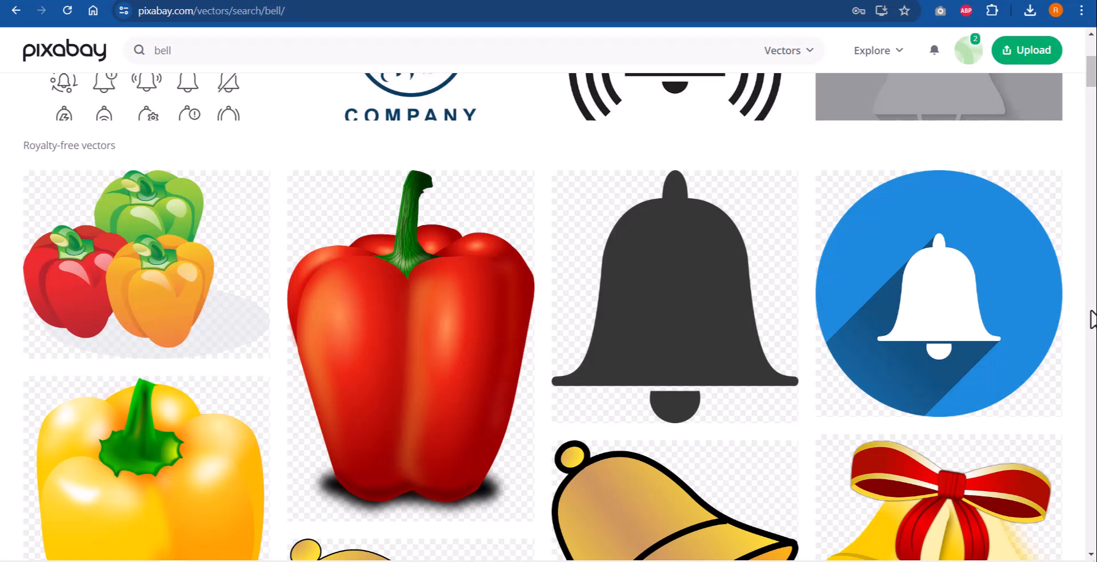
mouse_move(560, 349)
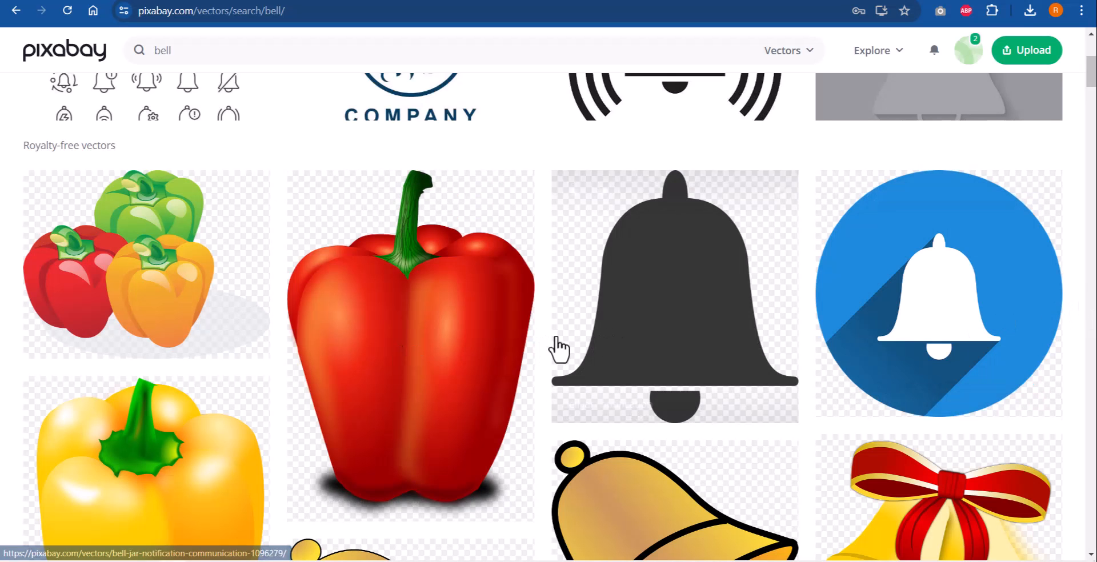
mouse_move(659, 258)
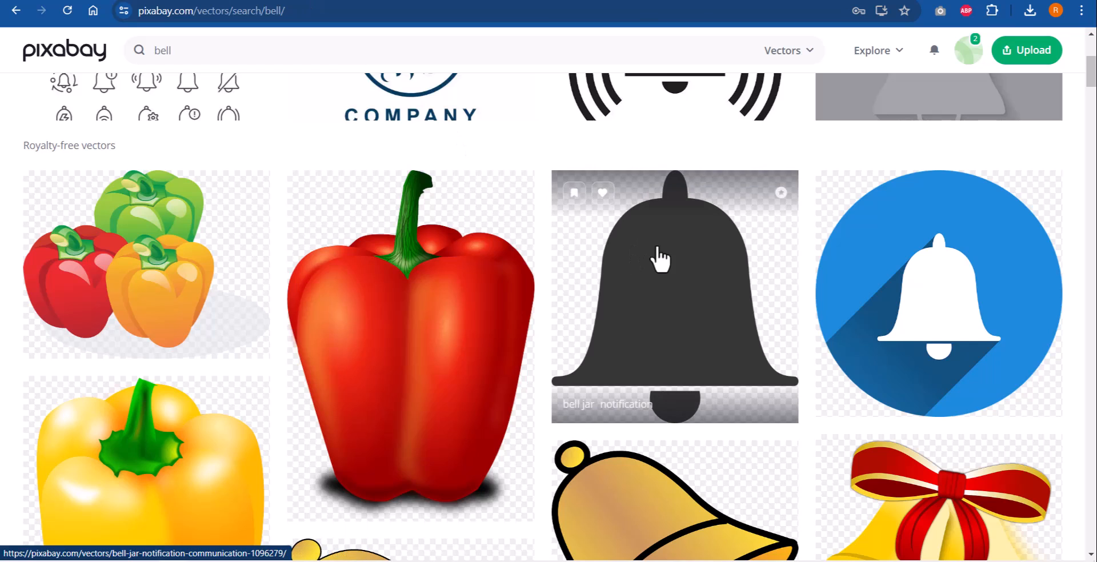
mouse_move(690, 229)
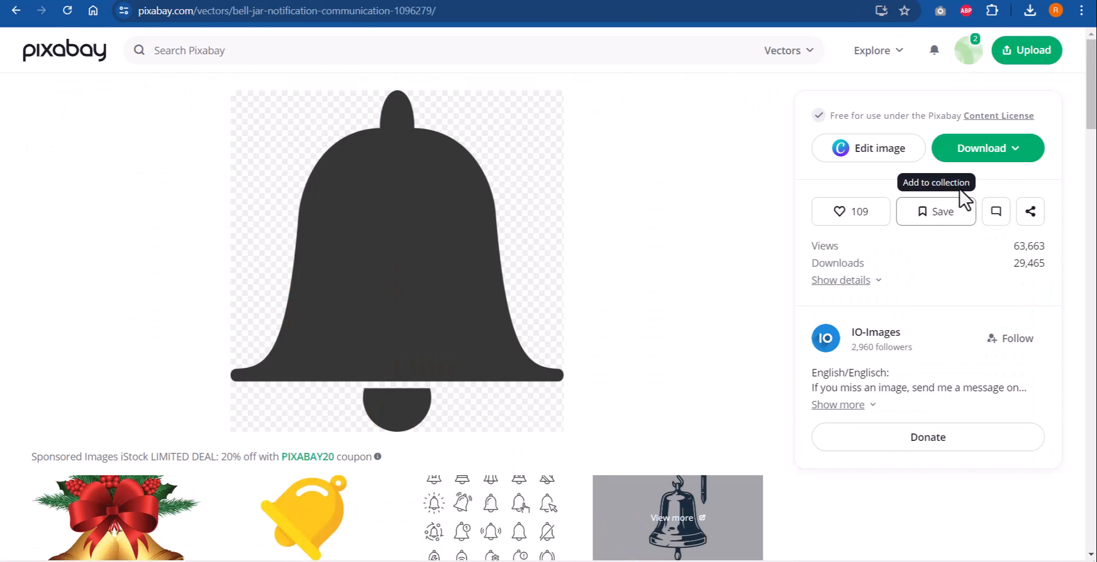
Download the dark bell from Pixabay as a Vector graphic SVG file
click(986, 147)
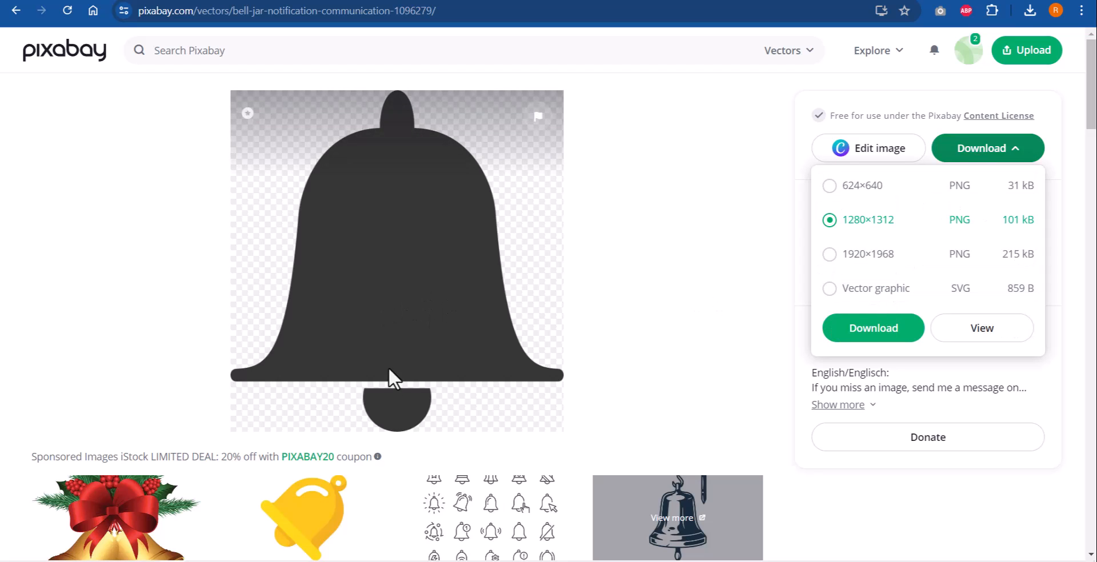
click(829, 288)
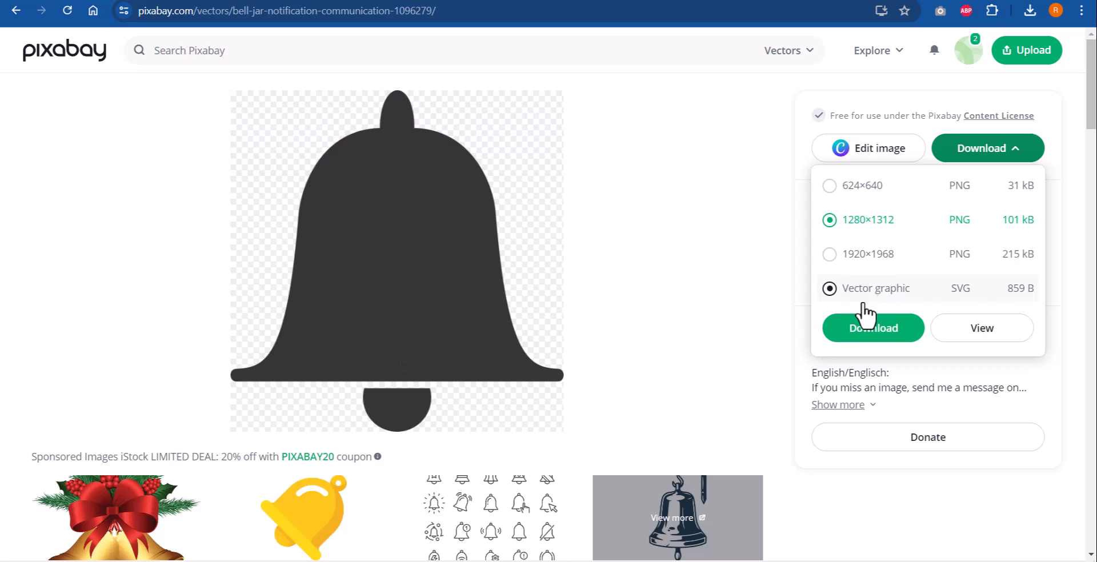
click(987, 148)
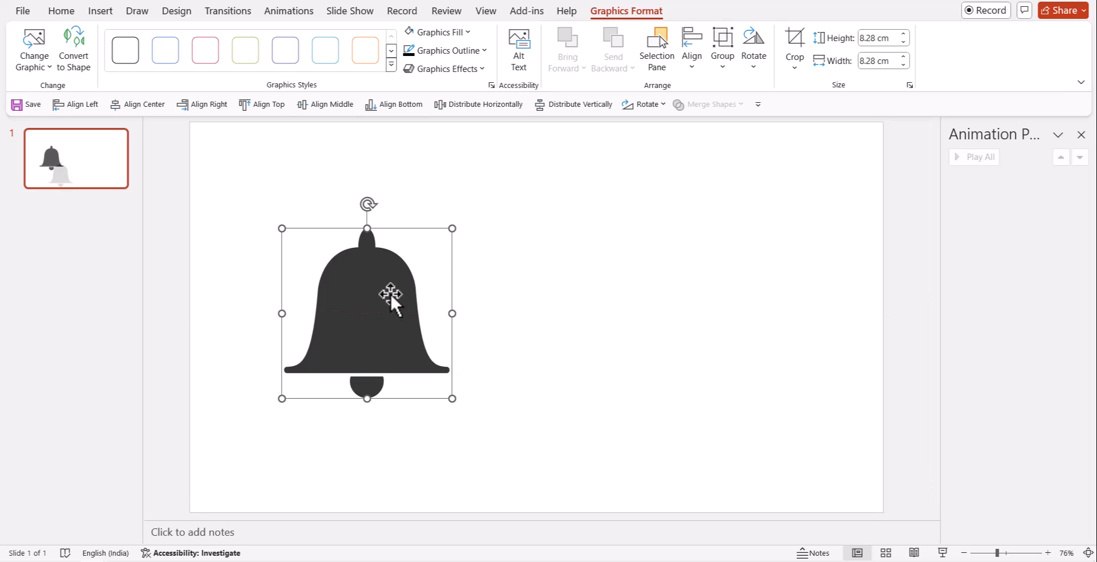
Ctrl-drag a copy of the bell to the right, convert it to shapes and select its clapper
drag(392, 301, 658, 290)
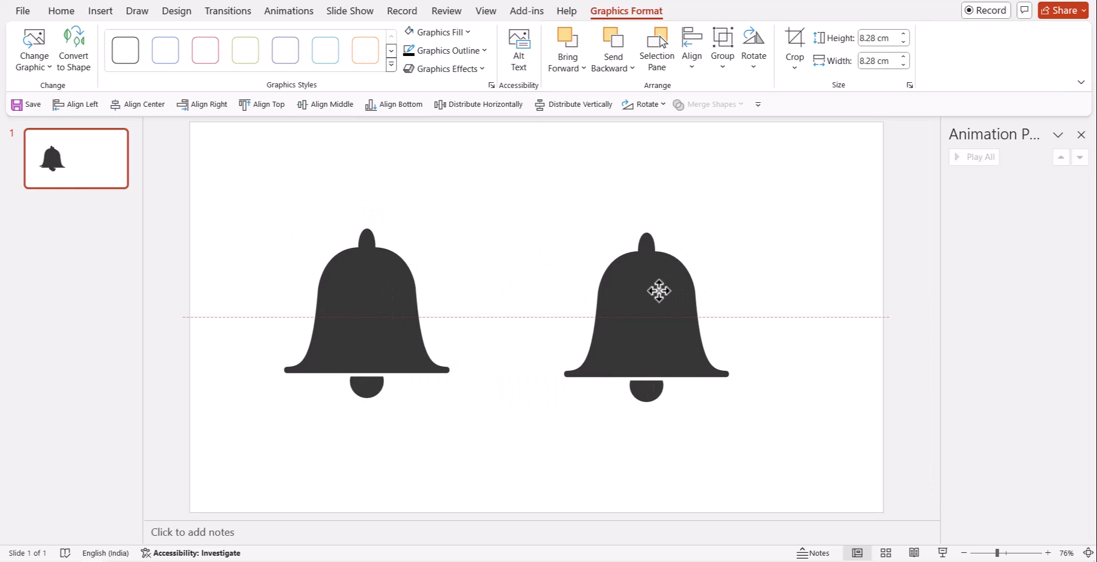
click(645, 294)
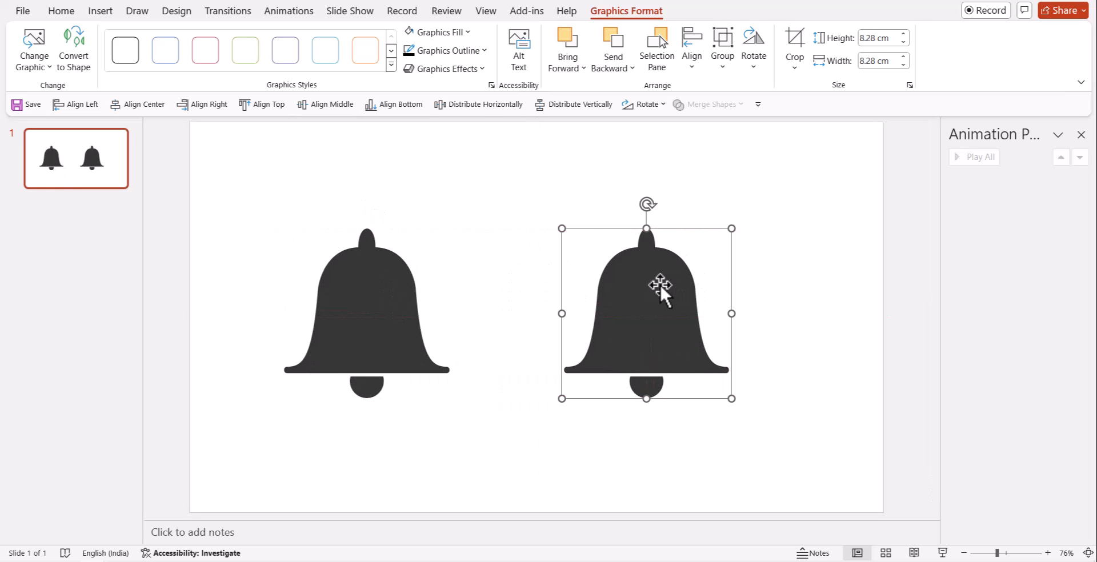
right_click(660, 286)
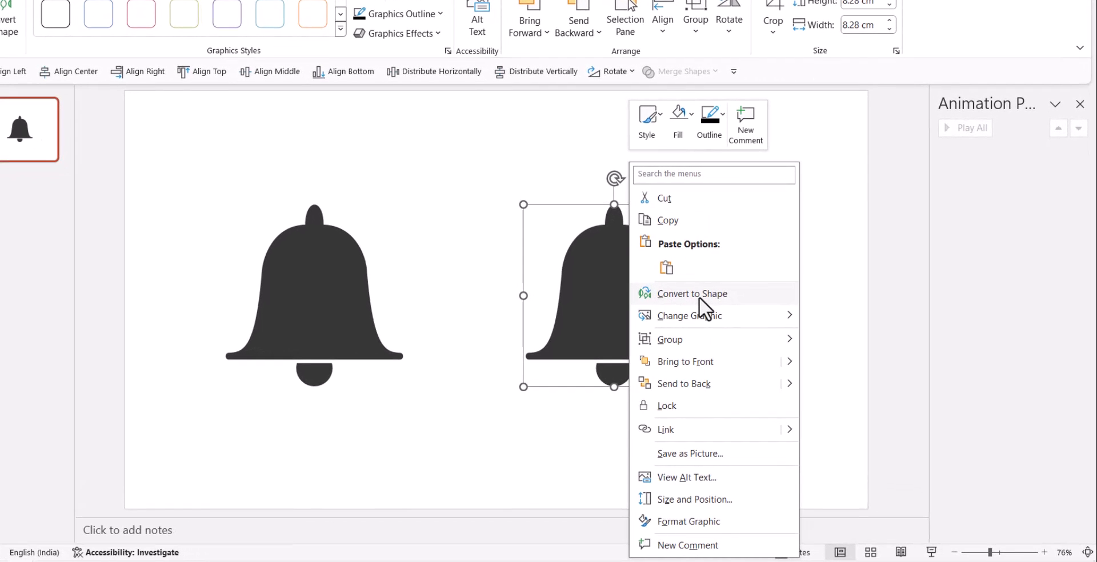
click(692, 292)
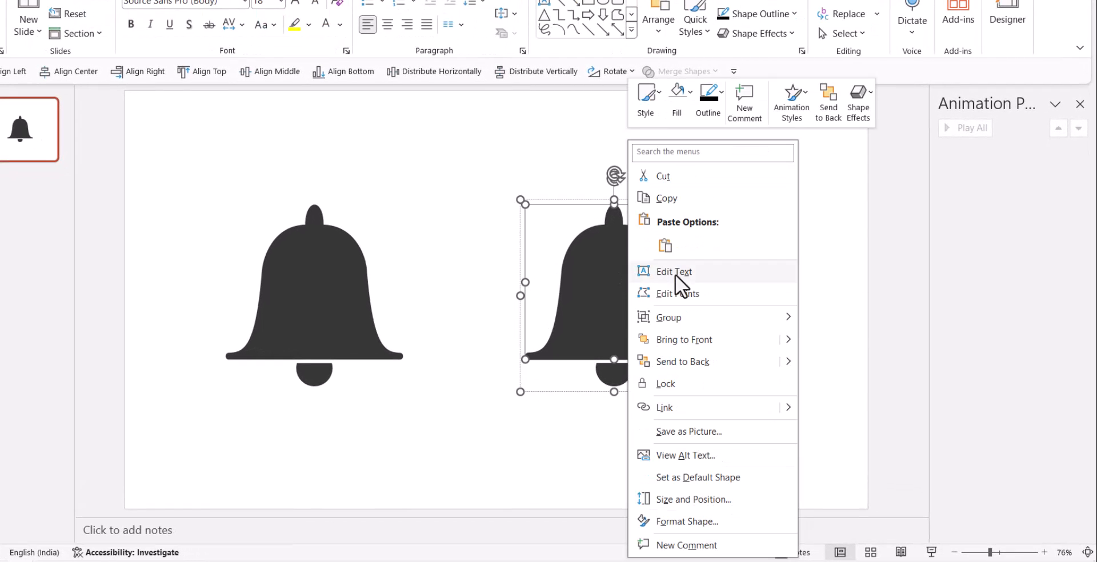
click(797, 389)
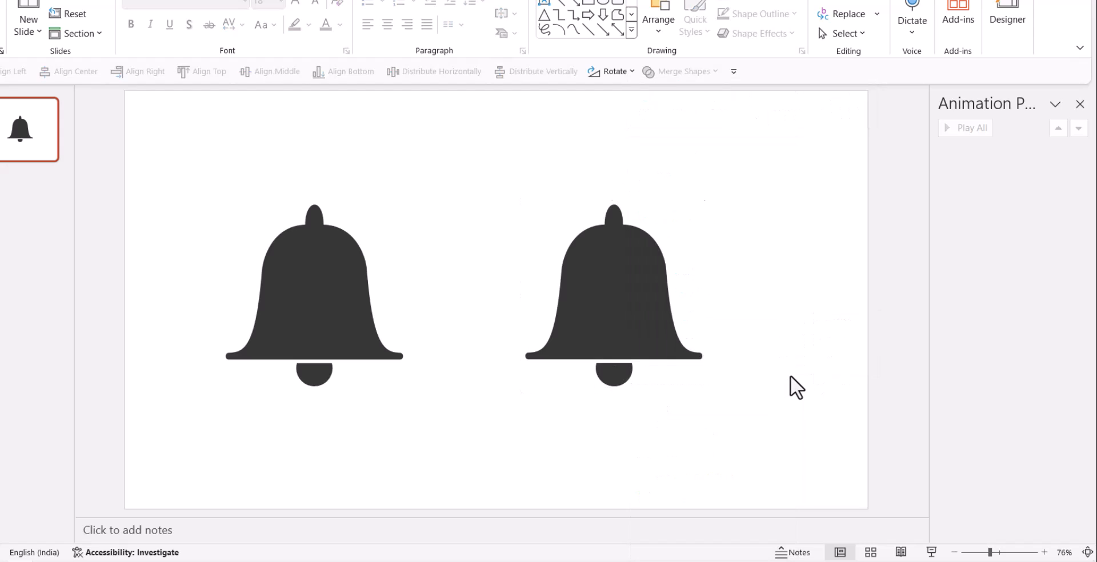
click(613, 373)
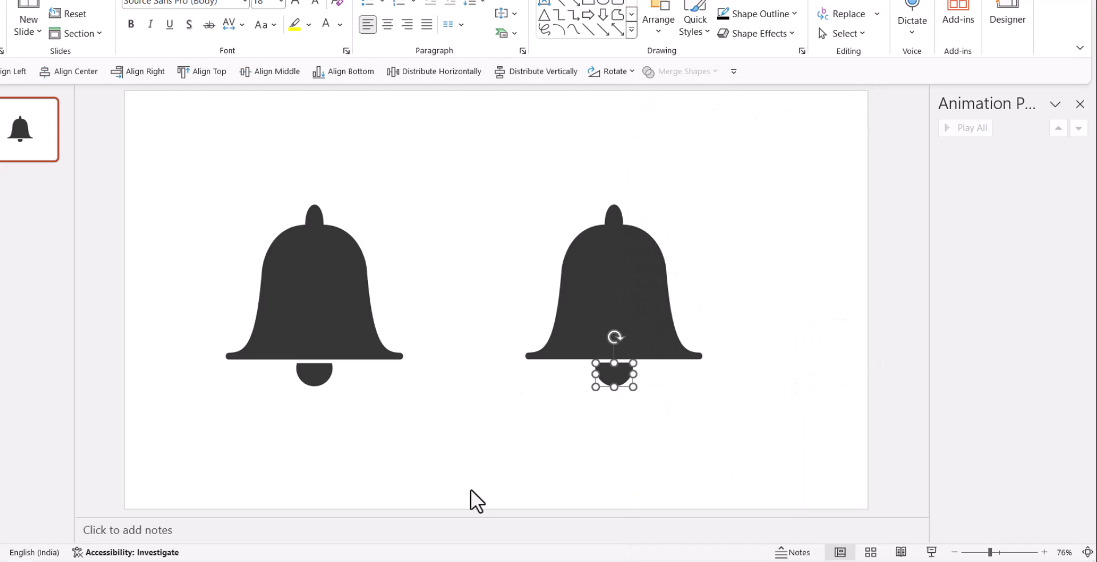
mouse_move(599, 273)
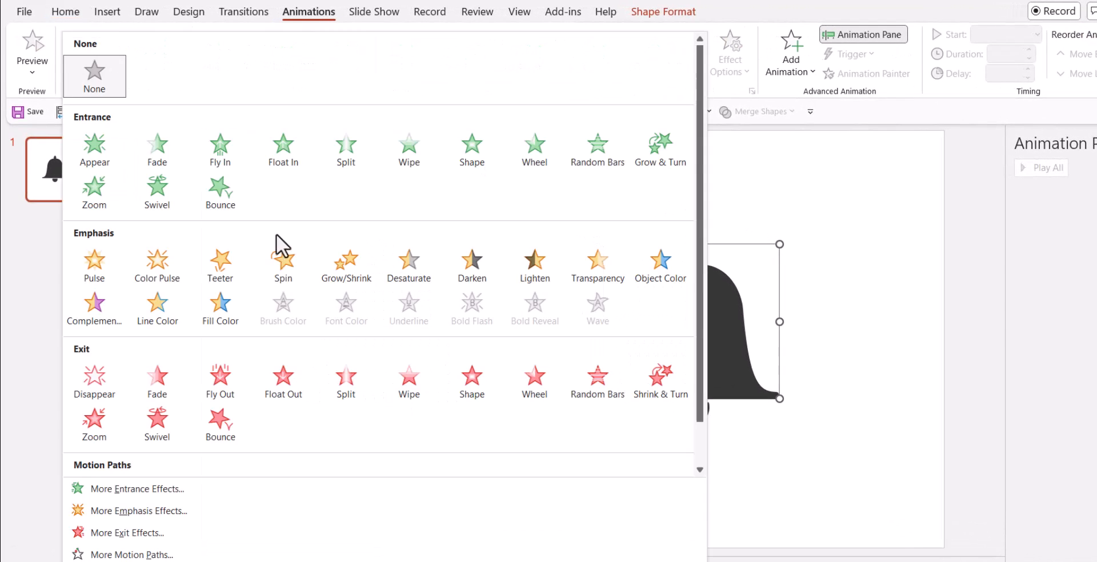
Give the bell body a Teeter and the clapper a short Lines Right motion path, adjusting duration
click(220, 261)
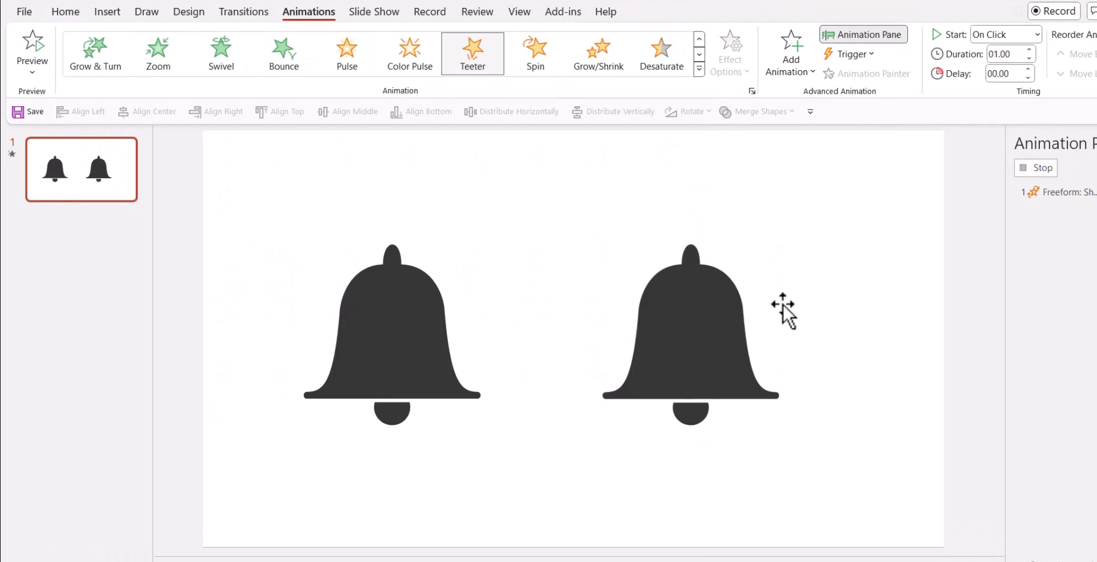
click(690, 412)
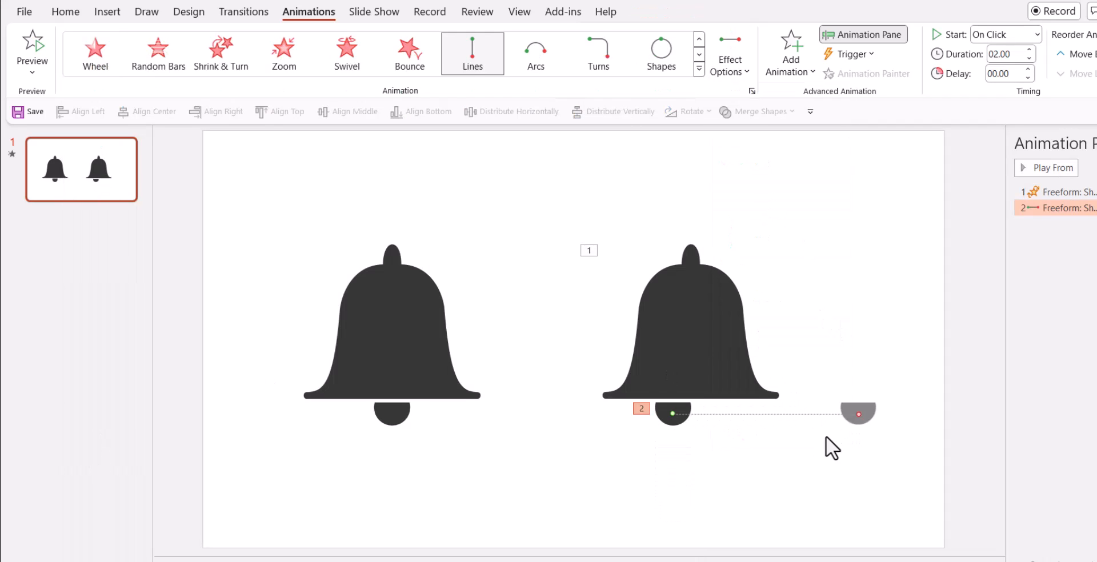
mouse_move(857, 414)
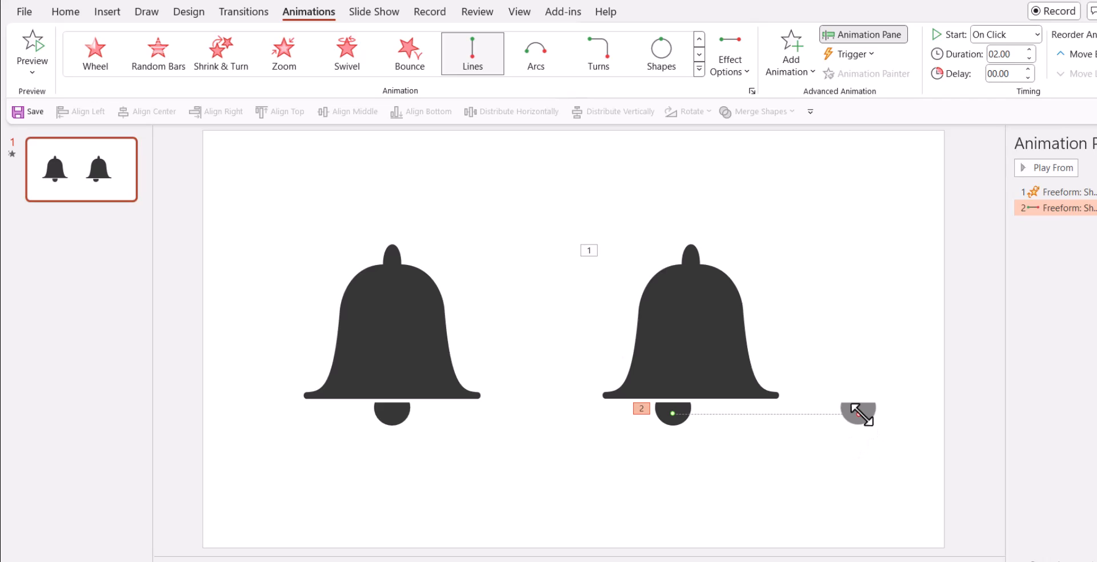
drag(857, 413, 718, 409)
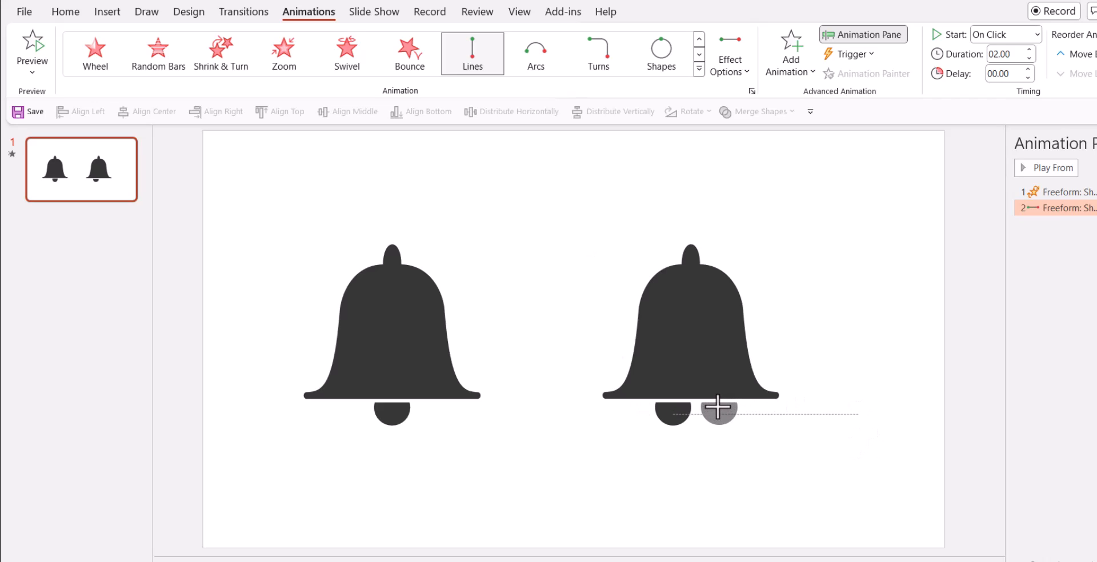
click(718, 412)
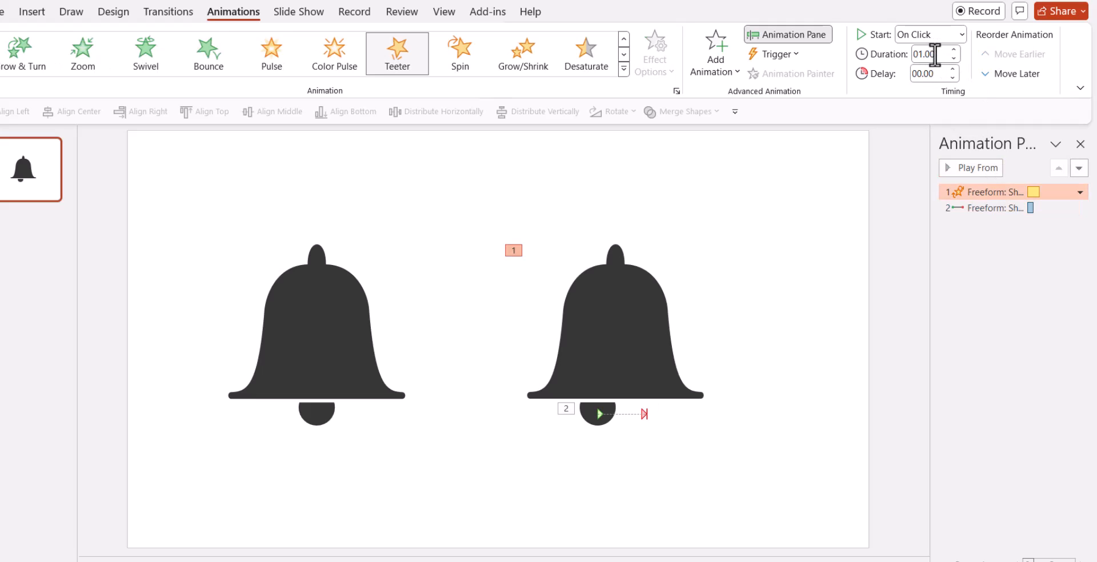
click(952, 59)
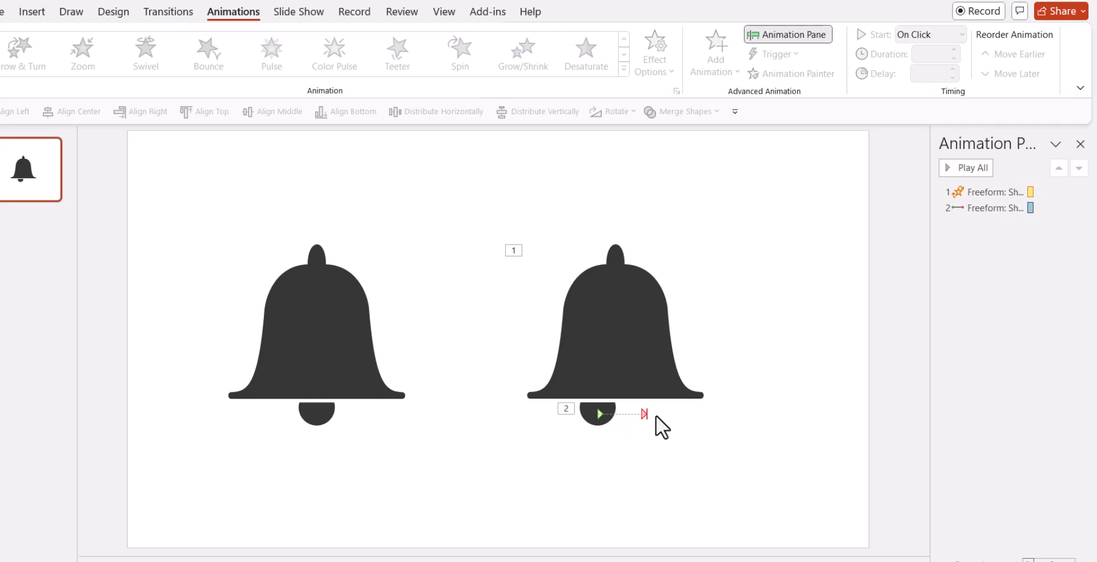
Auto-reverse the clapper's motion path, set both bell animations to repeat and adjust the clapper duration
click(993, 208)
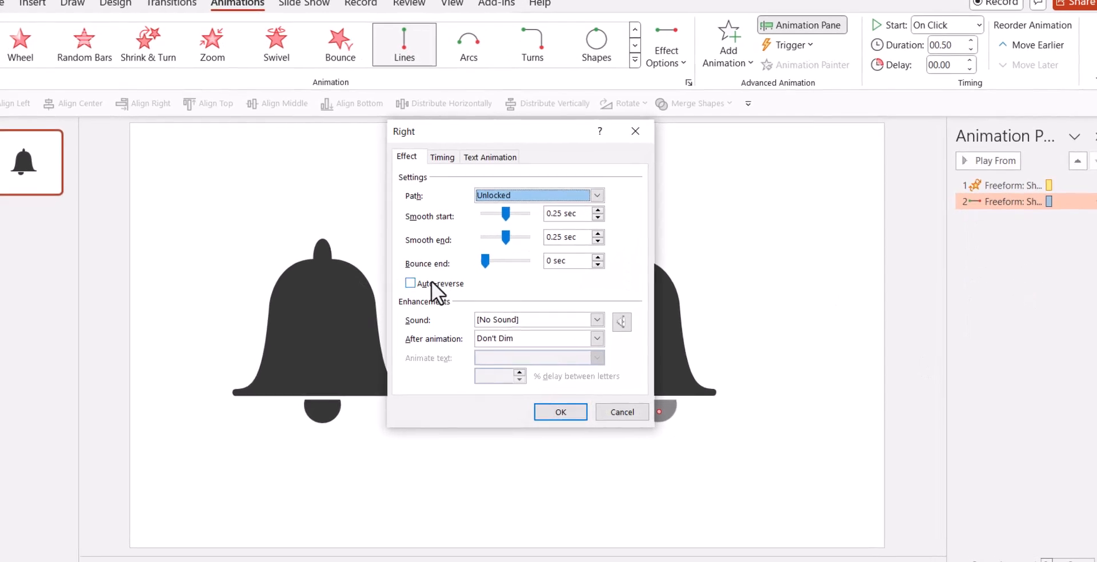
click(559, 411)
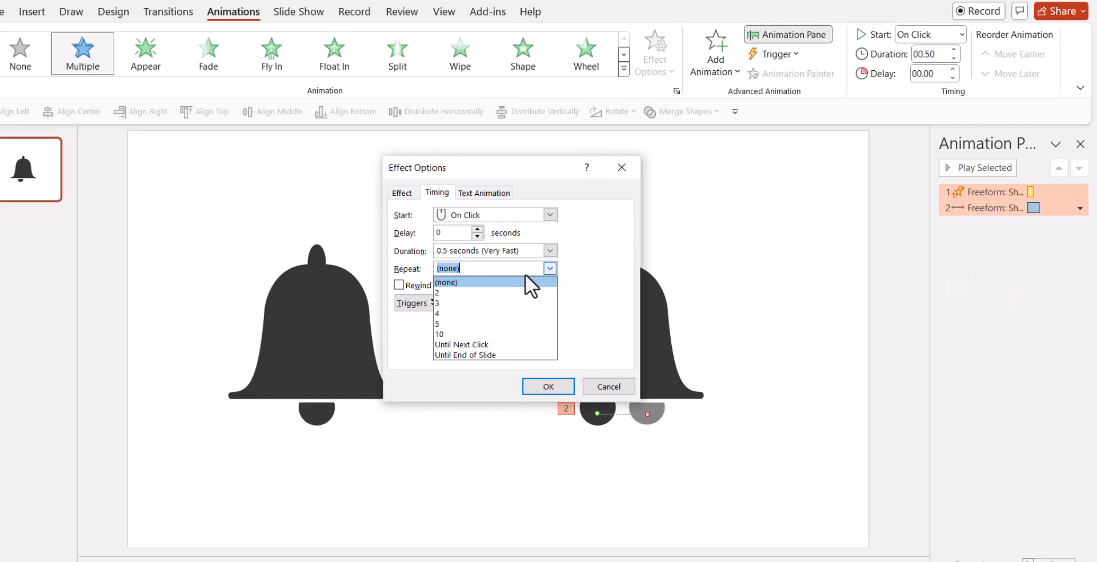
click(549, 386)
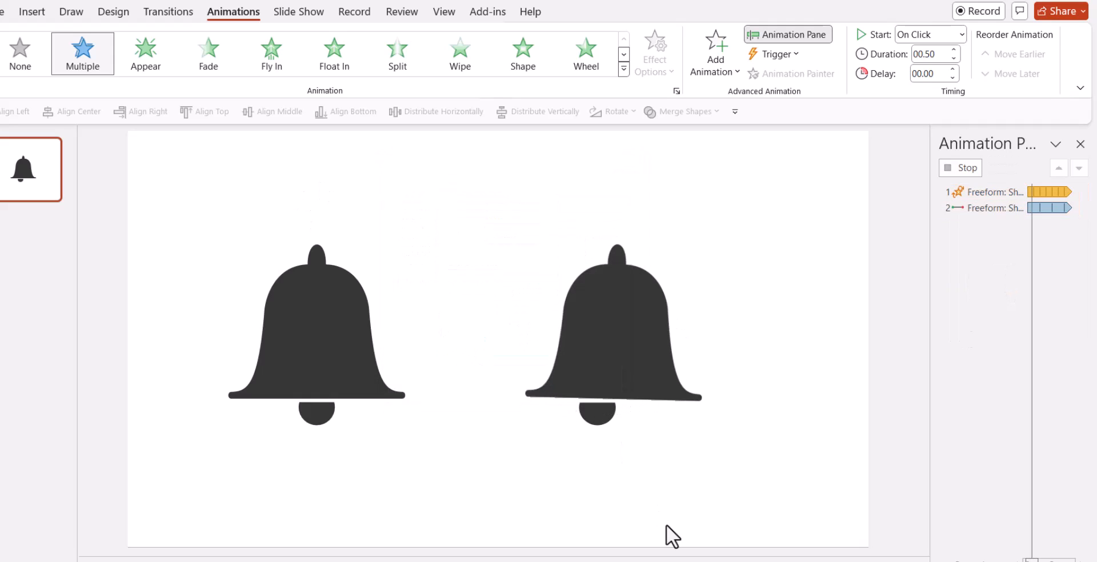
click(992, 208)
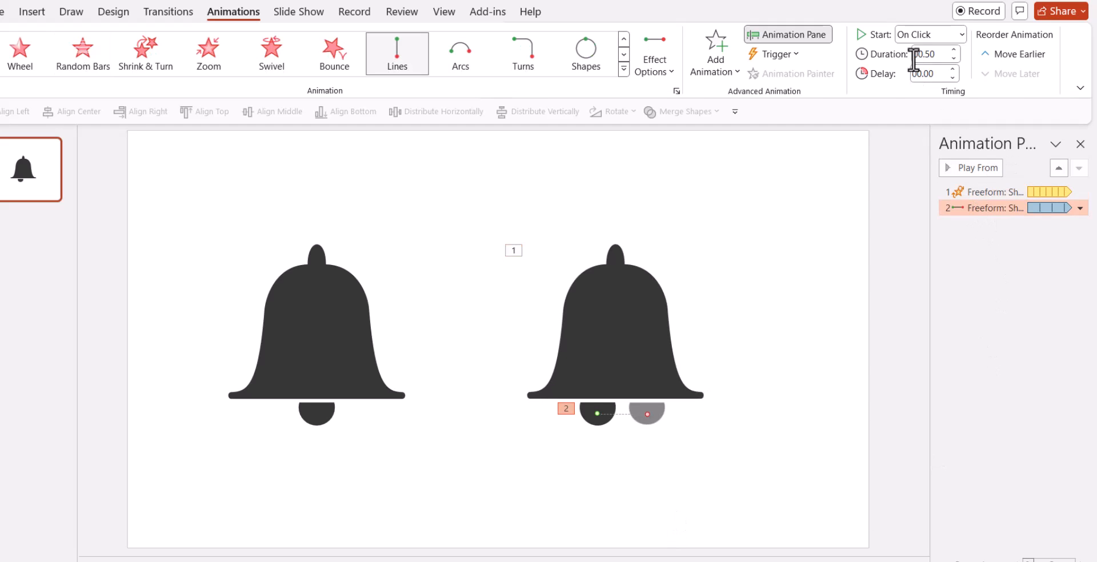
click(962, 34)
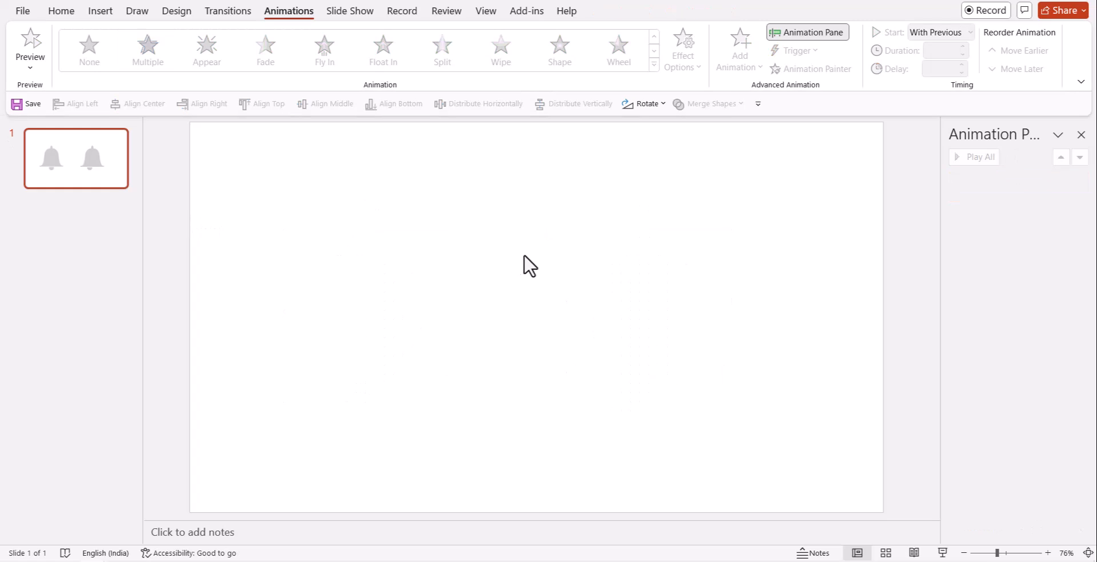
Insert the stock ambulance-with-siren icon from the Icons library onto the cleared slide
click(101, 10)
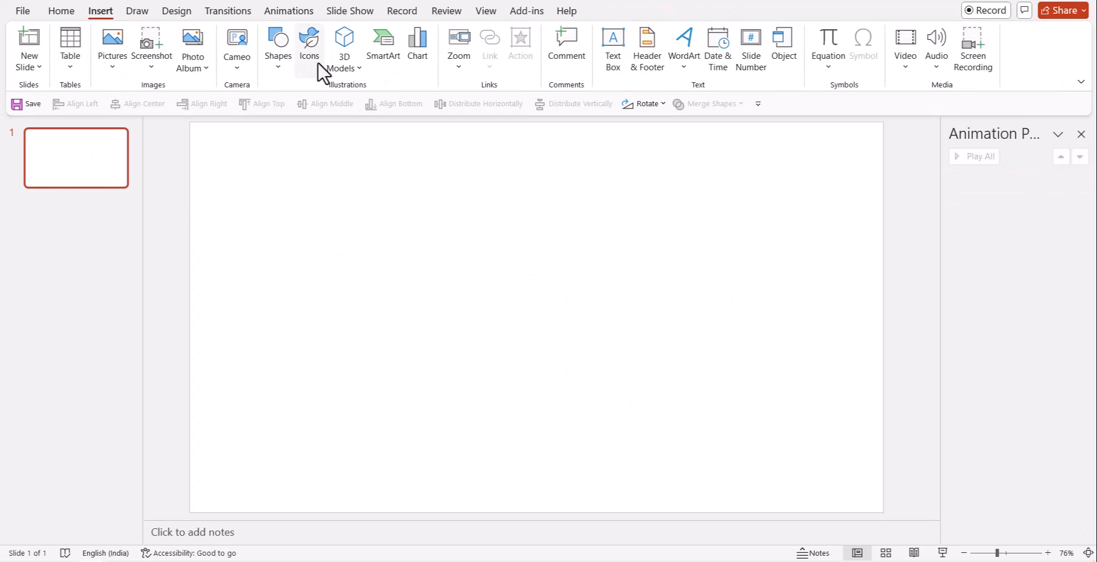
click(308, 42)
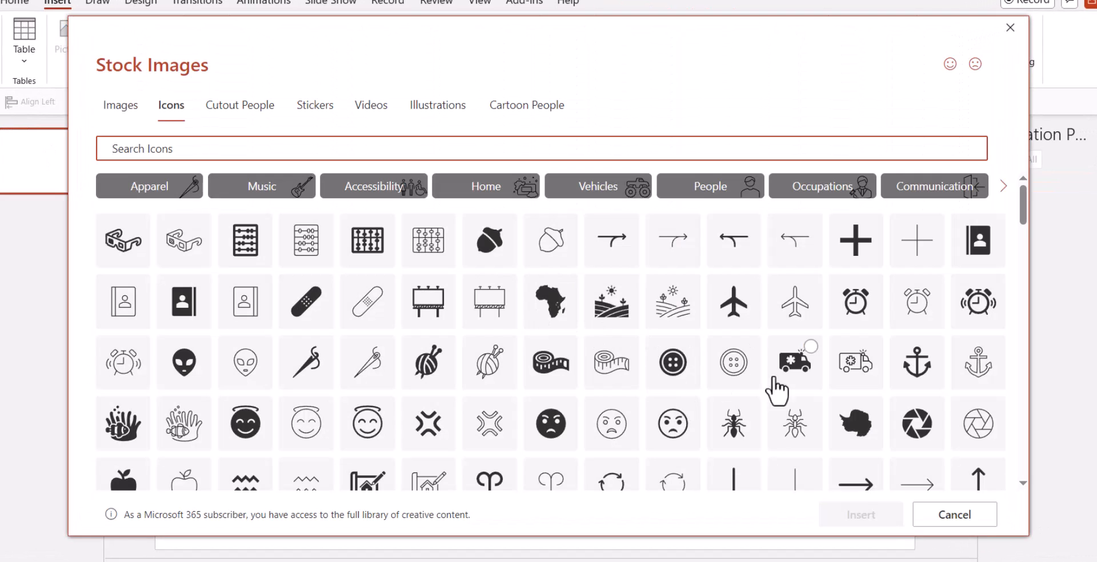
click(854, 362)
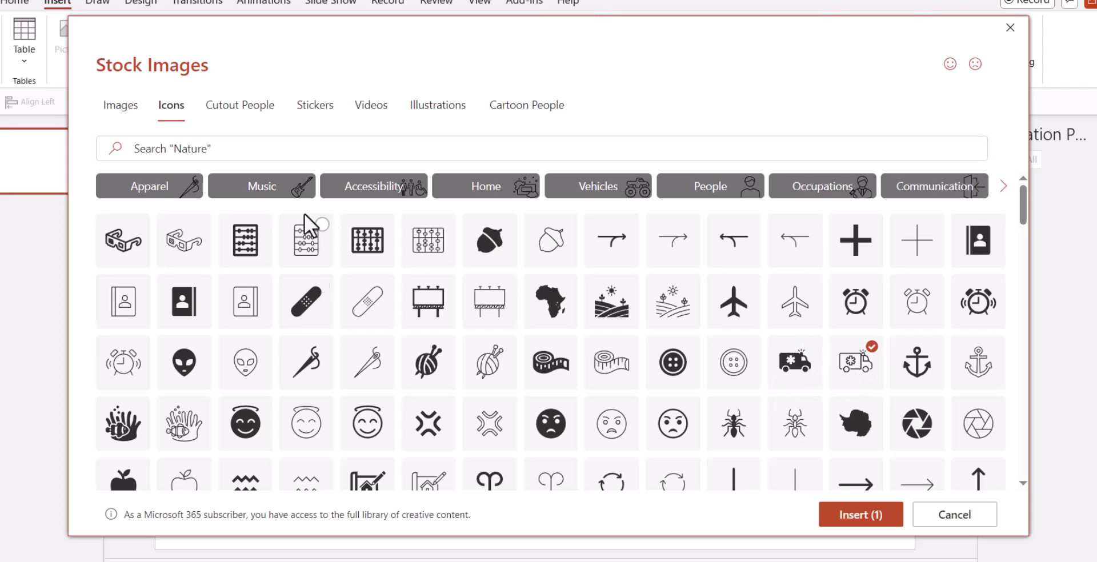
mouse_move(619, 294)
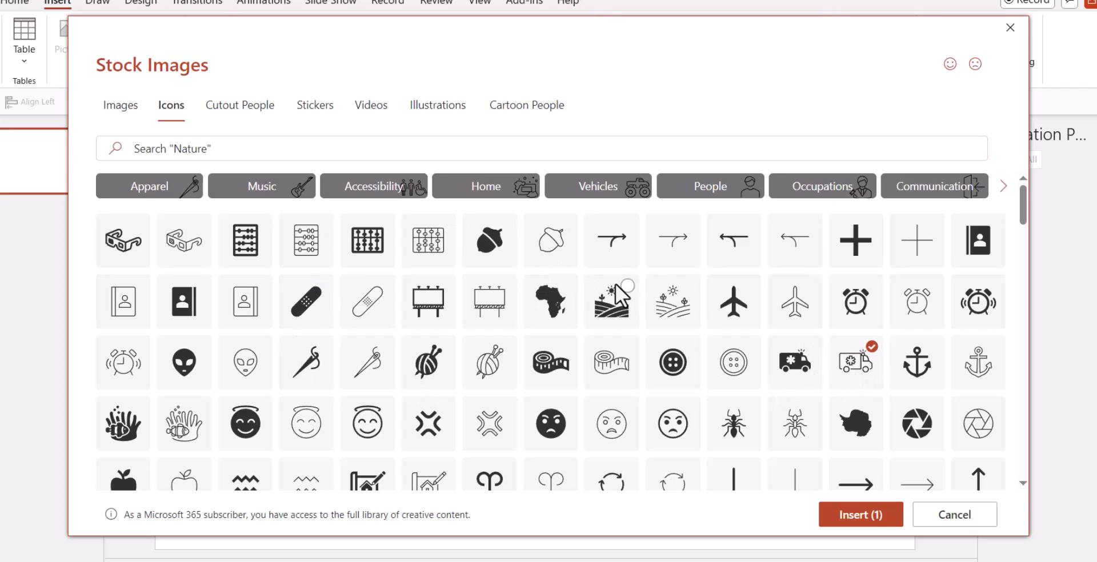
mouse_move(868, 526)
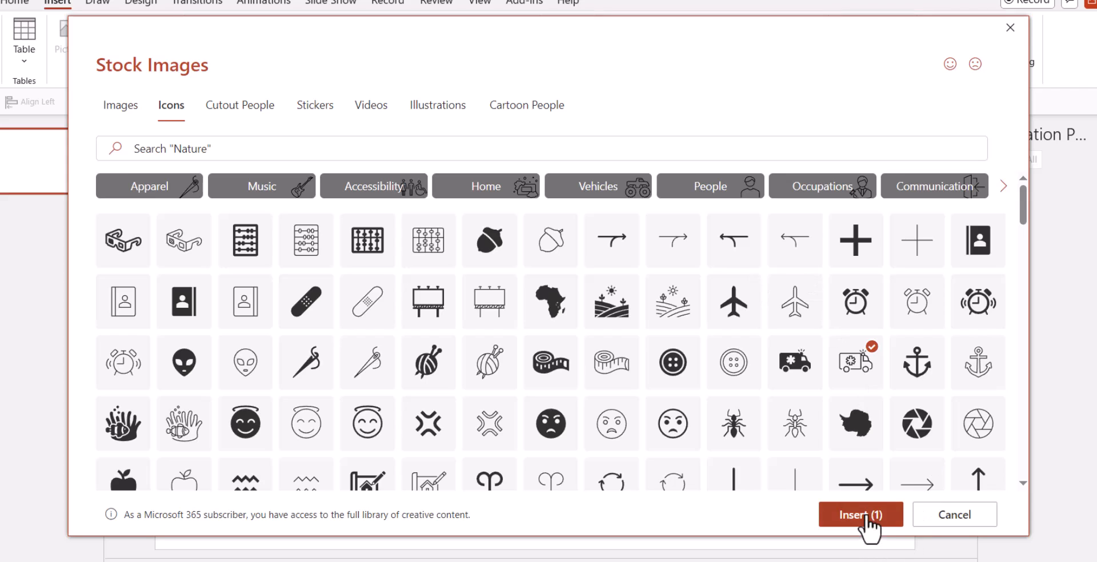
click(860, 514)
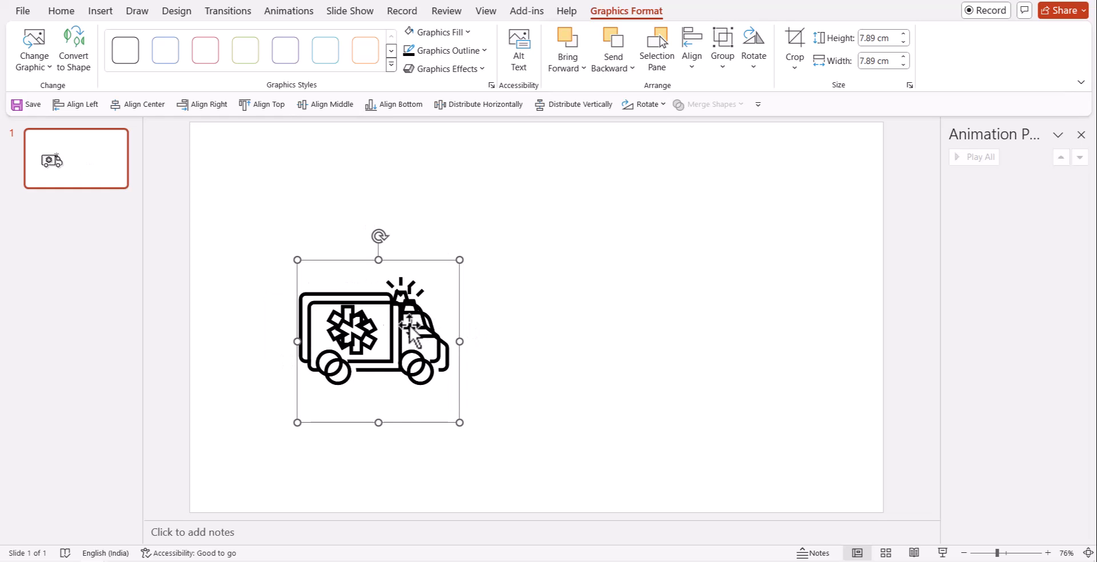
Ctrl-drag a copy of the ambulance to the right and convert it into separate shapes
drag(378, 341, 632, 335)
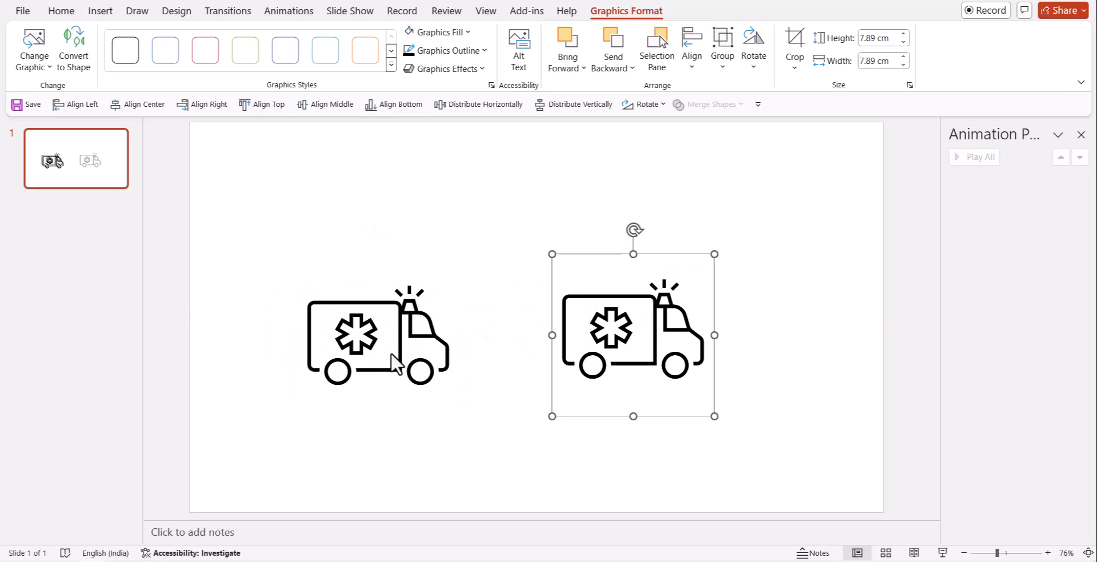
right_click(633, 335)
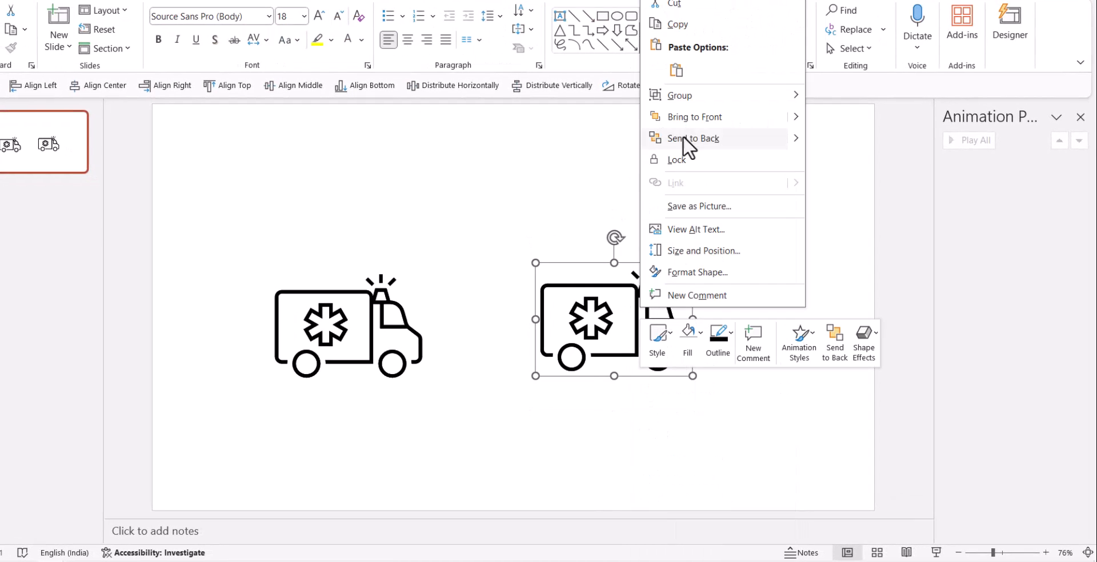
click(747, 362)
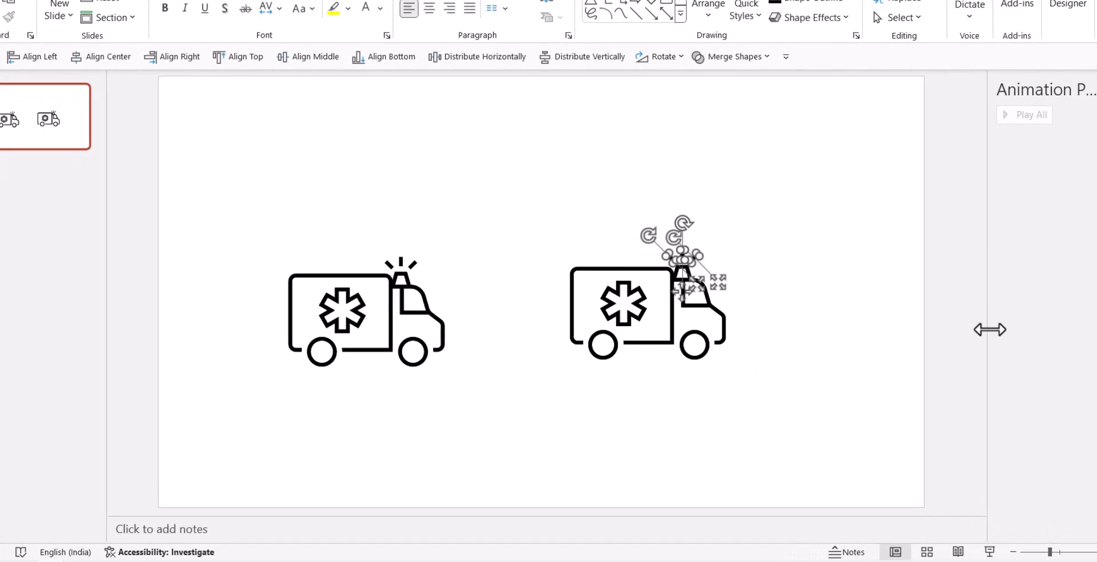
mouse_move(756, 278)
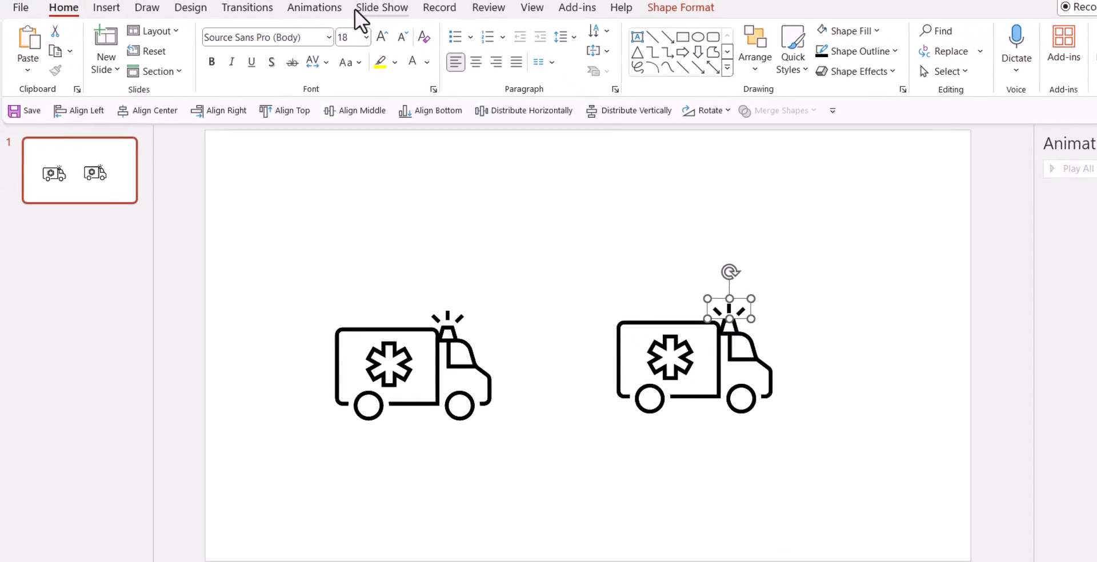
Give the grouped siren rays a 0.25-second Shape entrance set to repeat
click(318, 8)
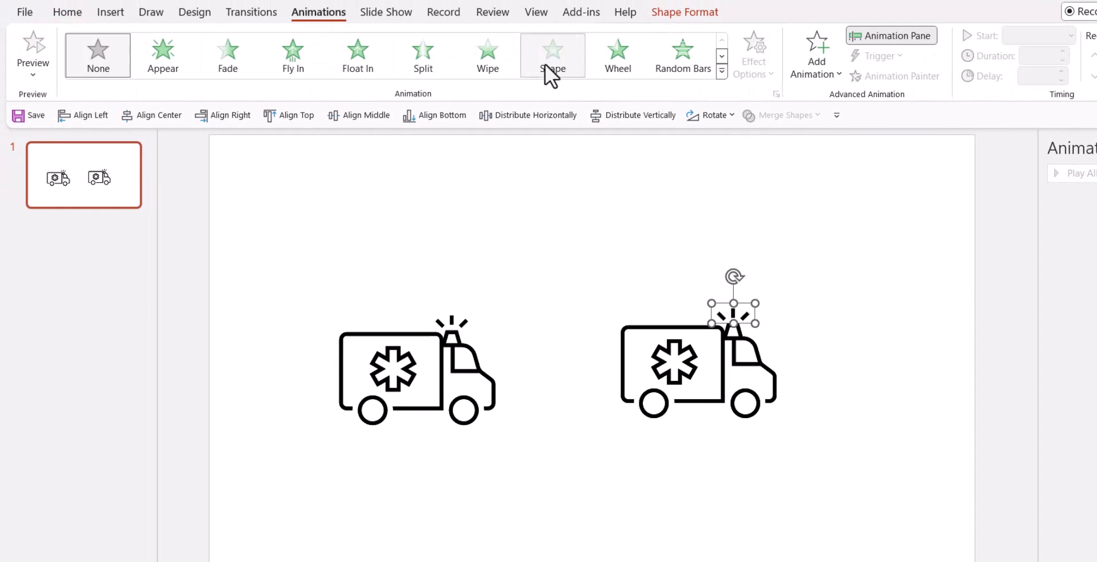
click(552, 55)
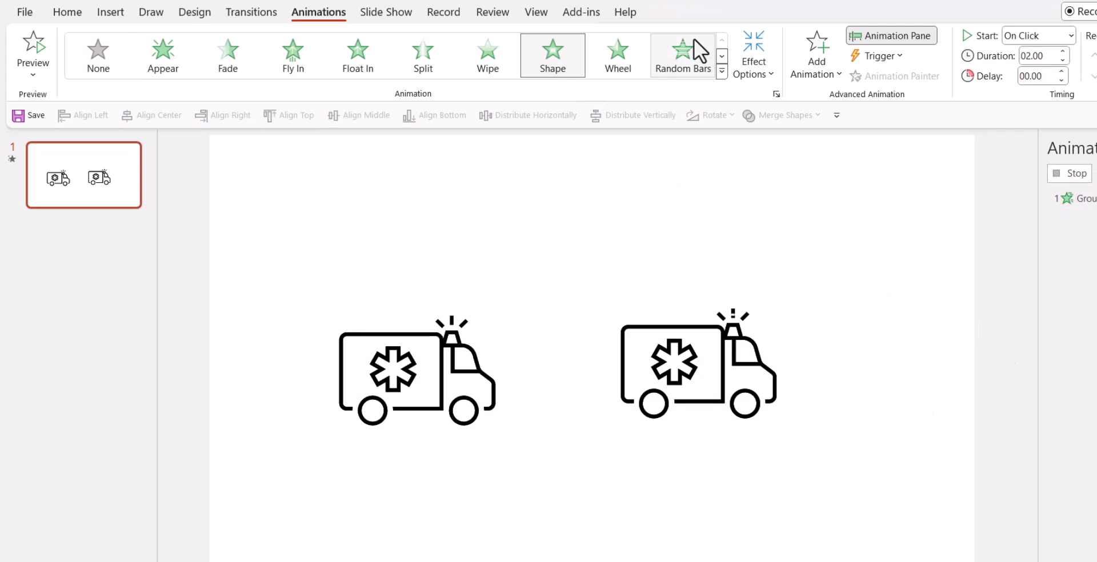
mouse_move(919, 411)
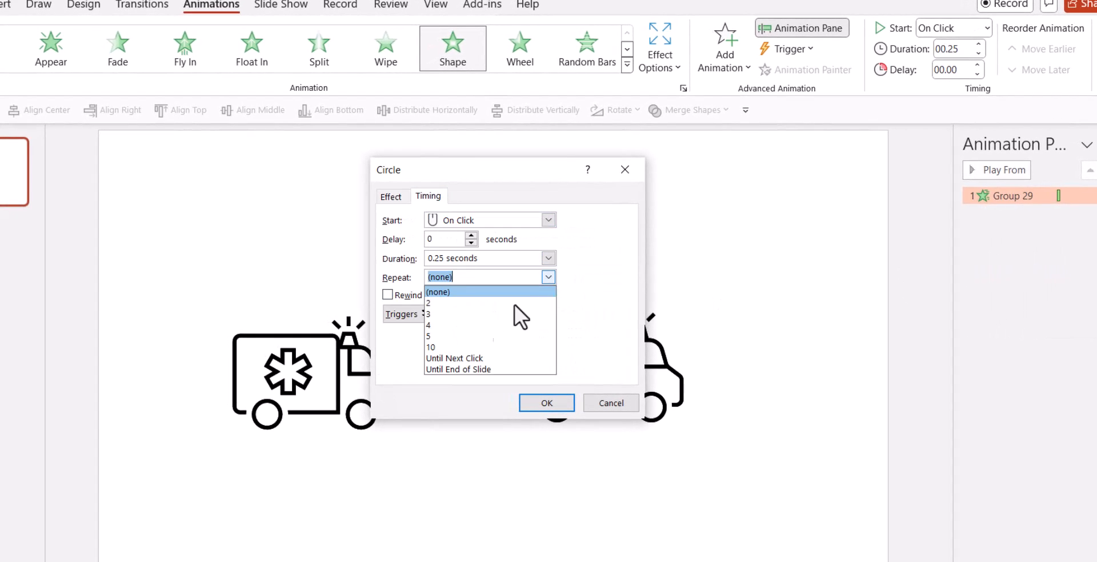
click(546, 403)
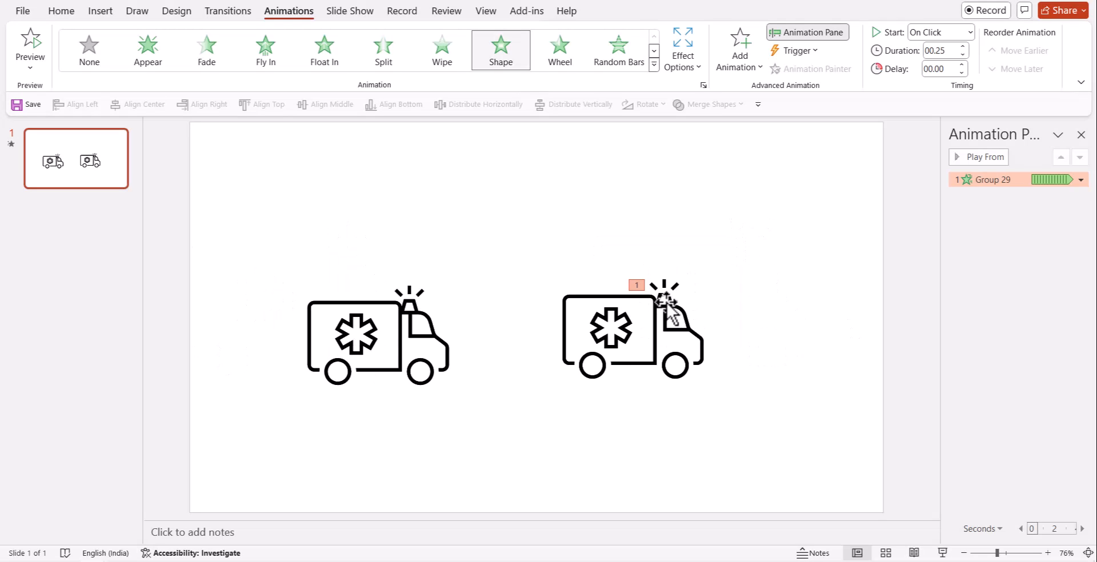
mouse_move(63, 27)
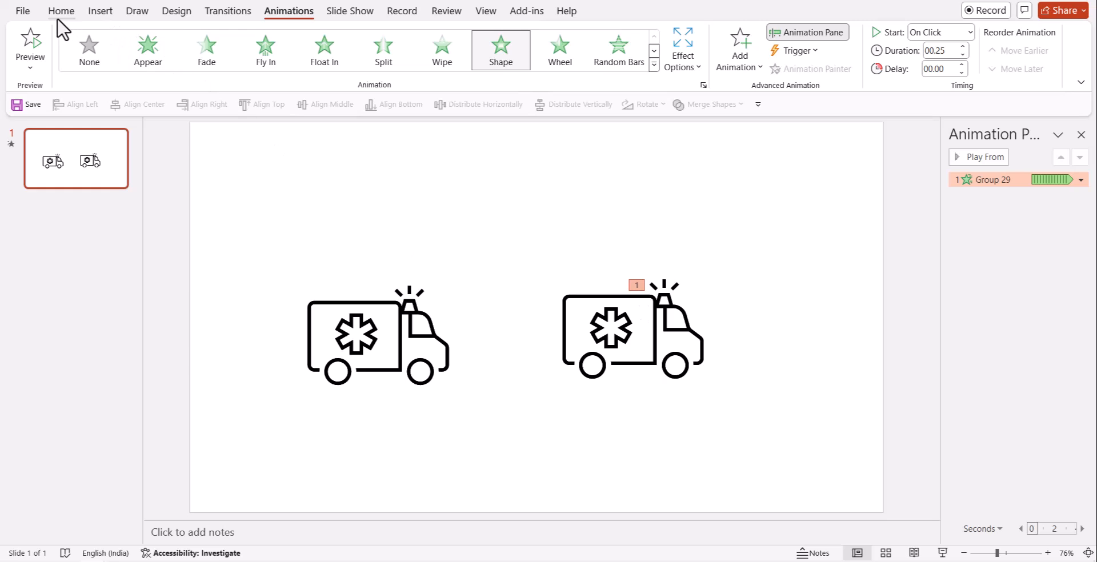
Draw a small red trapezoid over the right ambulance's siren light
click(61, 11)
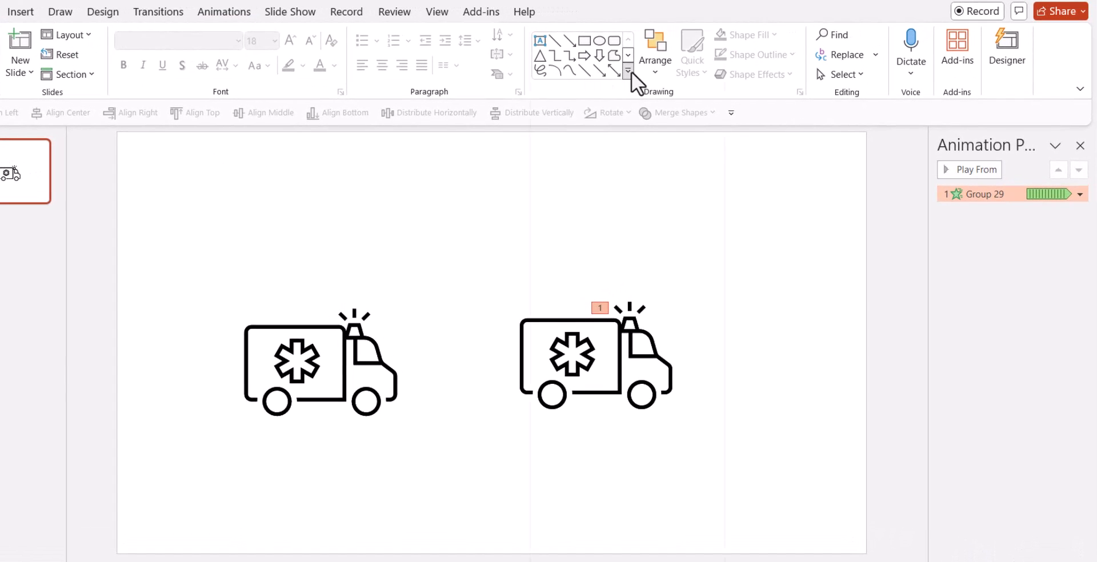
click(627, 71)
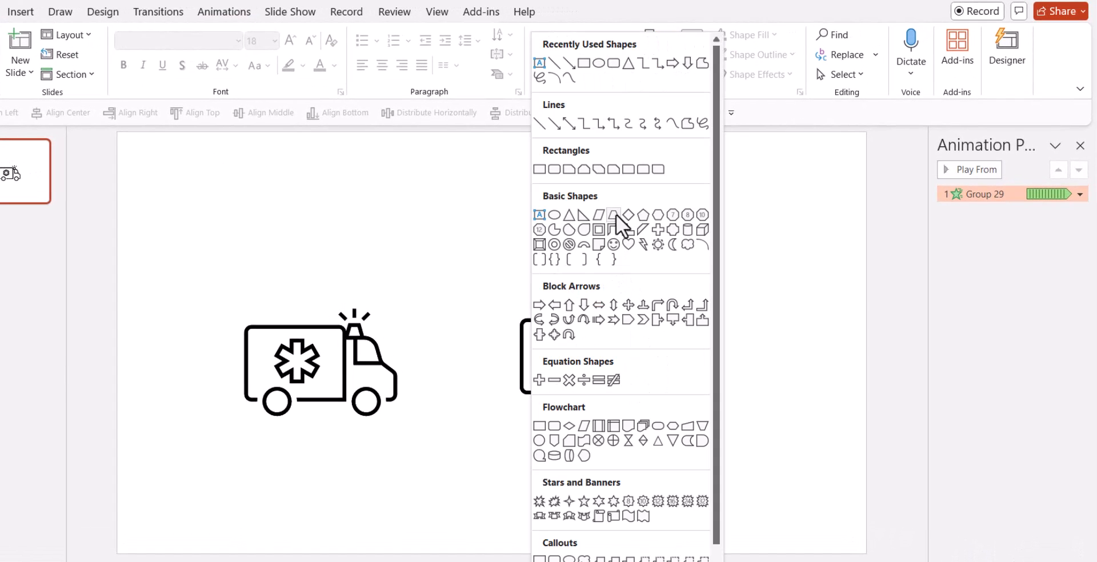
mouse_move(615, 230)
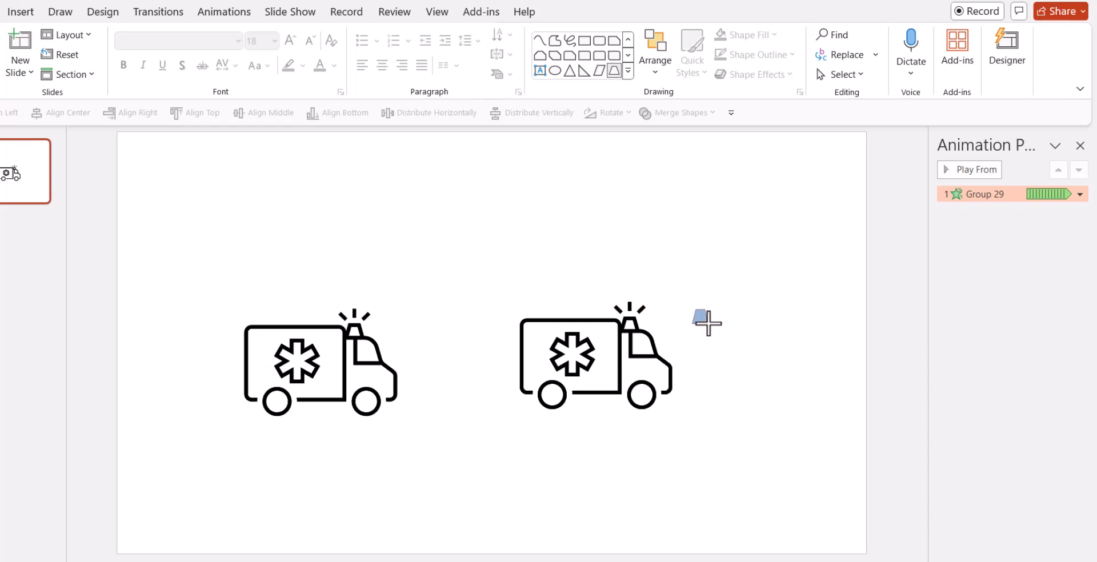
click(699, 317)
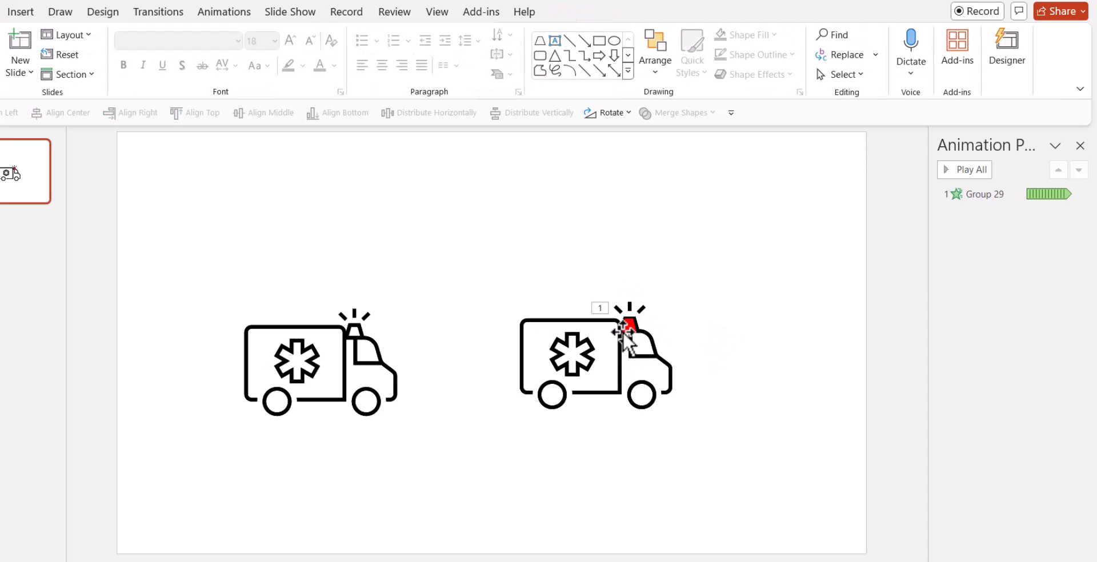
click(628, 325)
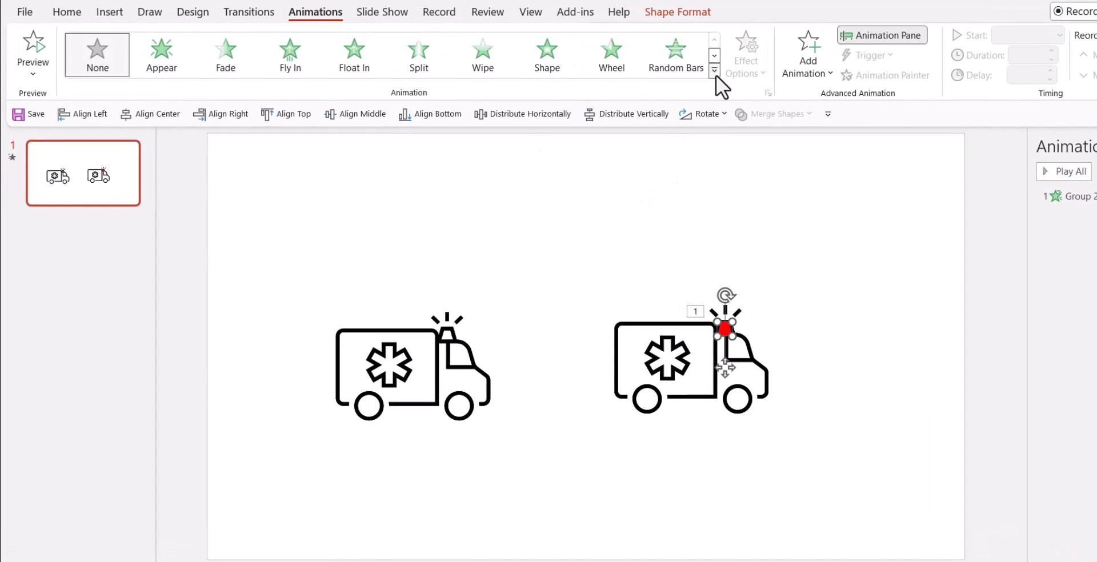
Give the red light a Fade entrance that repeats Until End of Slide
click(714, 72)
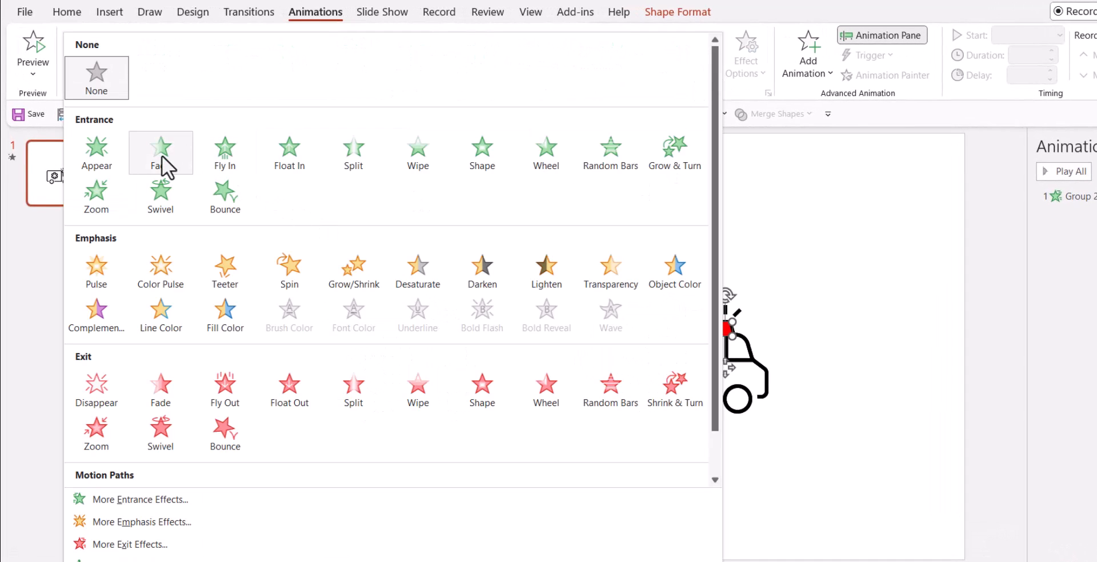
click(160, 152)
text(0.25)
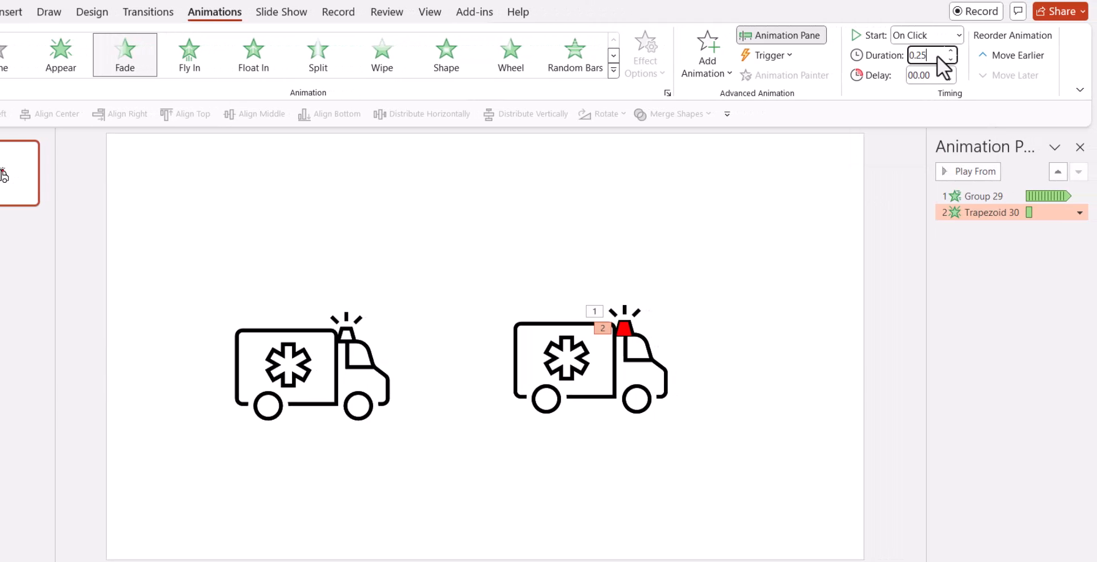
click(1079, 212)
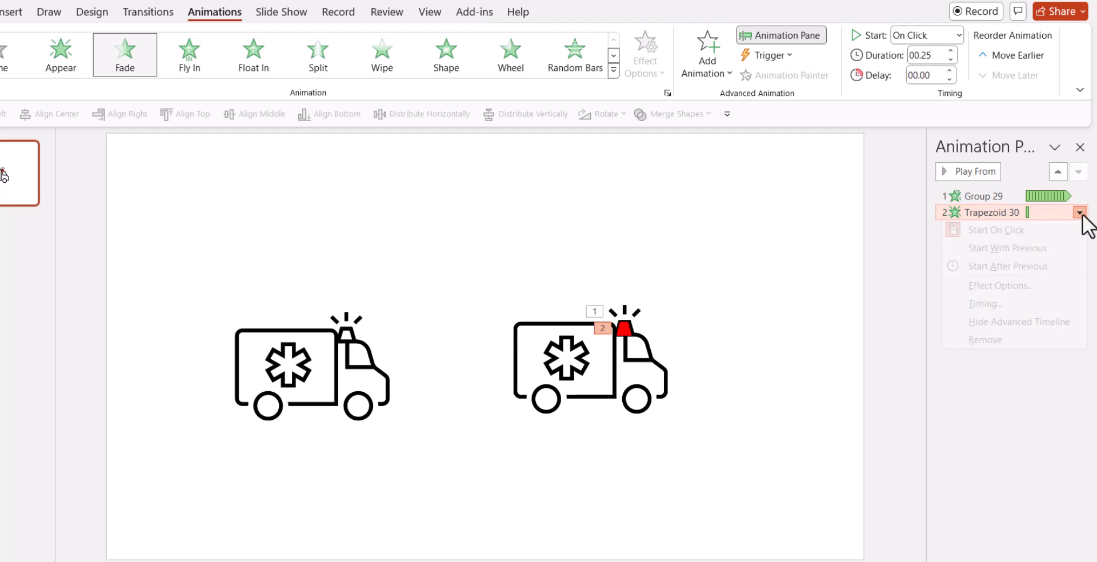
click(983, 303)
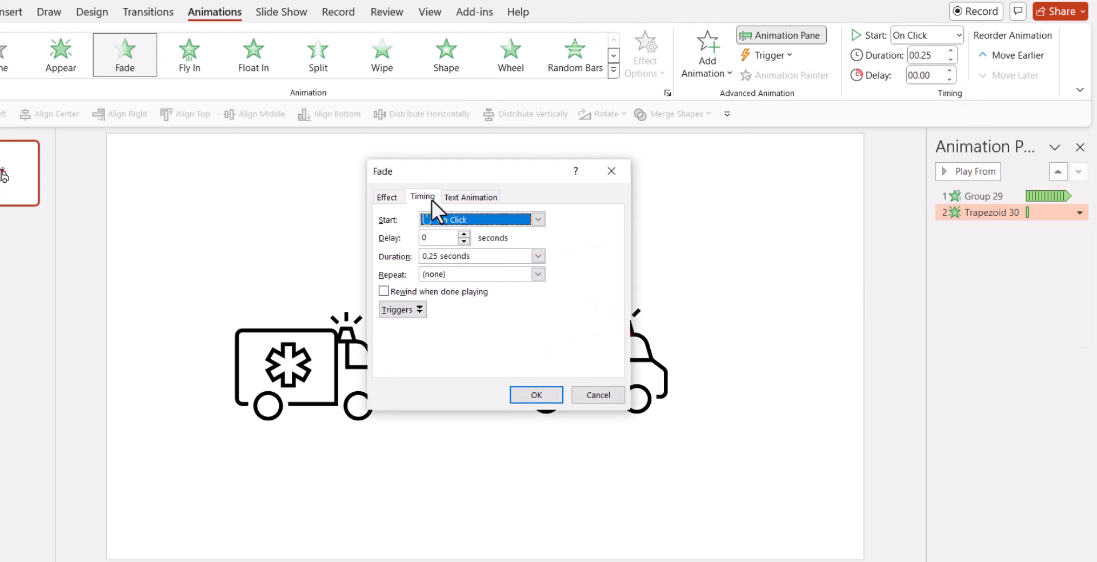
click(475, 273)
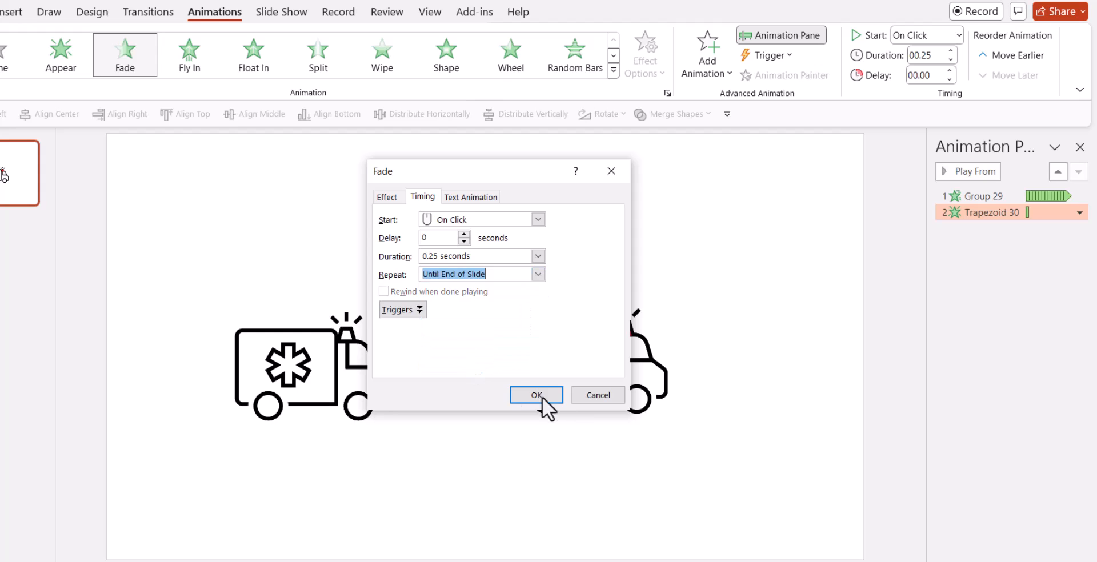
click(536, 395)
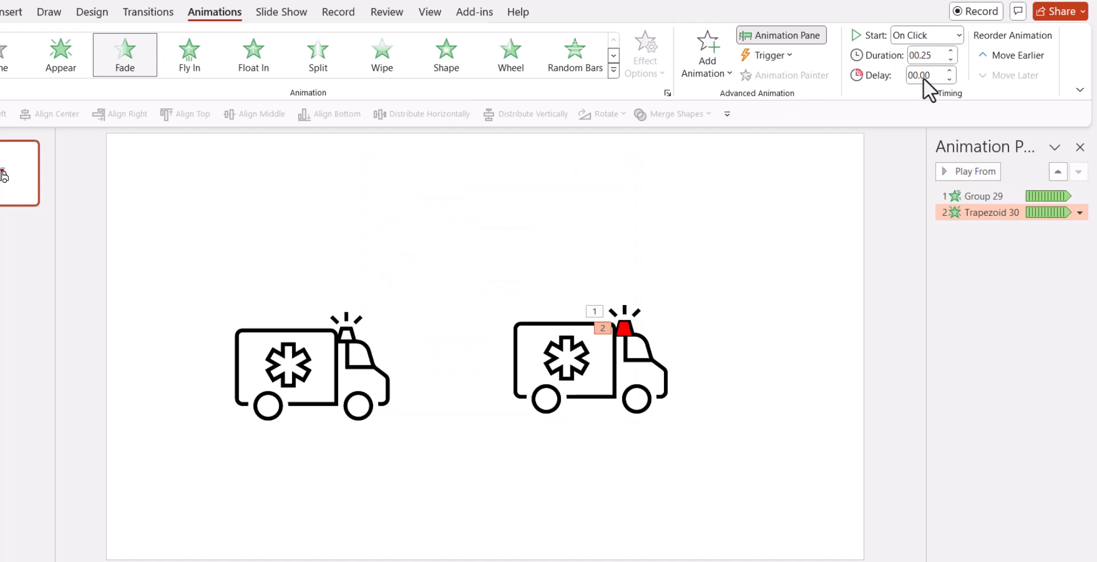
Start the animations With Previous and add a 01.00-second Teeter to the ambulance group
click(567, 358)
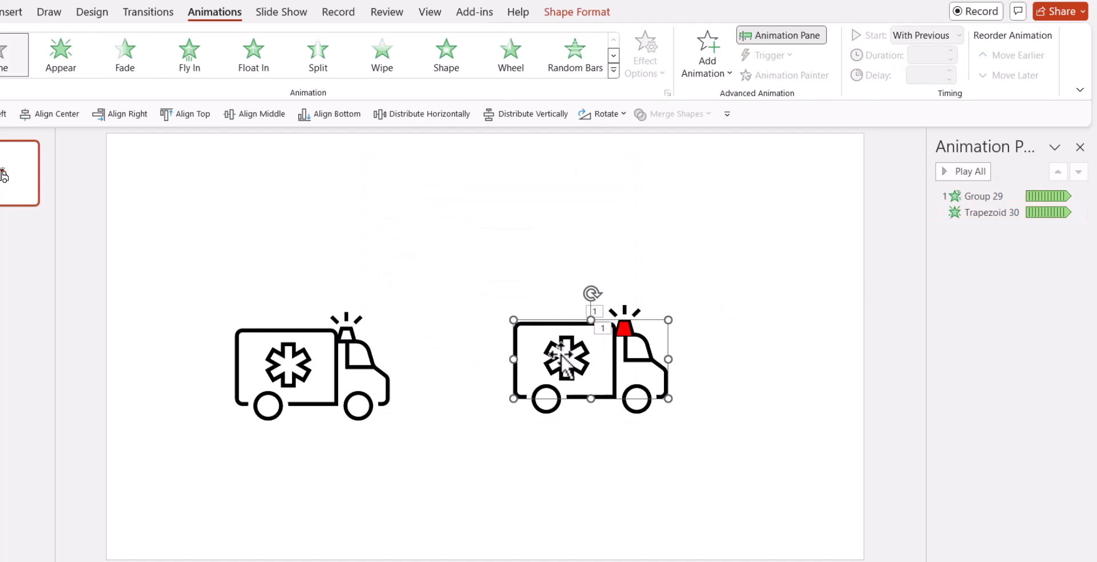
mouse_move(668, 437)
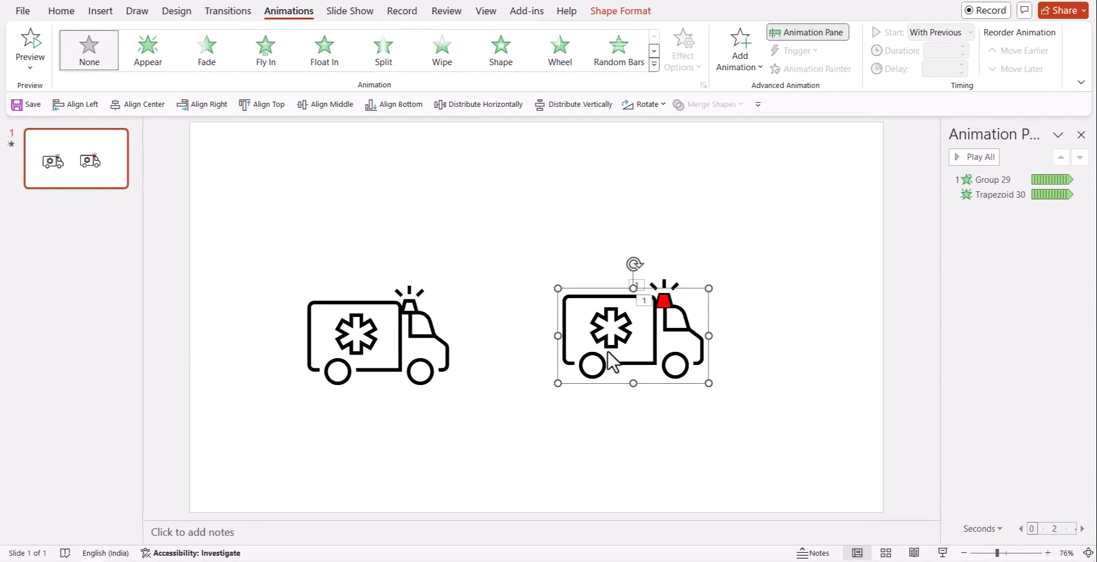
mouse_move(573, 249)
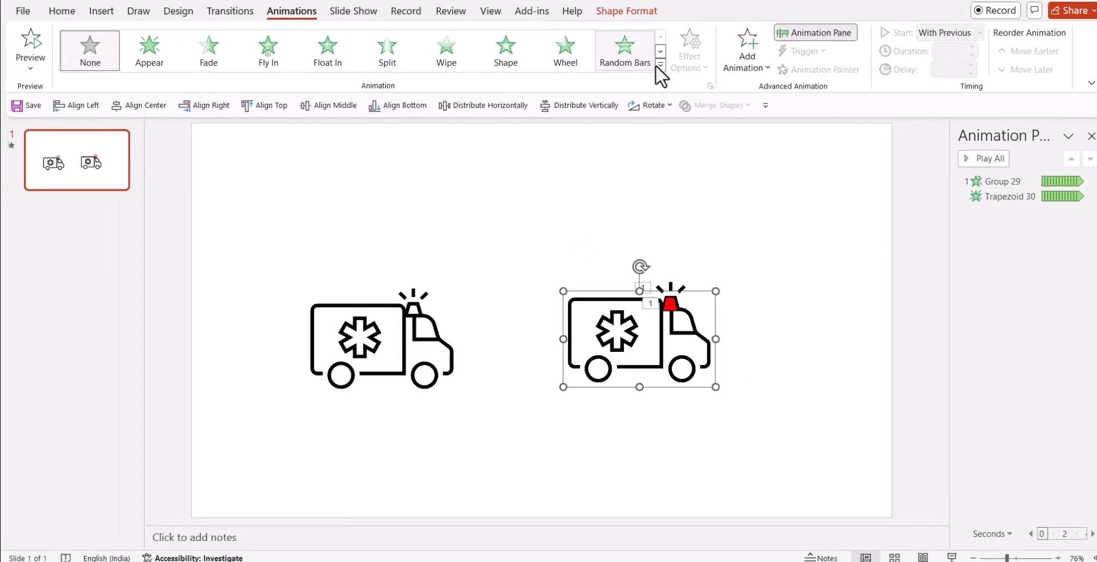
click(658, 67)
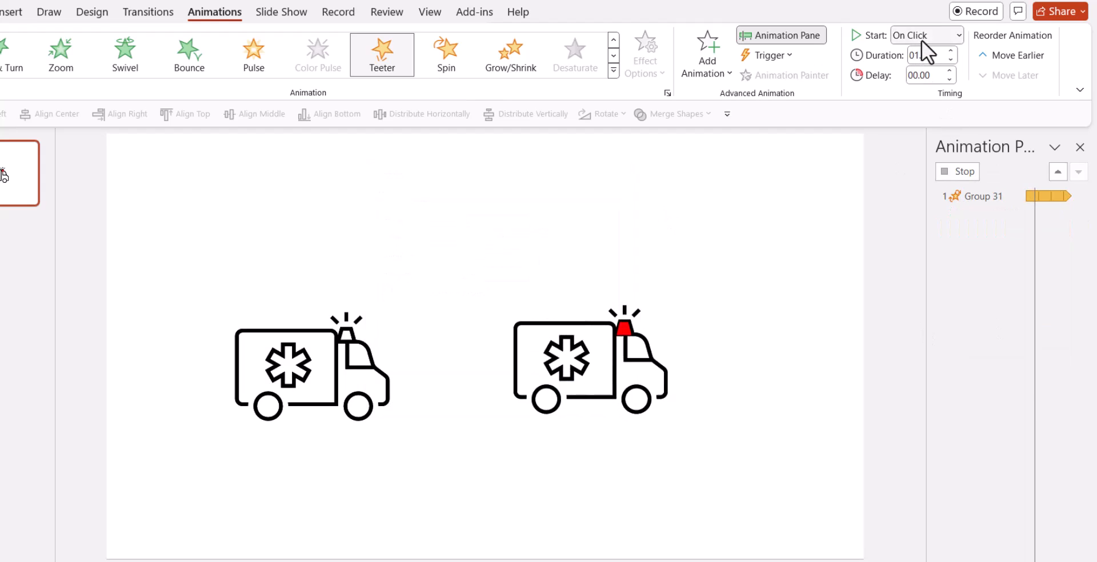
click(923, 36)
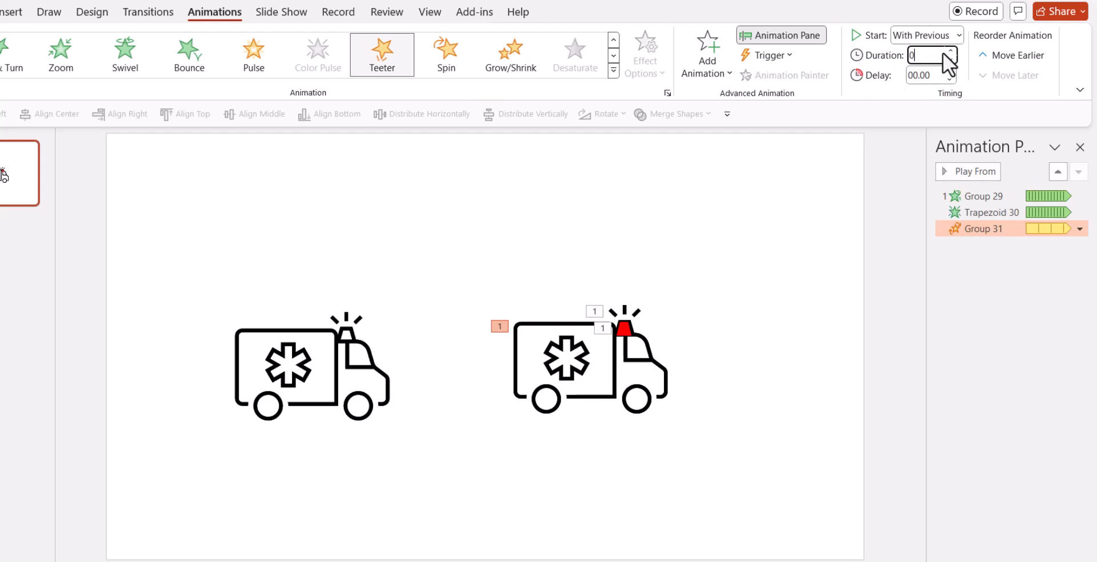
click(950, 50)
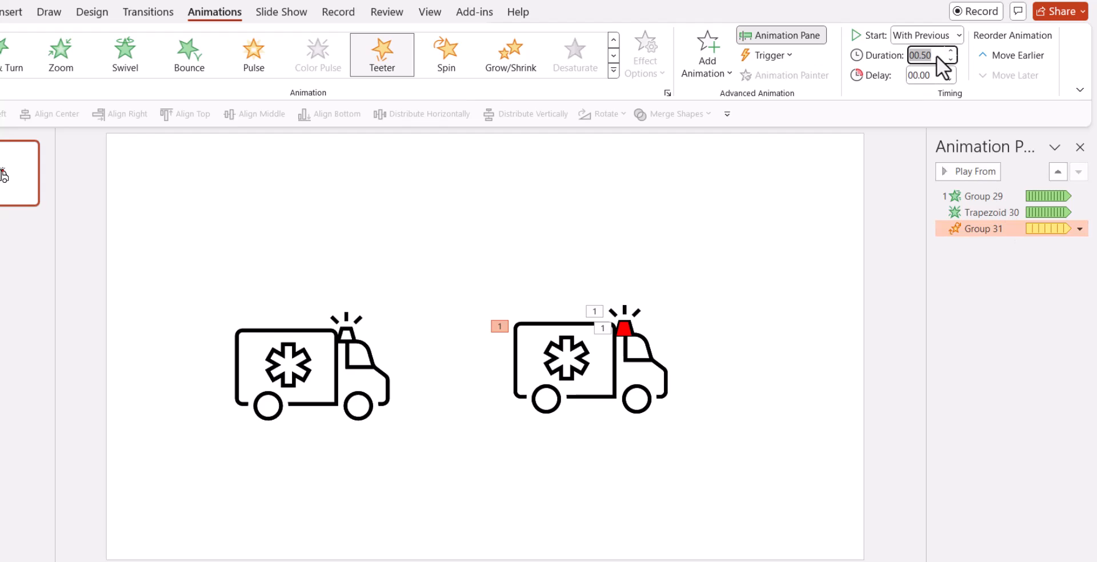
click(950, 52)
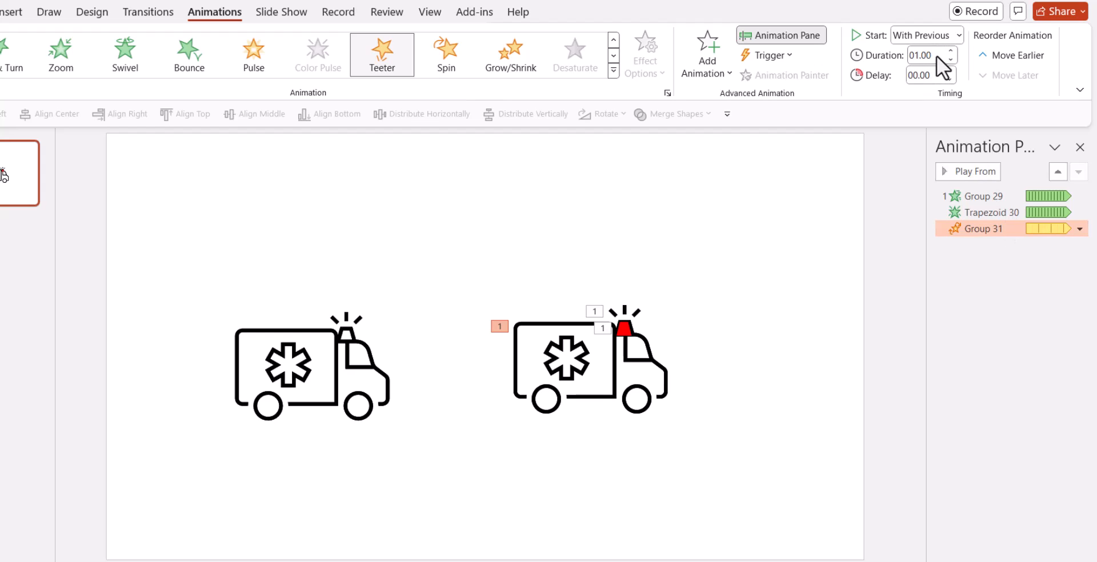
mouse_move(699, 389)
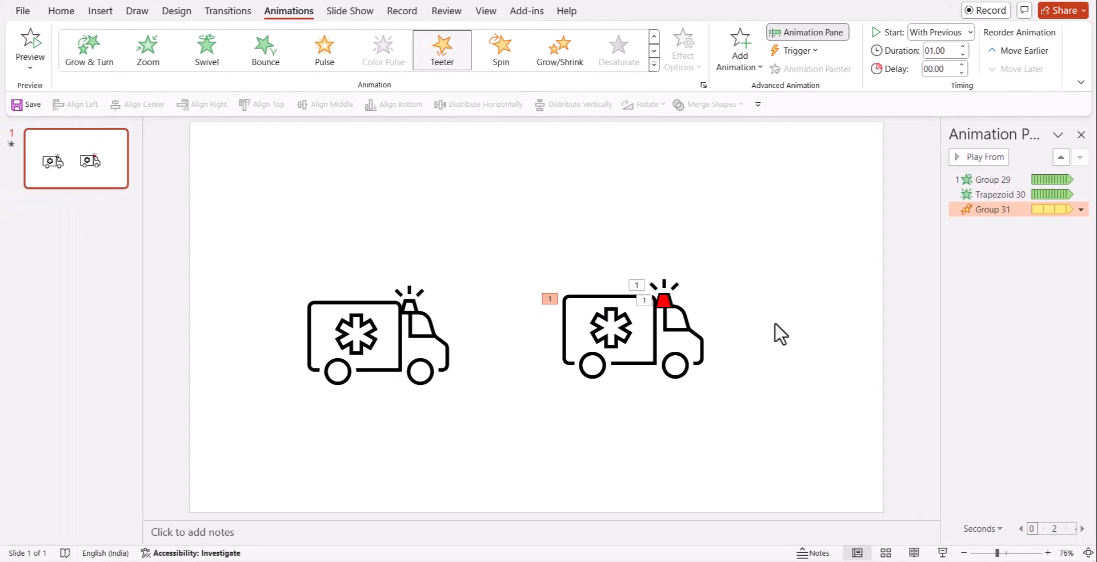
click(60, 11)
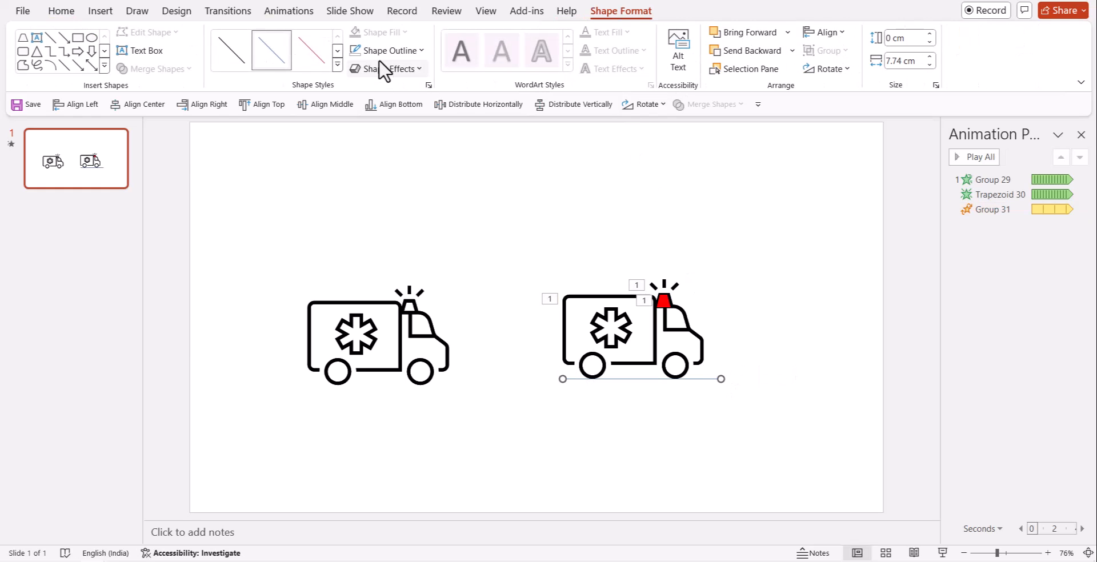
Style the line under the ambulance as a bold black road line
click(389, 51)
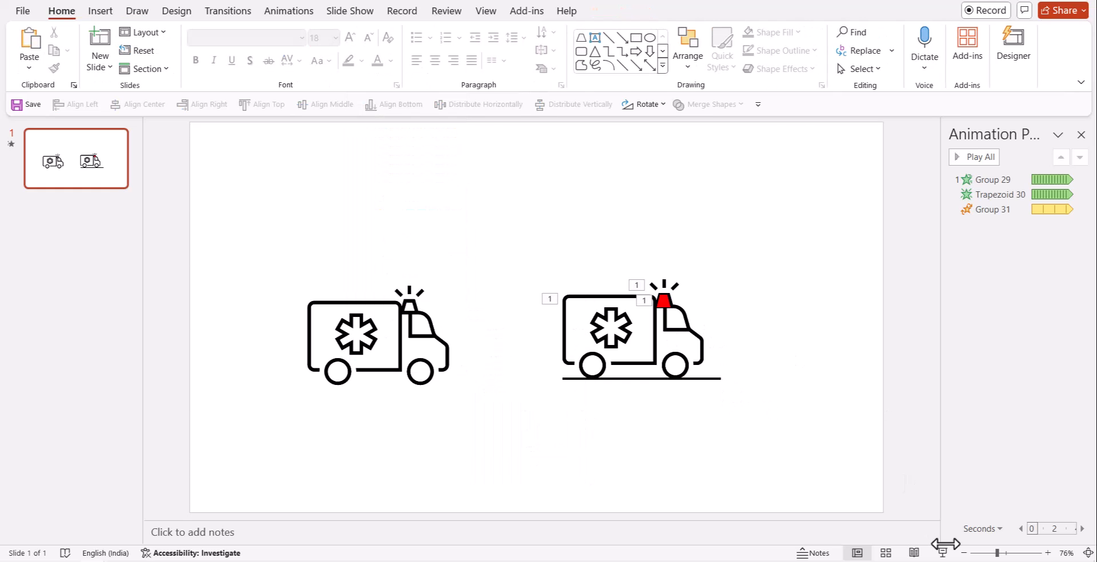
click(665, 307)
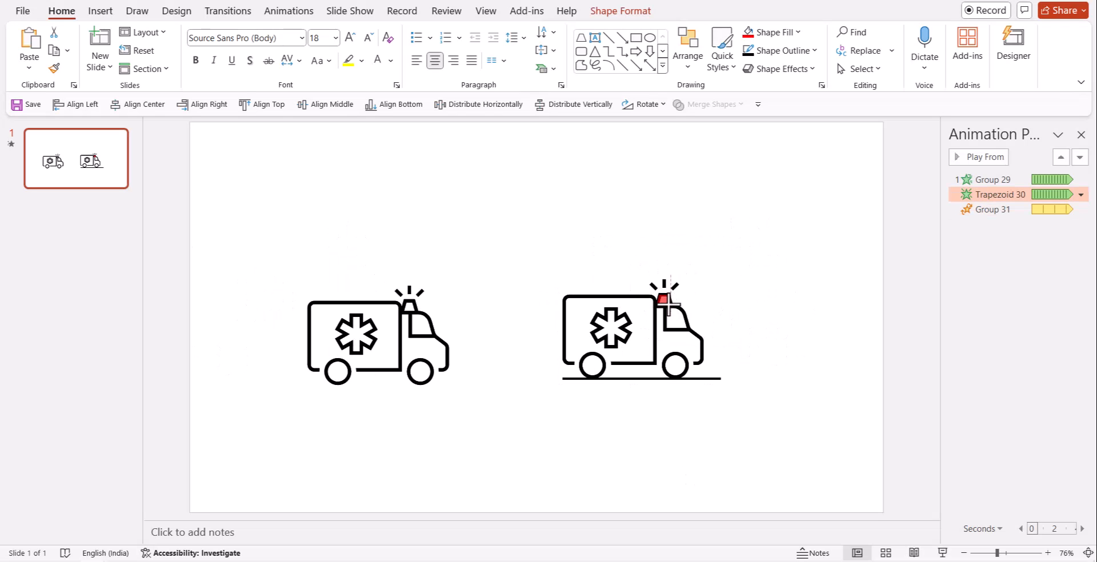
click(662, 301)
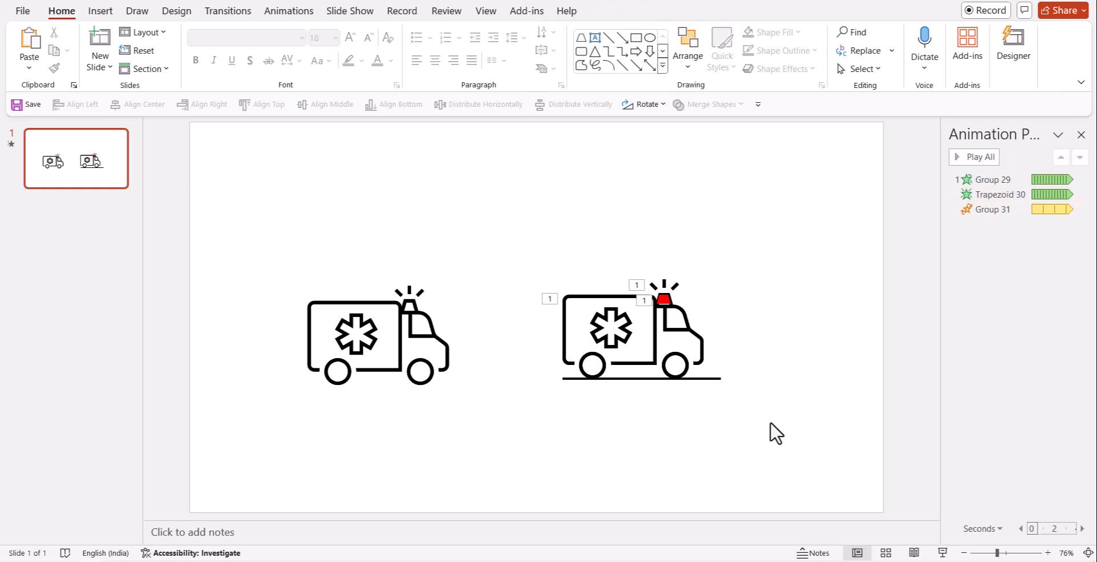
mouse_move(787, 453)
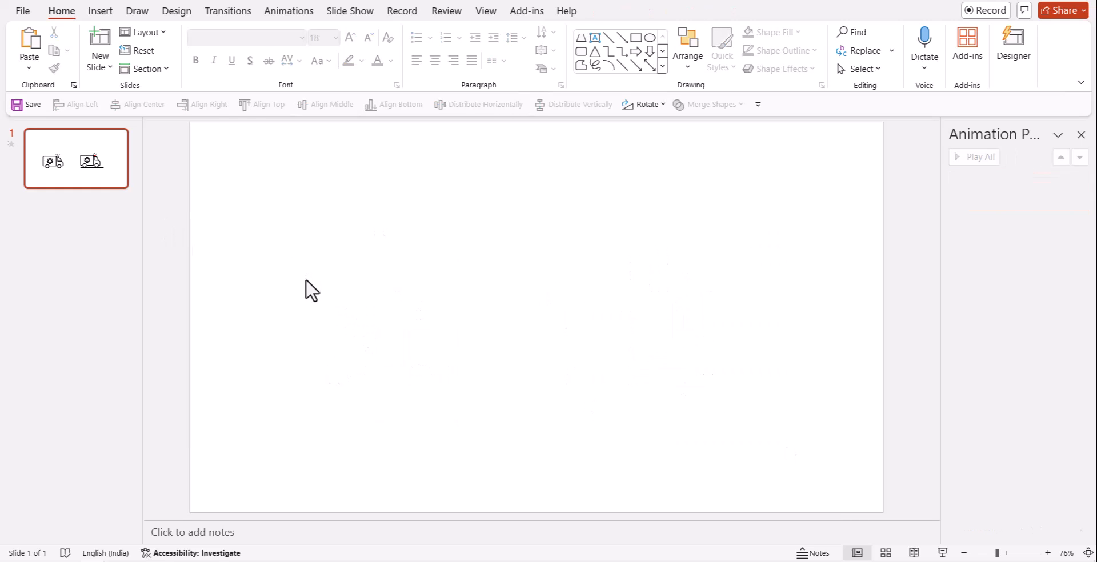
Insert the jackhammer and rubble mound icons from the Tools And Building category
click(101, 11)
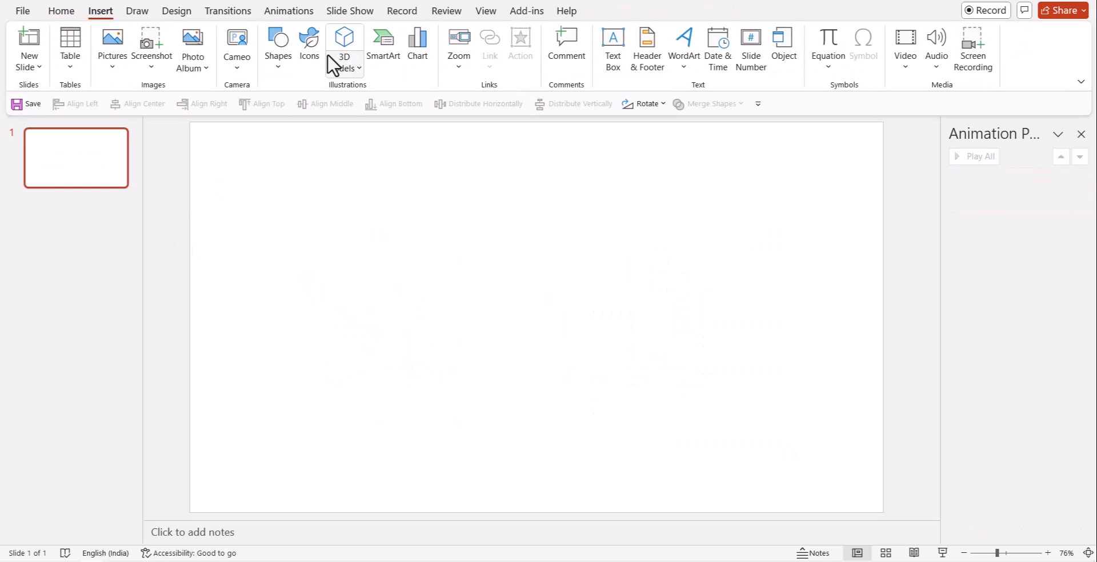
click(343, 42)
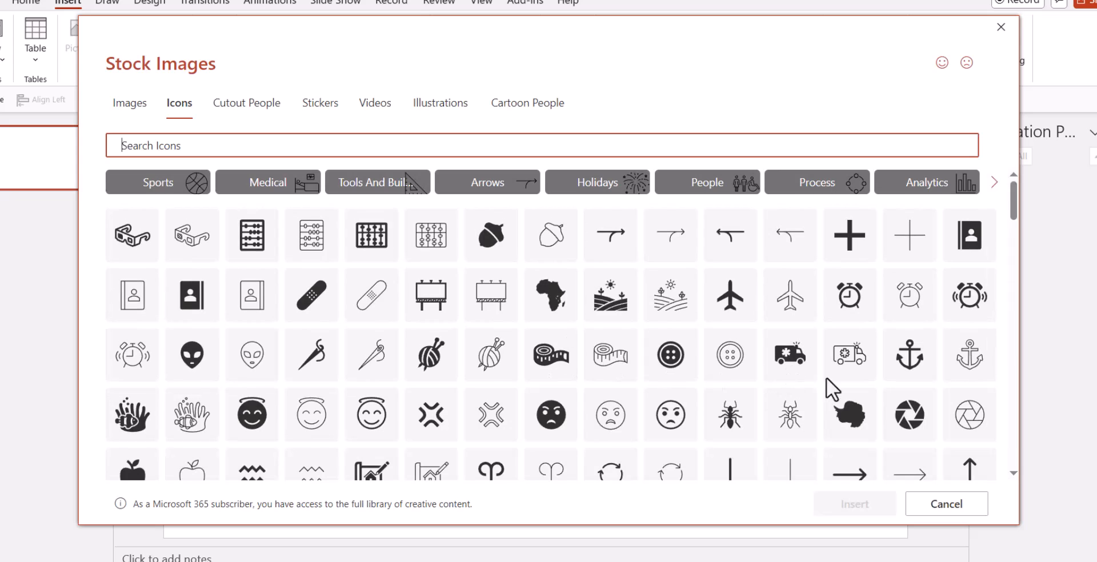
mouse_move(466, 282)
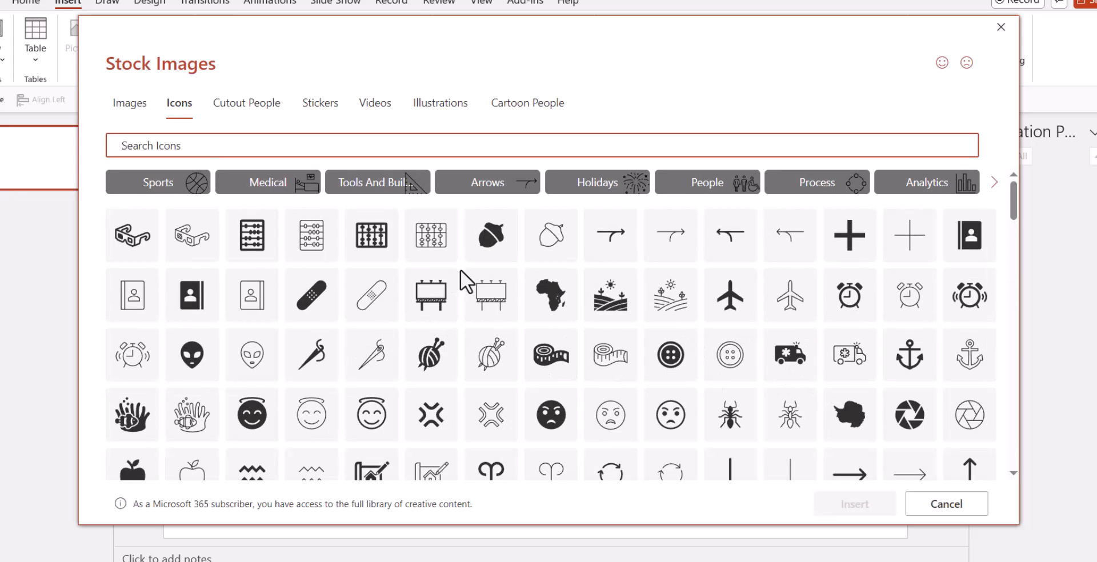
click(376, 182)
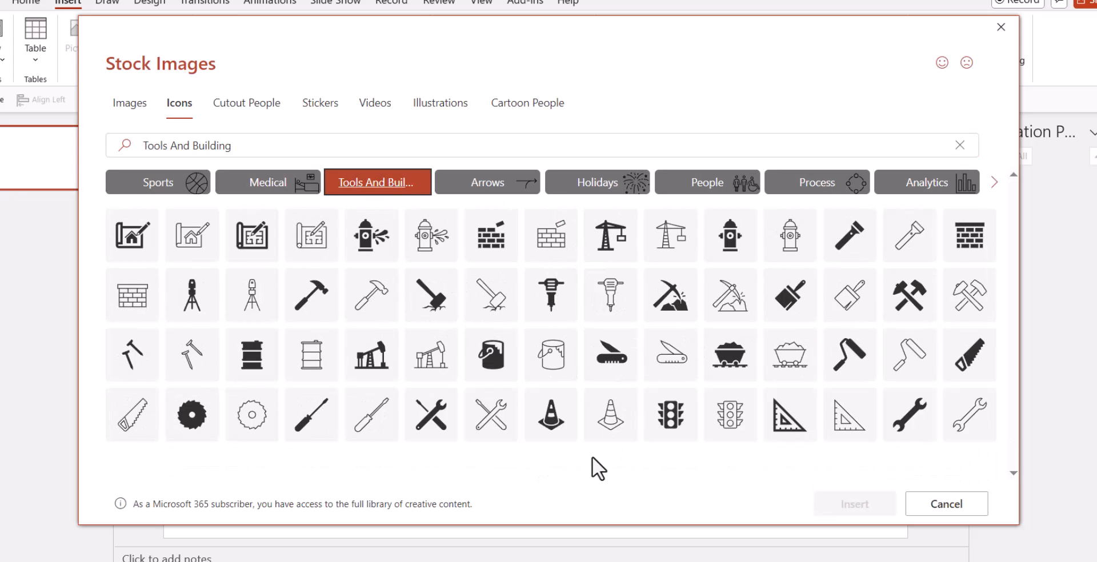
click(550, 294)
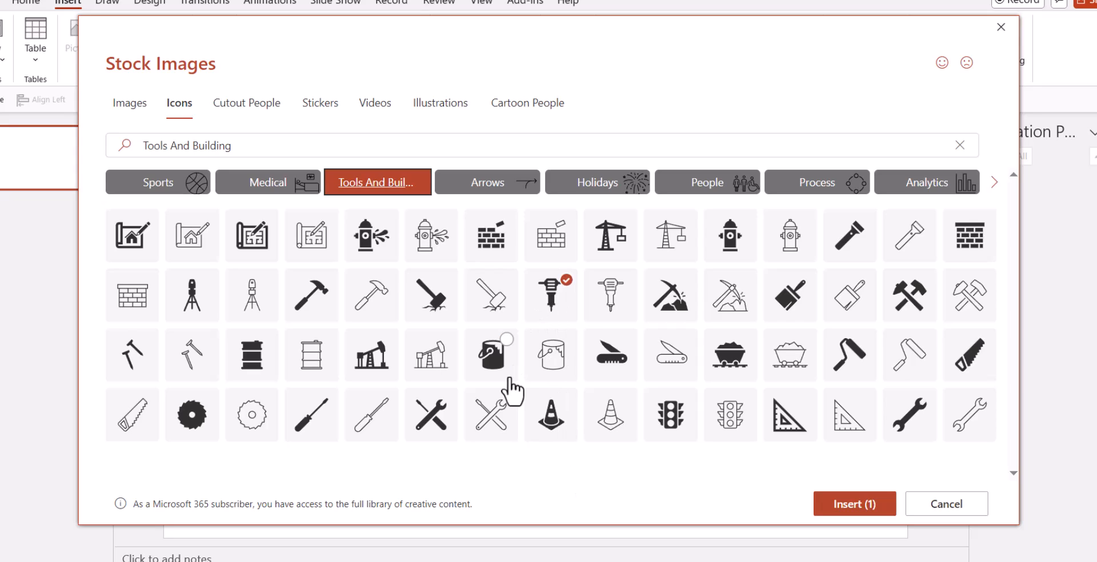
mouse_move(551, 294)
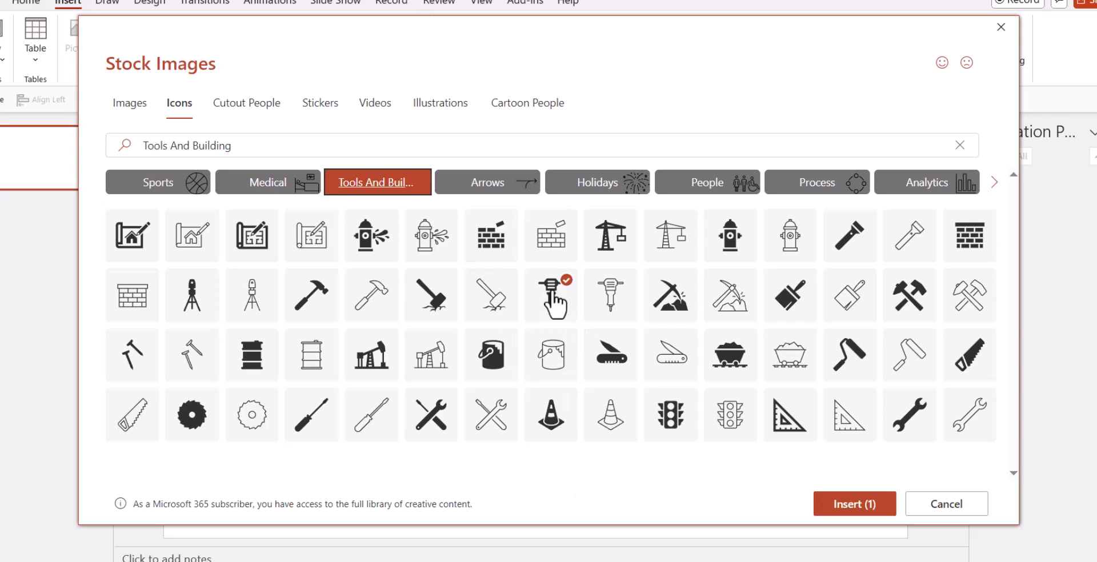
mouse_move(554, 327)
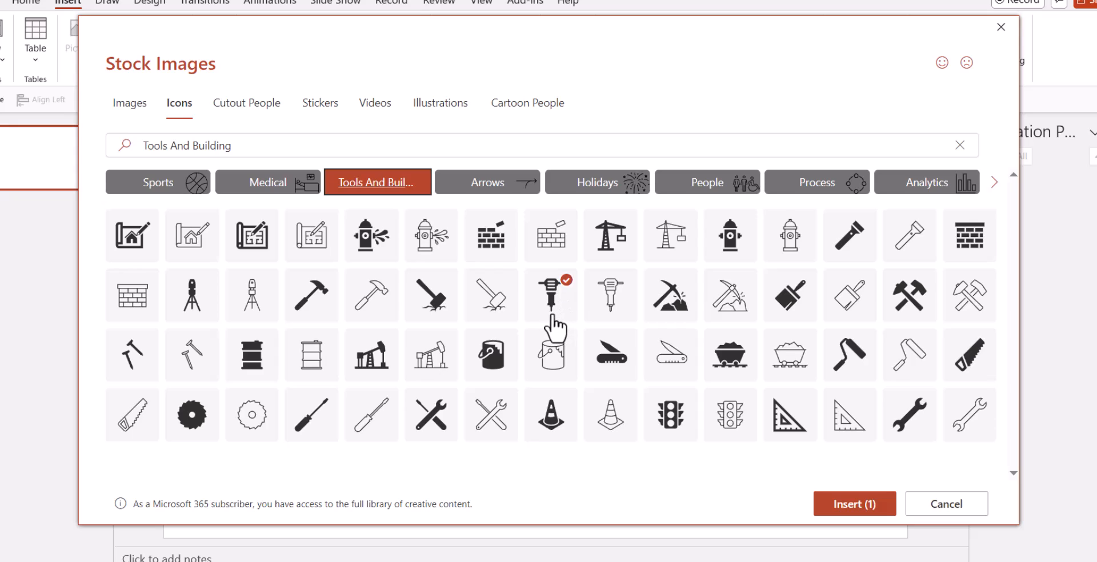
mouse_move(550, 329)
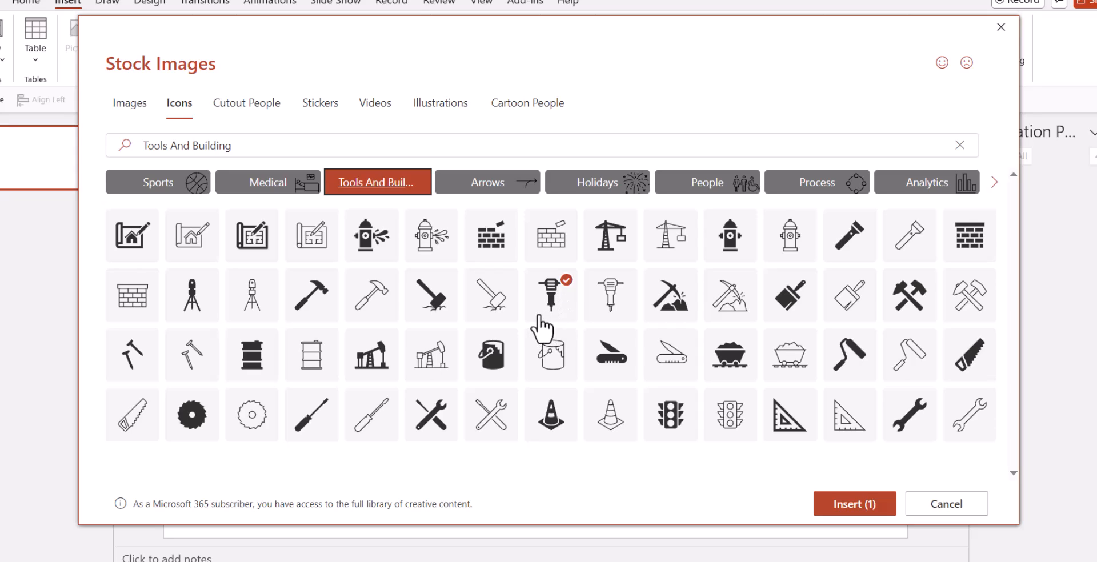
mouse_move(689, 303)
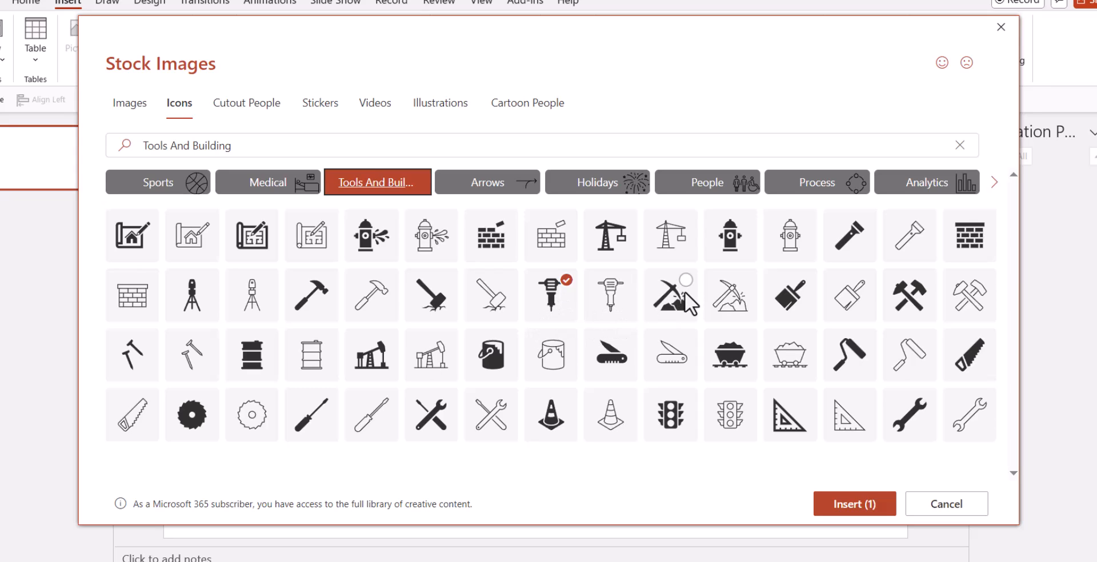
click(854, 504)
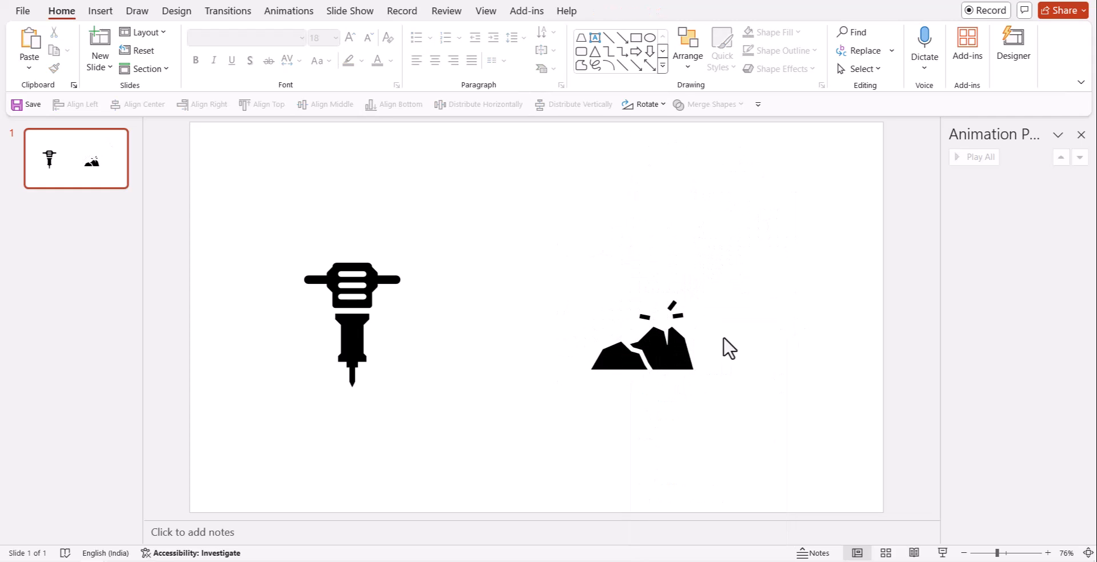
Give the rubble mound a Shape entrance with 00.50 duration
click(640, 333)
text(0.25)
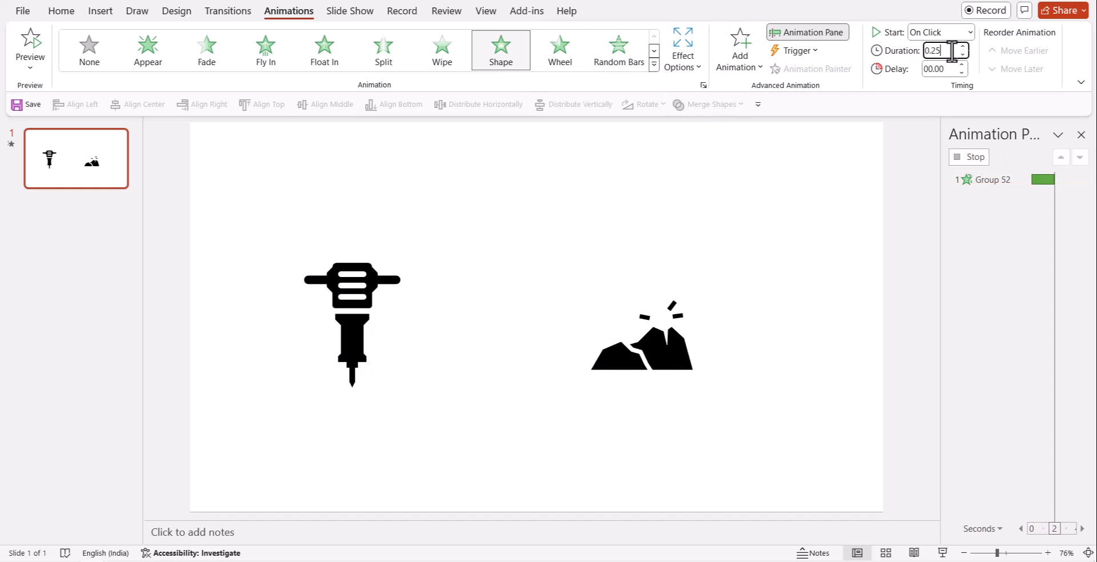
click(993, 180)
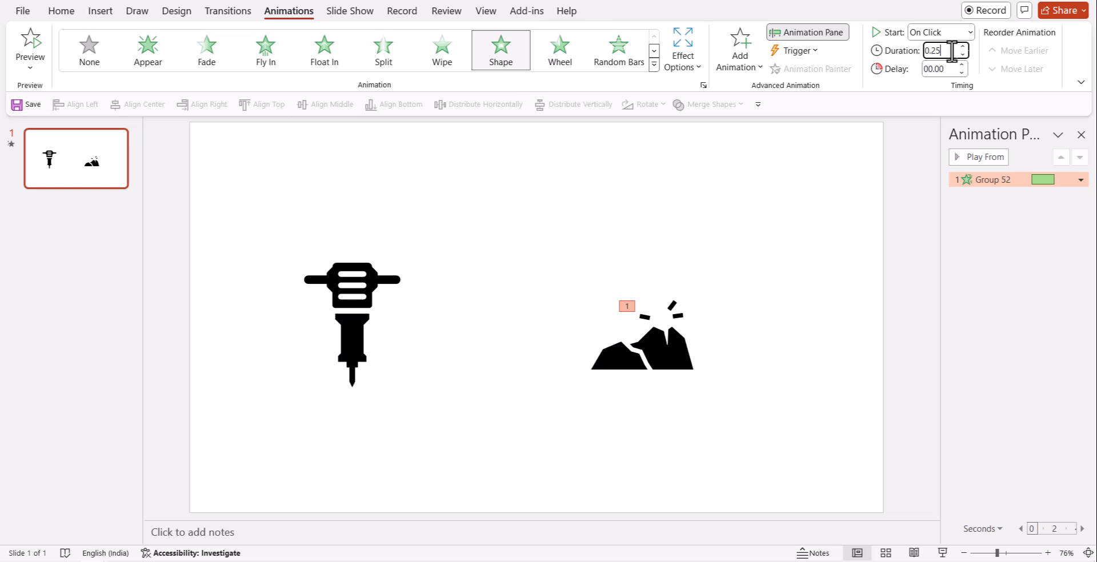
click(964, 47)
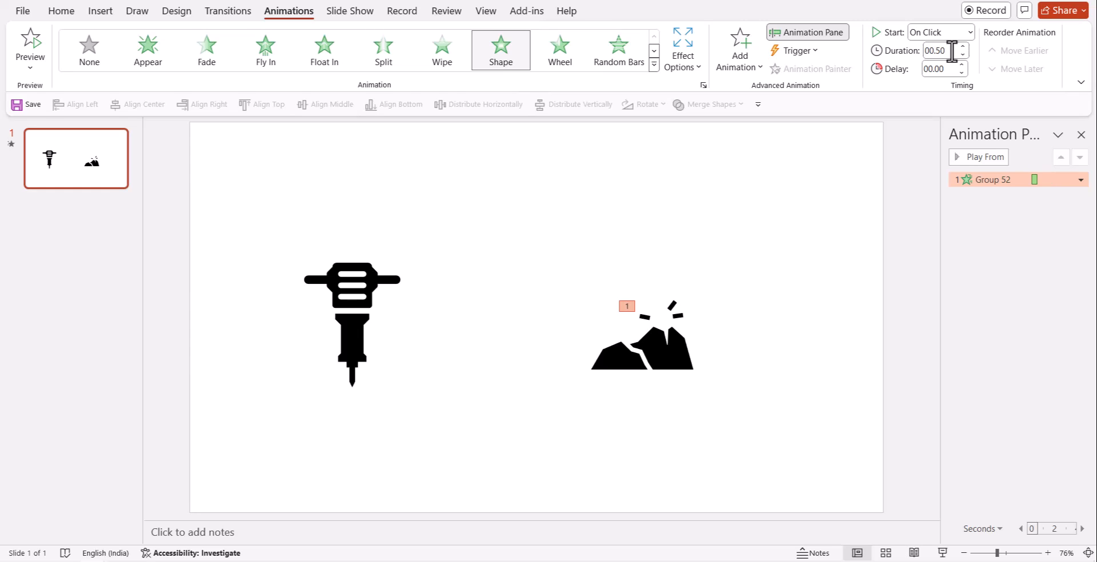
click(352, 326)
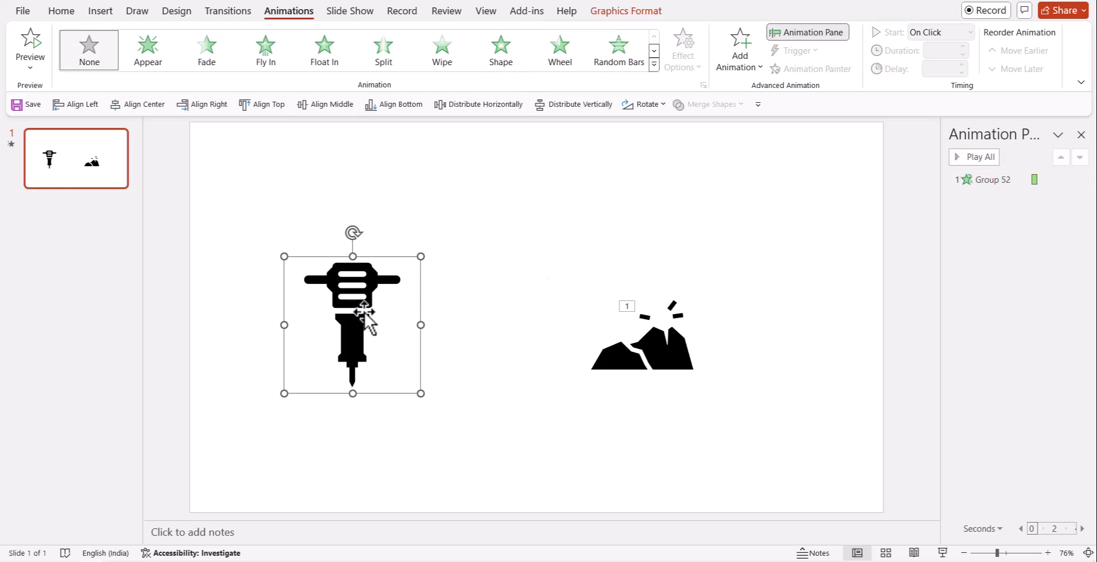
mouse_move(257, 140)
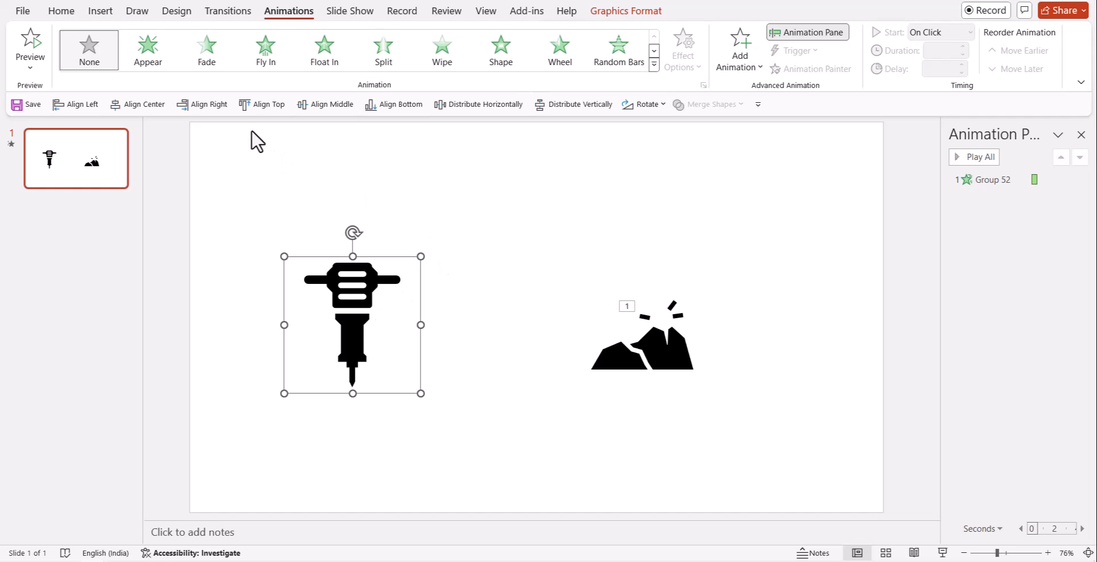
click(61, 10)
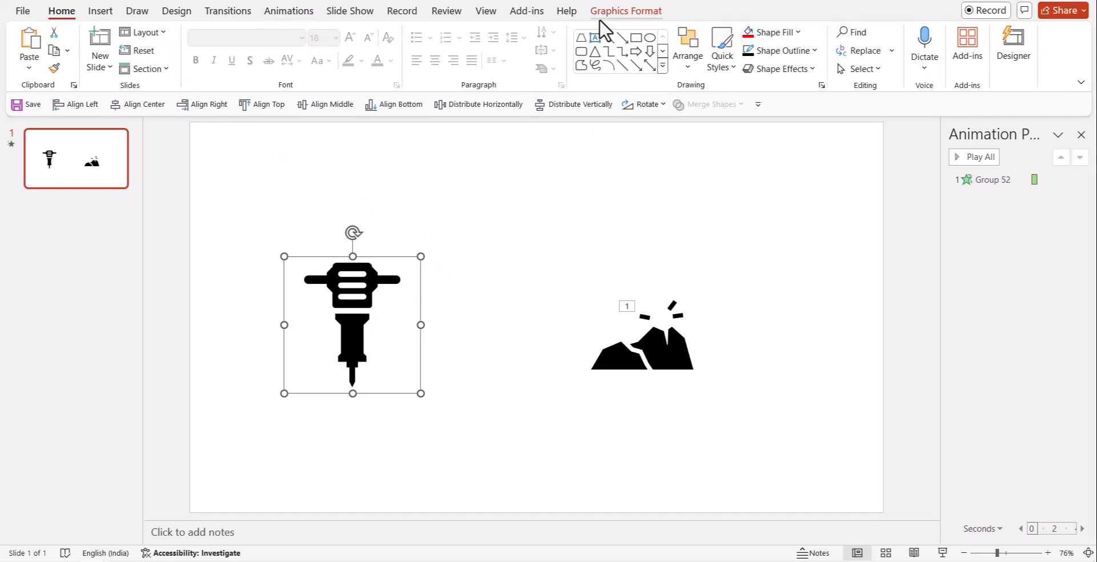
Set the jackhammer's Lines motion direction downward and shorten its path
click(287, 10)
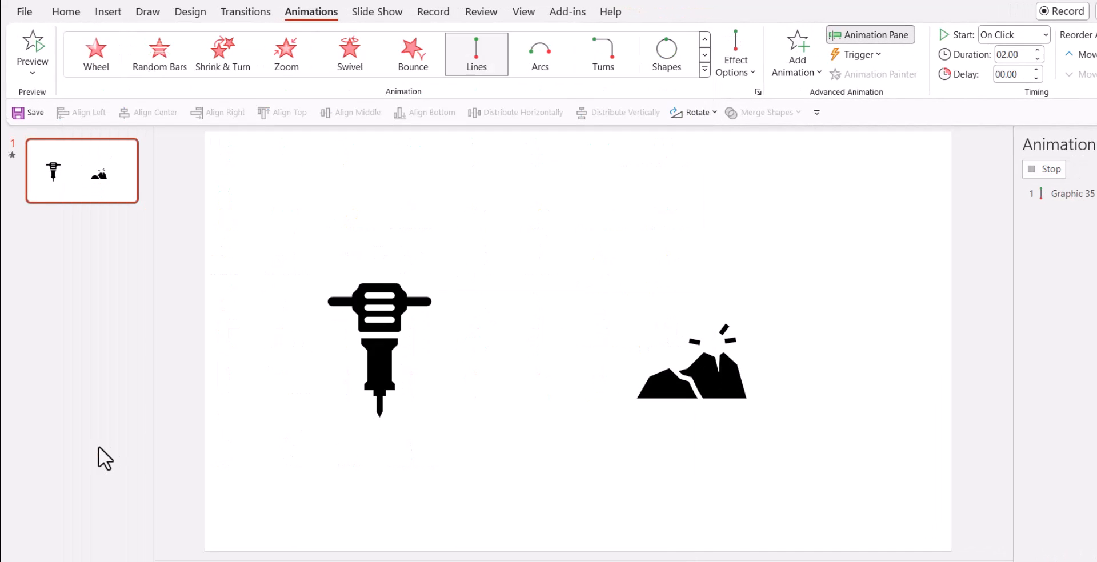
click(734, 53)
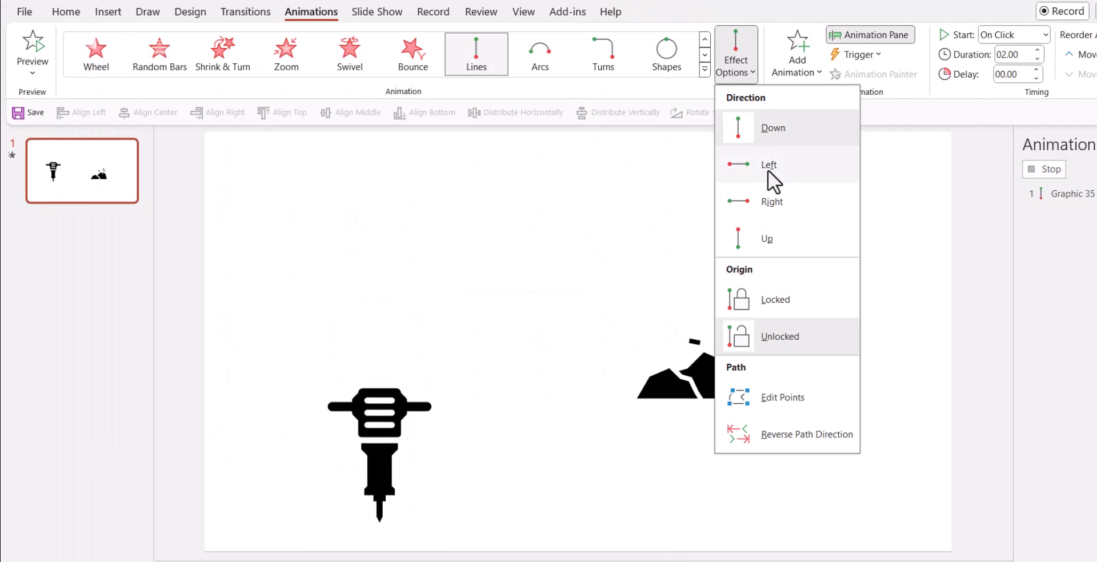
click(774, 126)
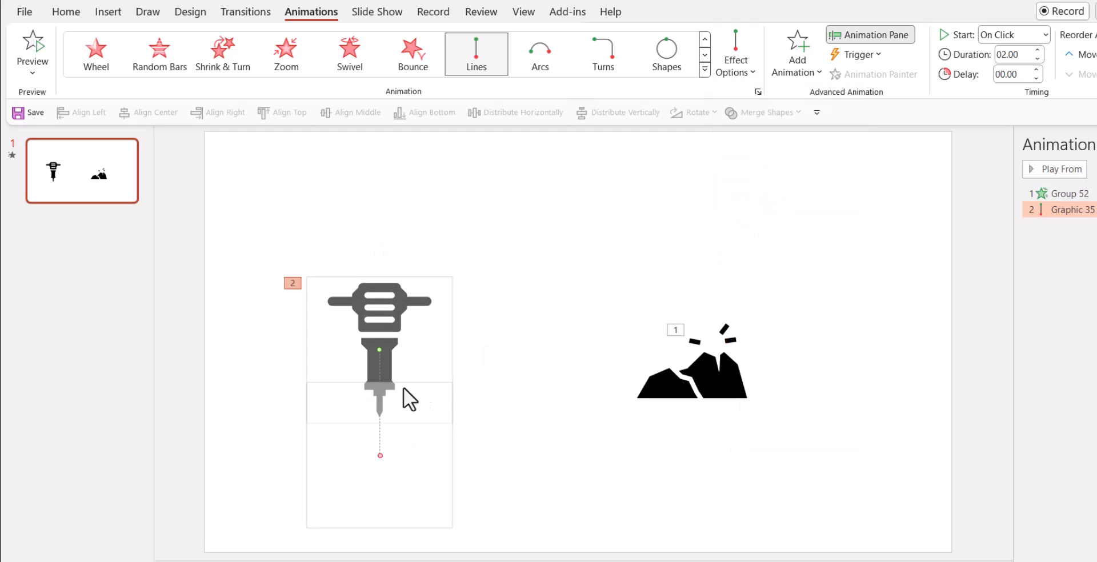
mouse_move(382, 457)
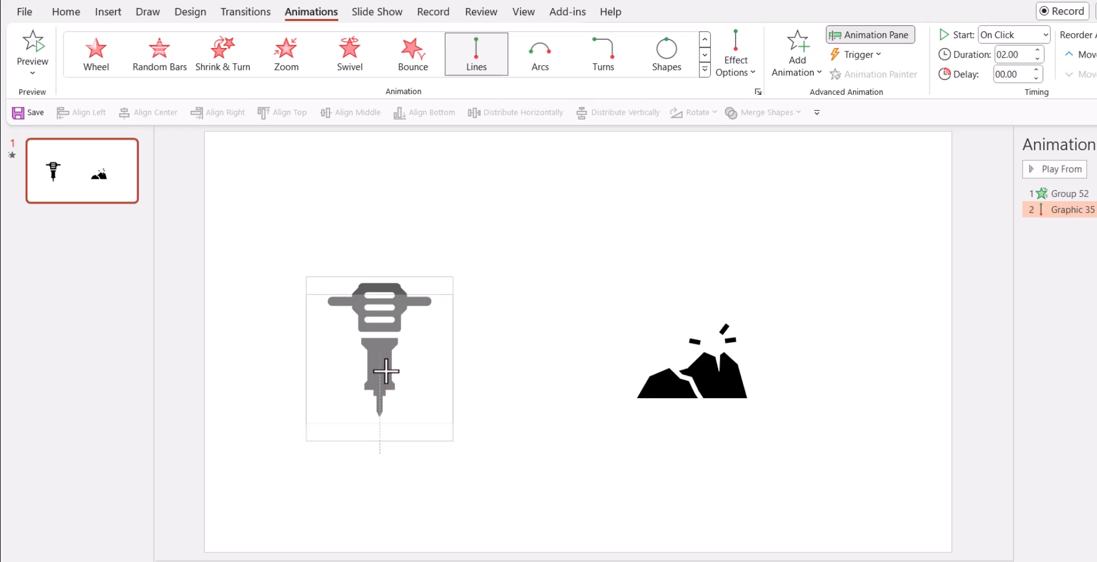
click(380, 359)
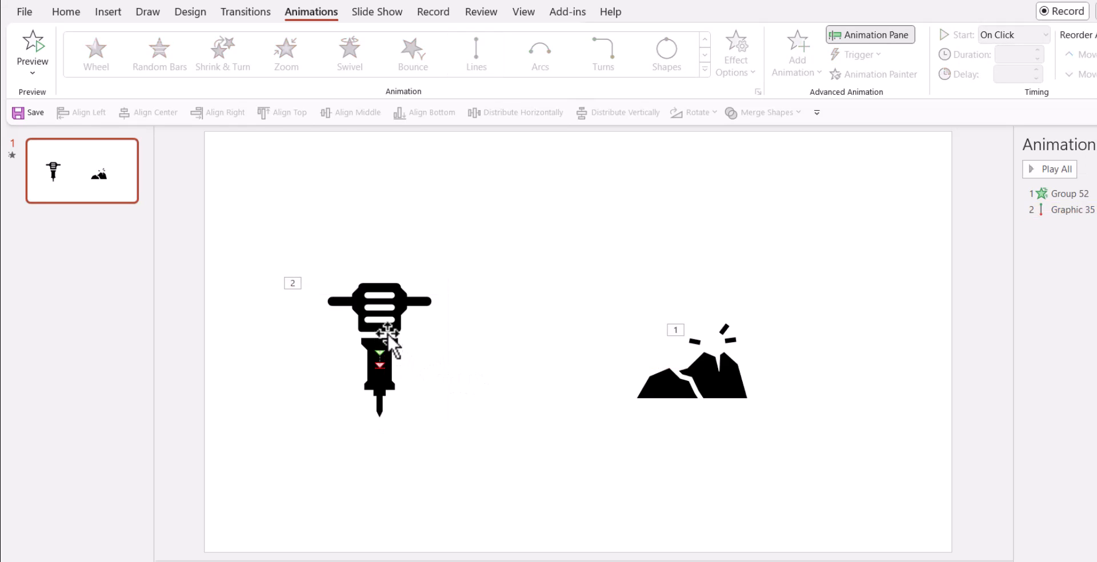
Give the jackhammer's Lines motion a 0.25 s duration repeating until end of slide
click(1080, 209)
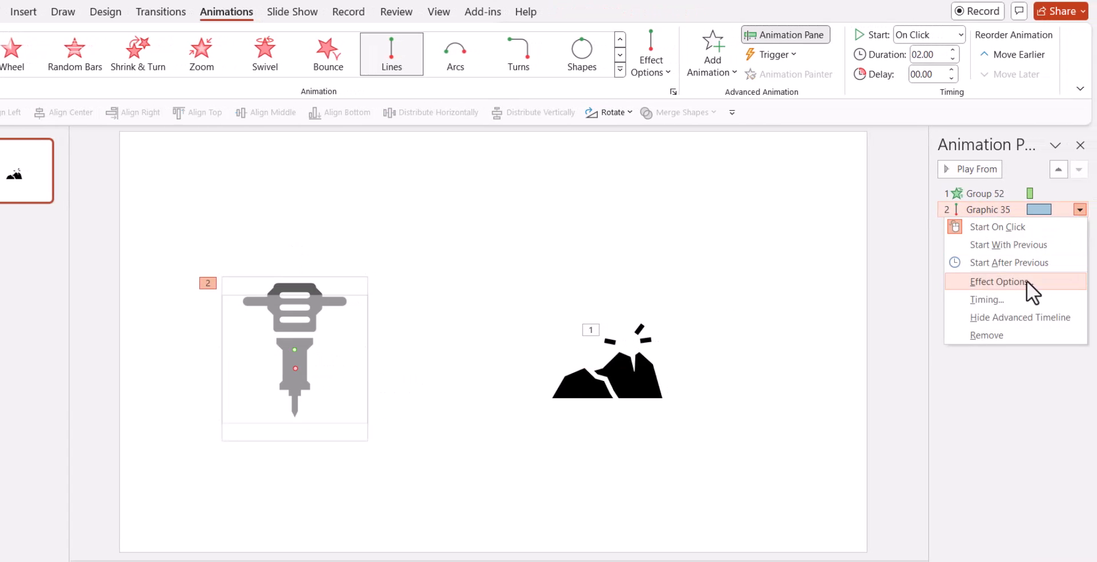
click(996, 281)
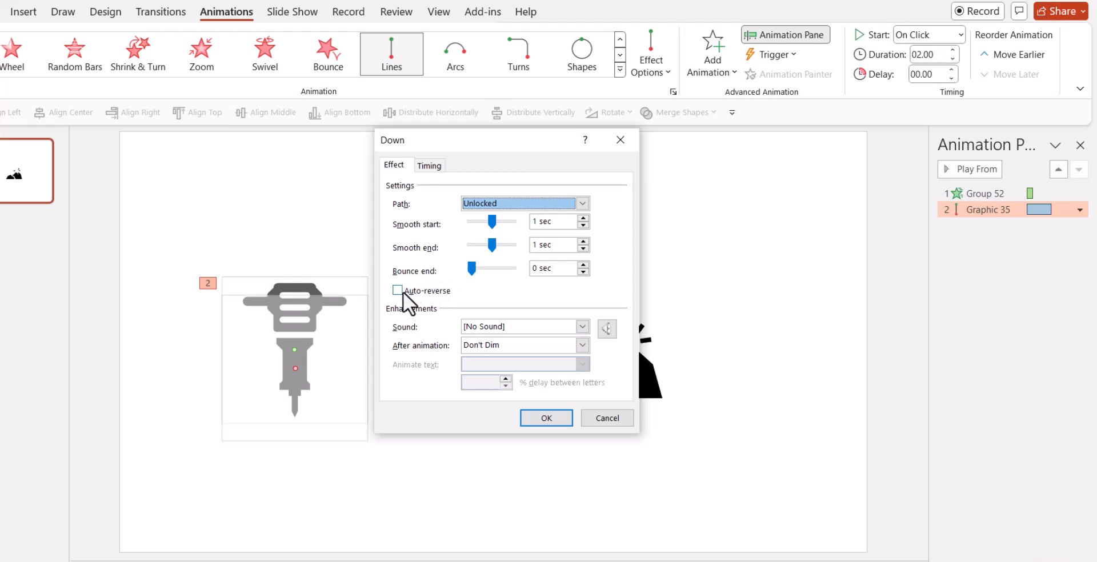
click(428, 165)
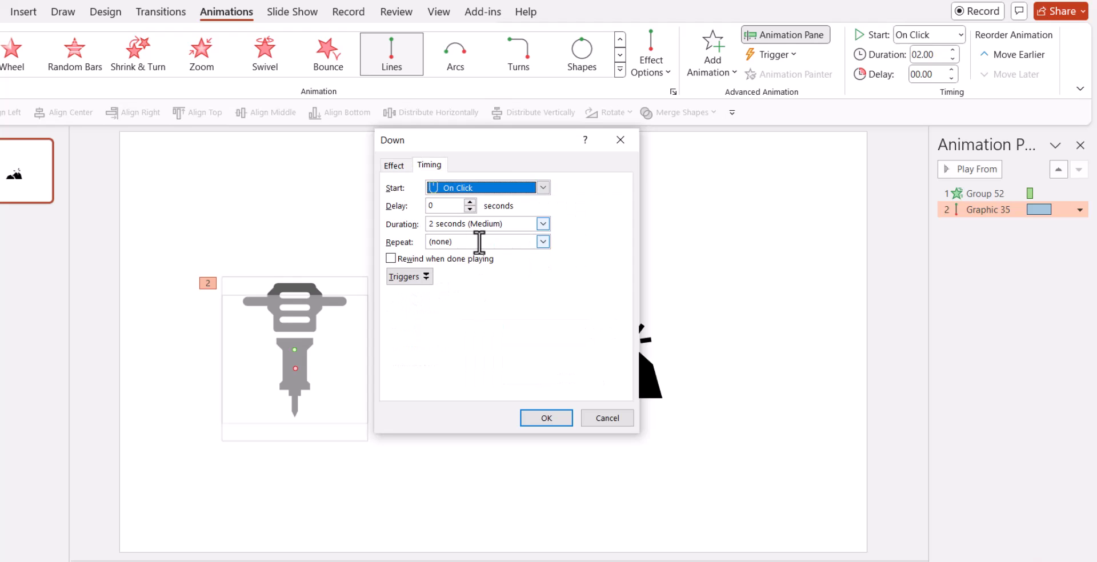
click(542, 241)
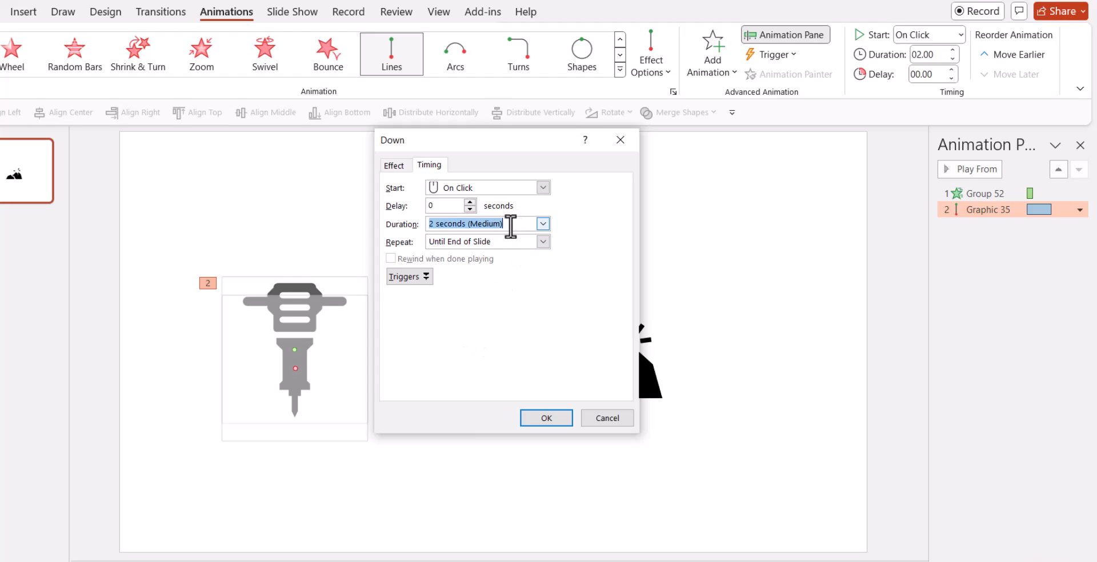
text(0.25)
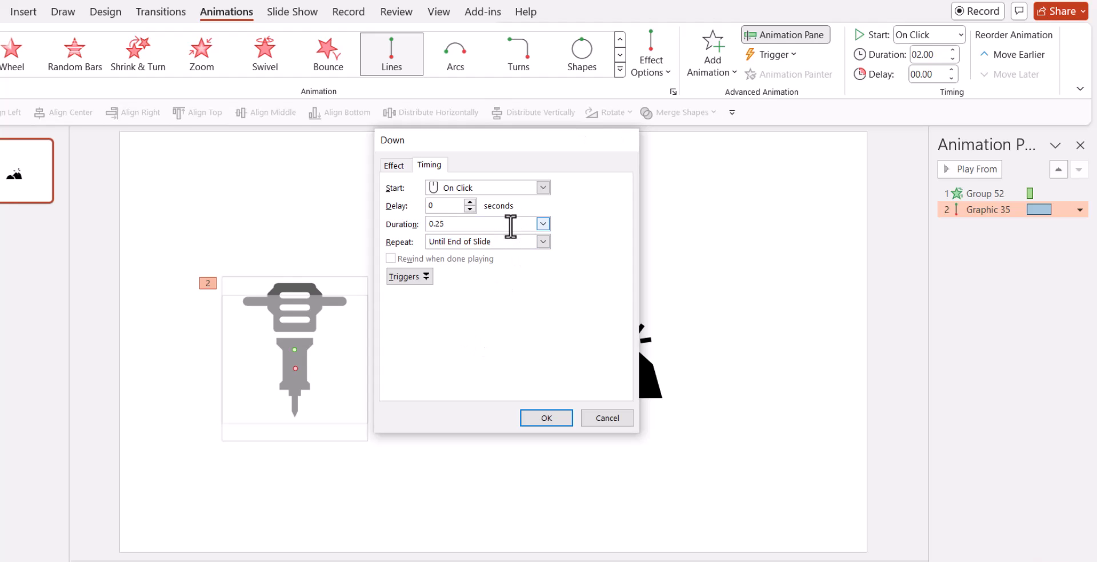
click(546, 418)
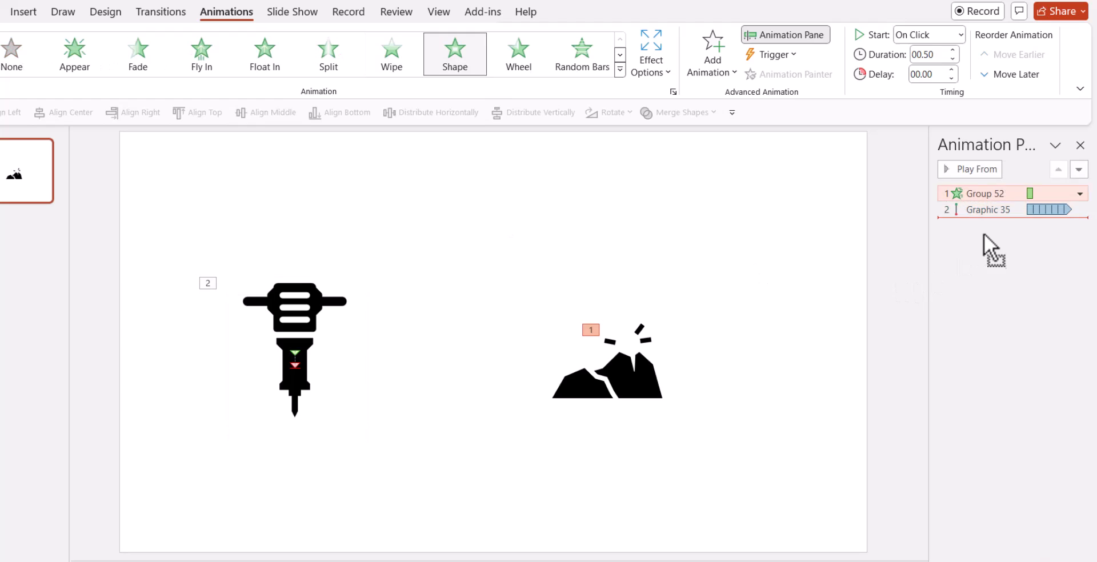
Set the rubble group's effect to repeat until end of slide and start With Previous
click(1079, 210)
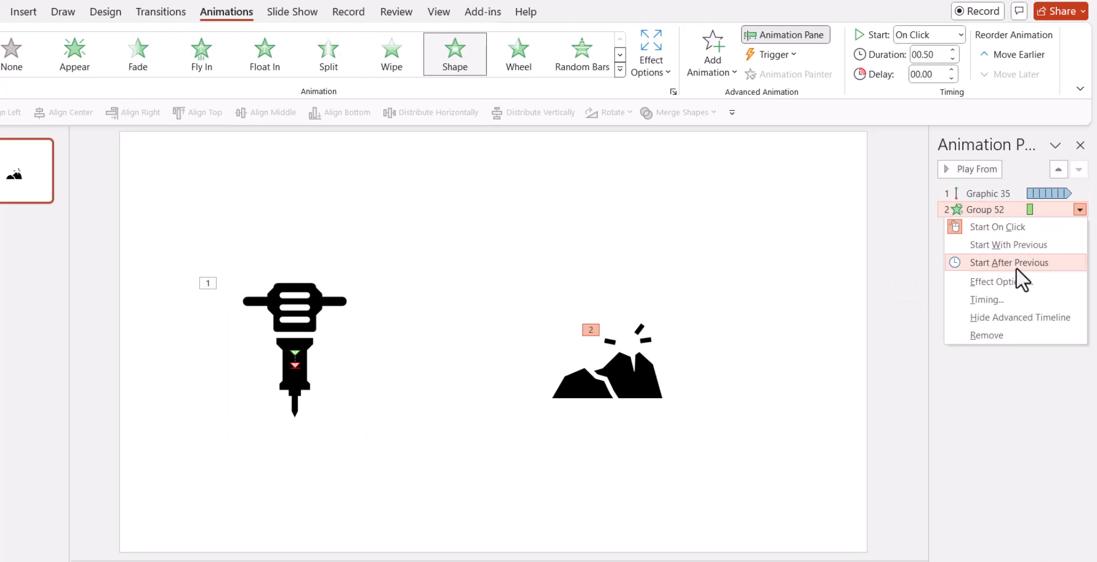
click(985, 299)
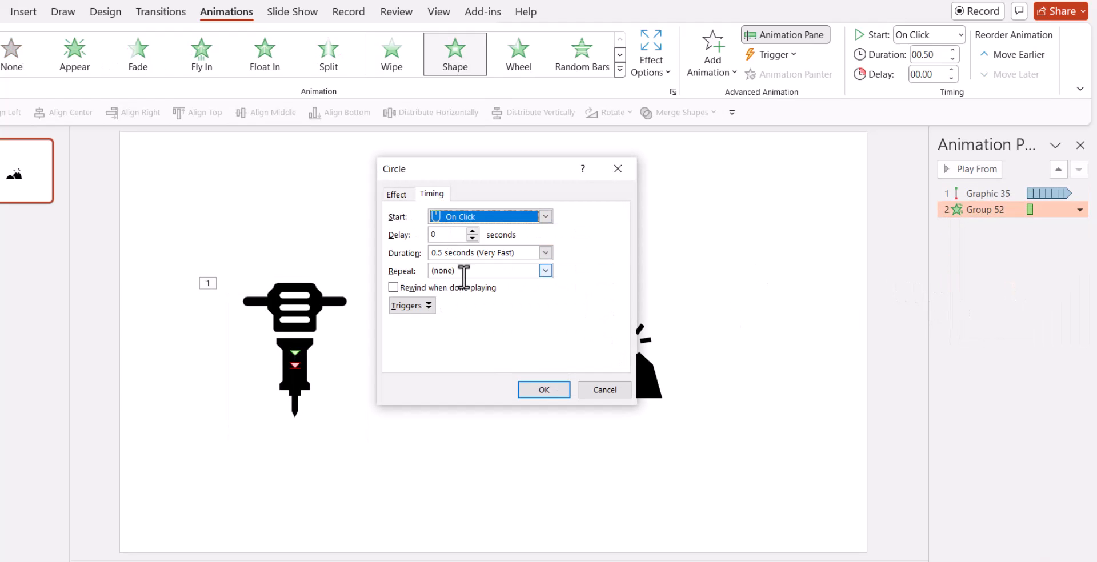
click(545, 271)
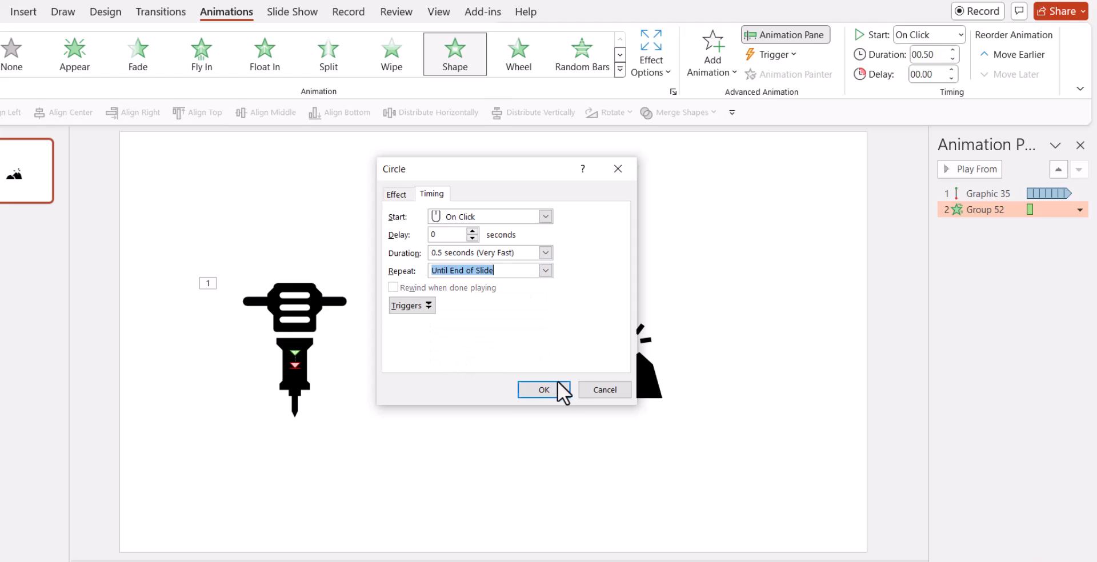
click(544, 389)
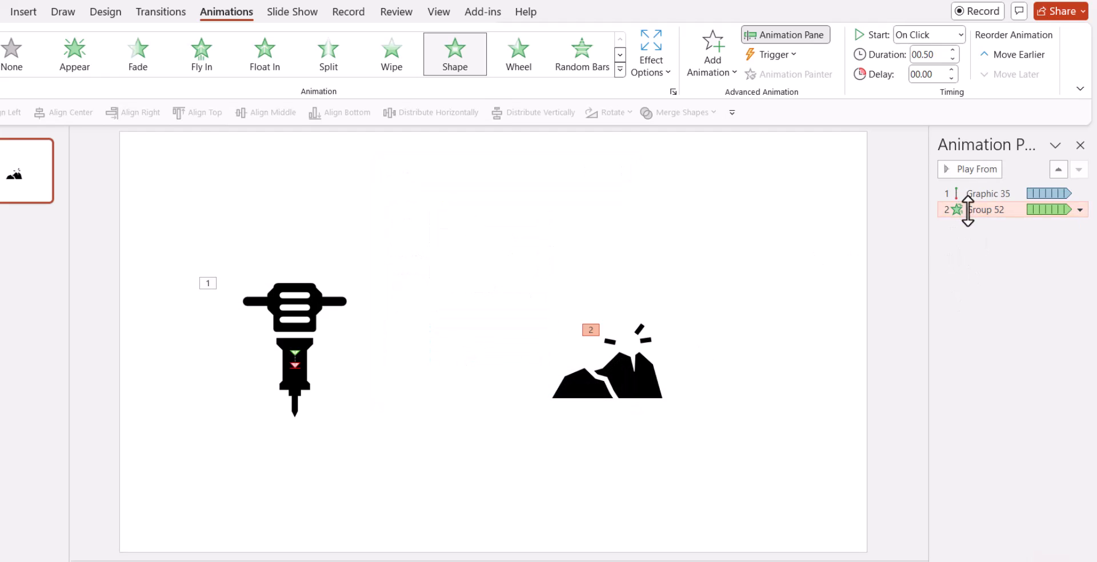
click(959, 34)
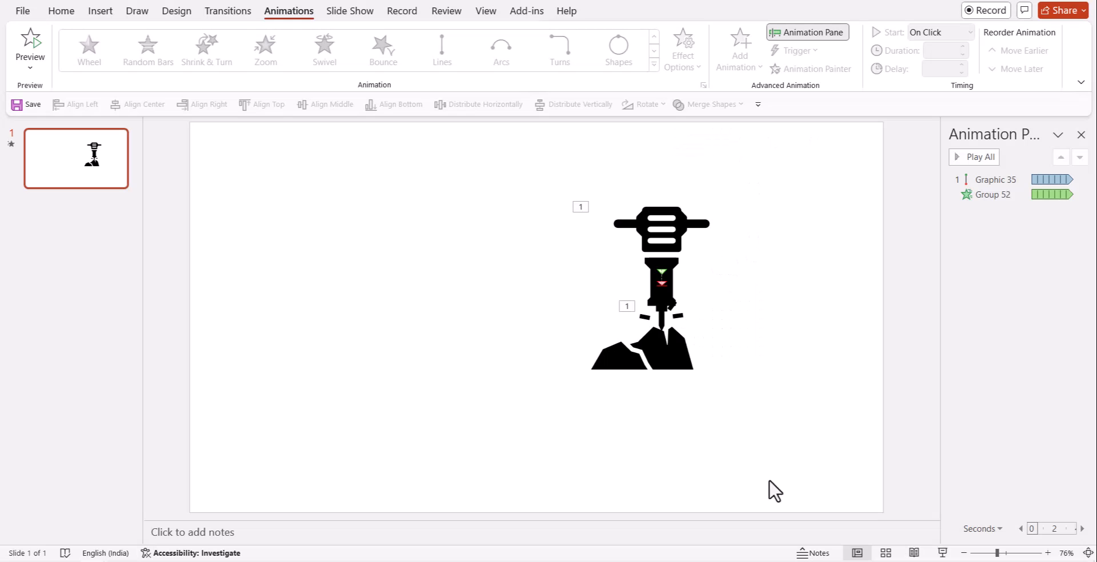
mouse_move(797, 401)
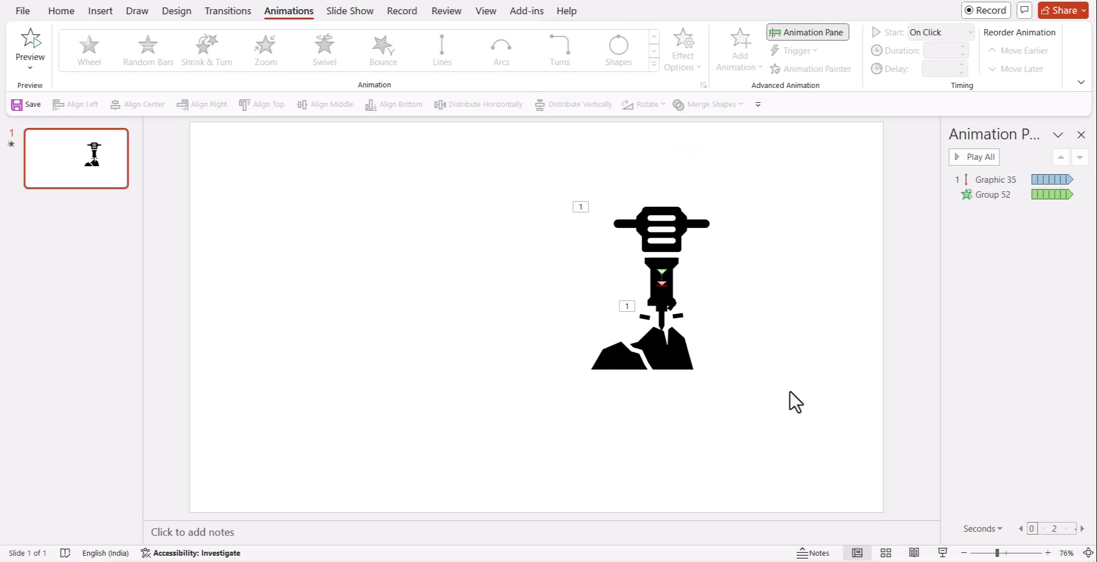
mouse_move(668, 280)
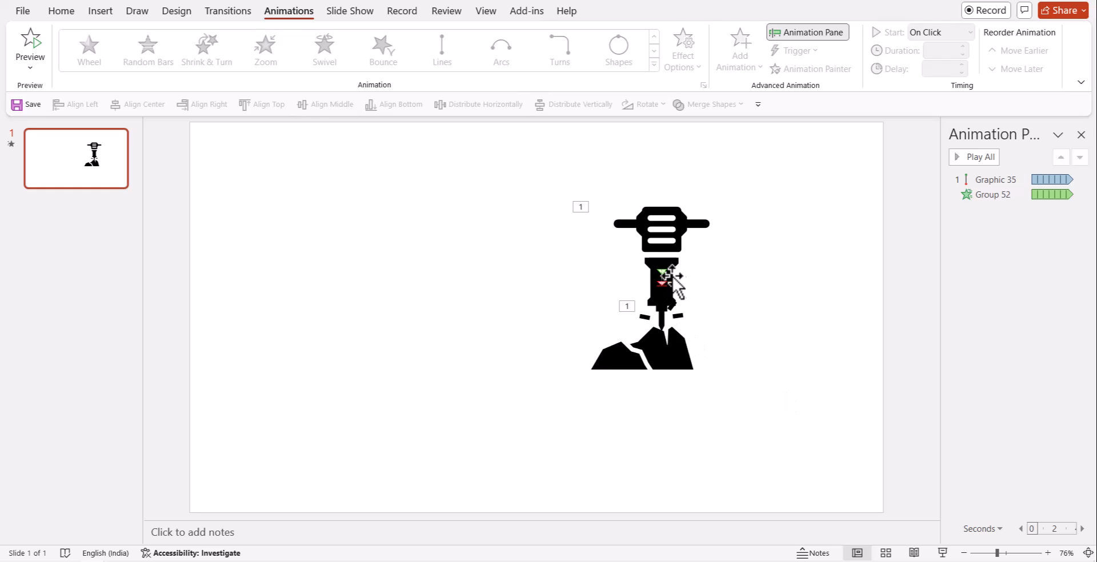
mouse_move(385, 313)
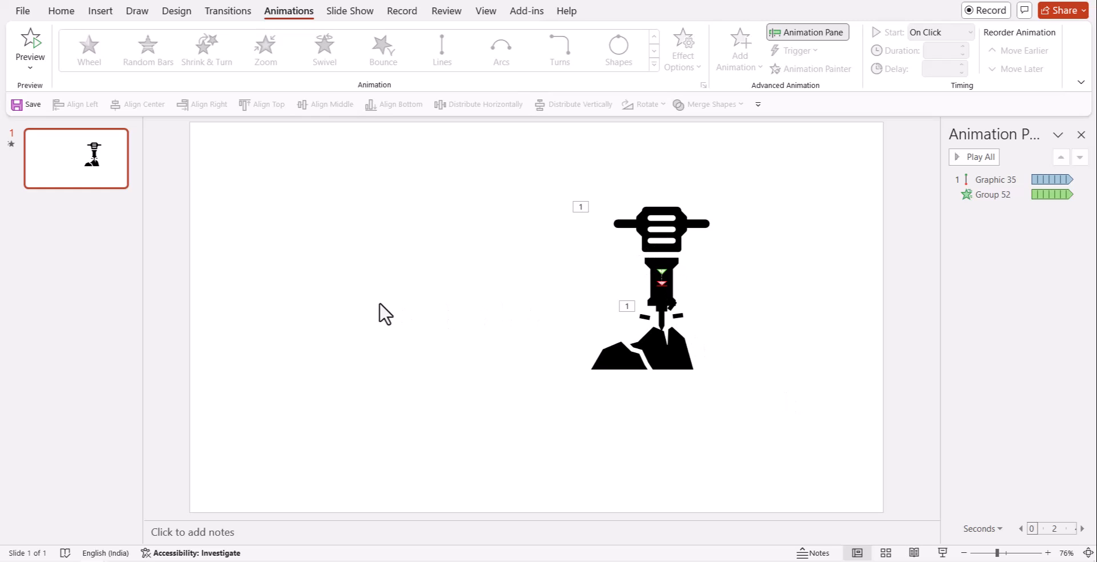
mouse_move(526, 308)
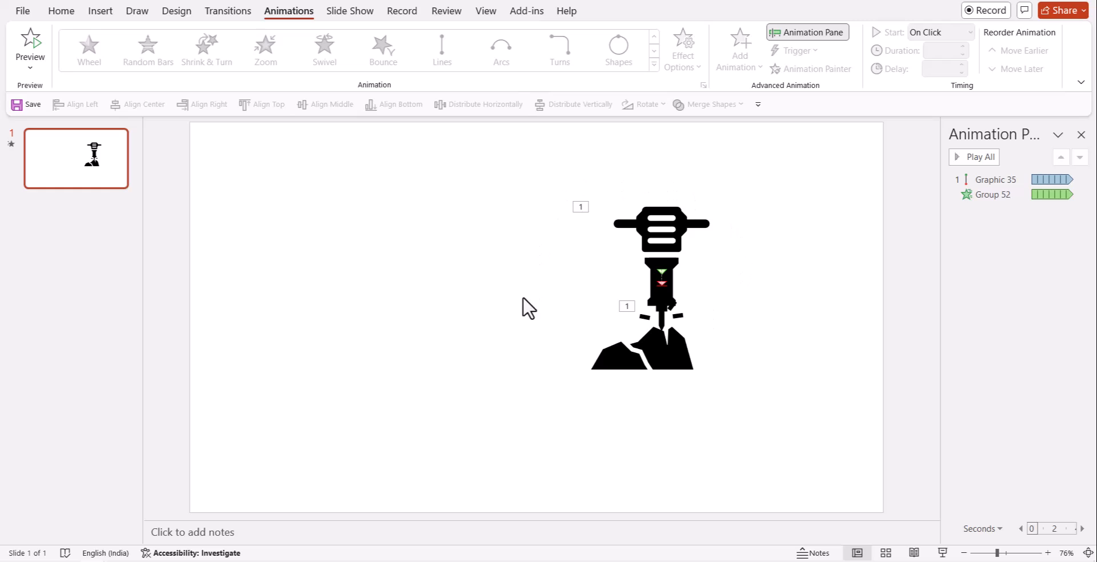
mouse_move(760, 235)
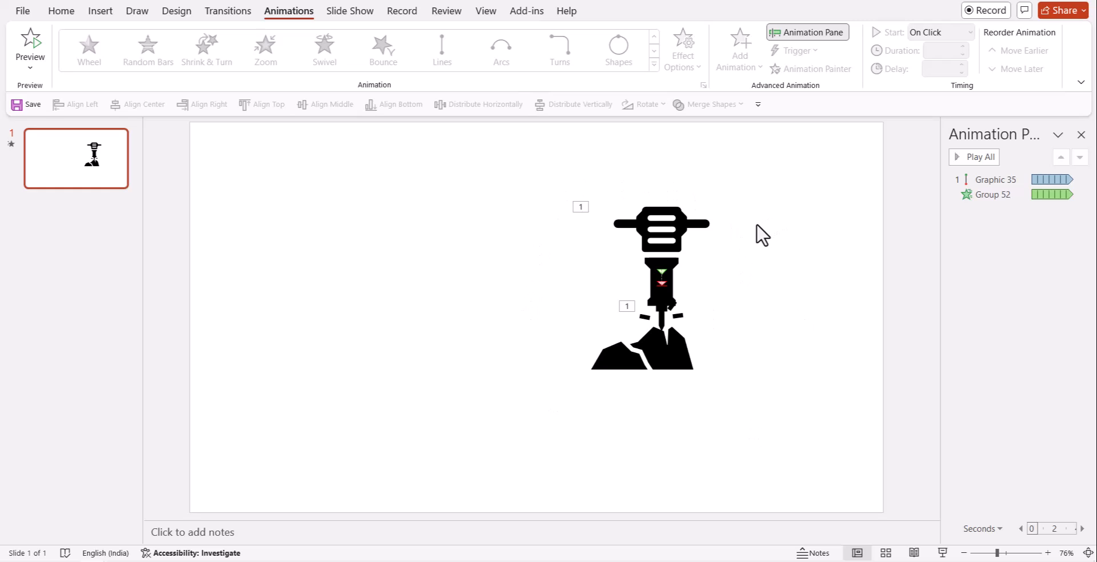
mouse_move(758, 239)
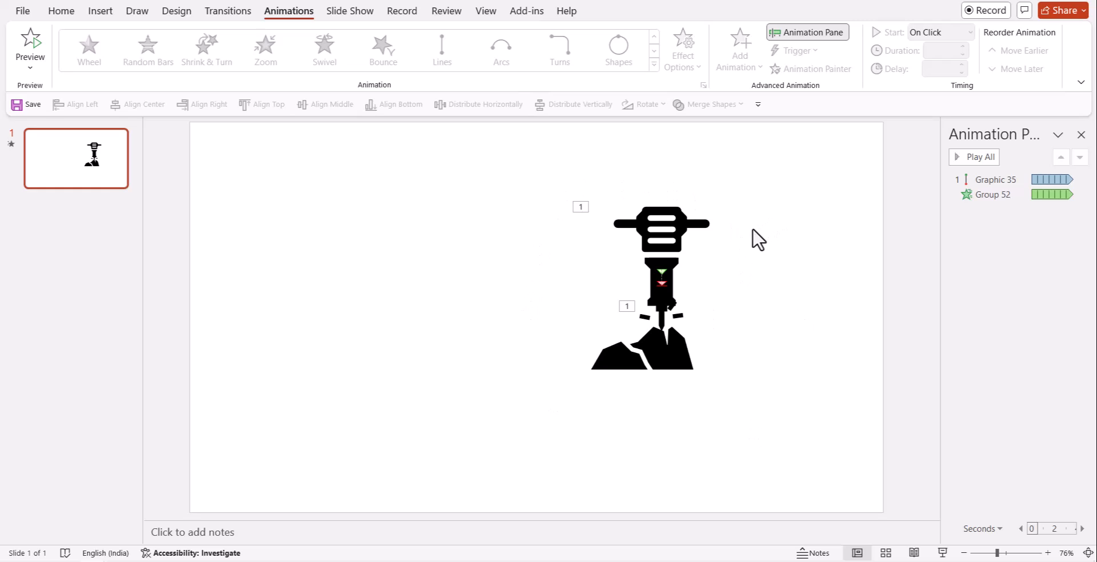
mouse_move(728, 289)
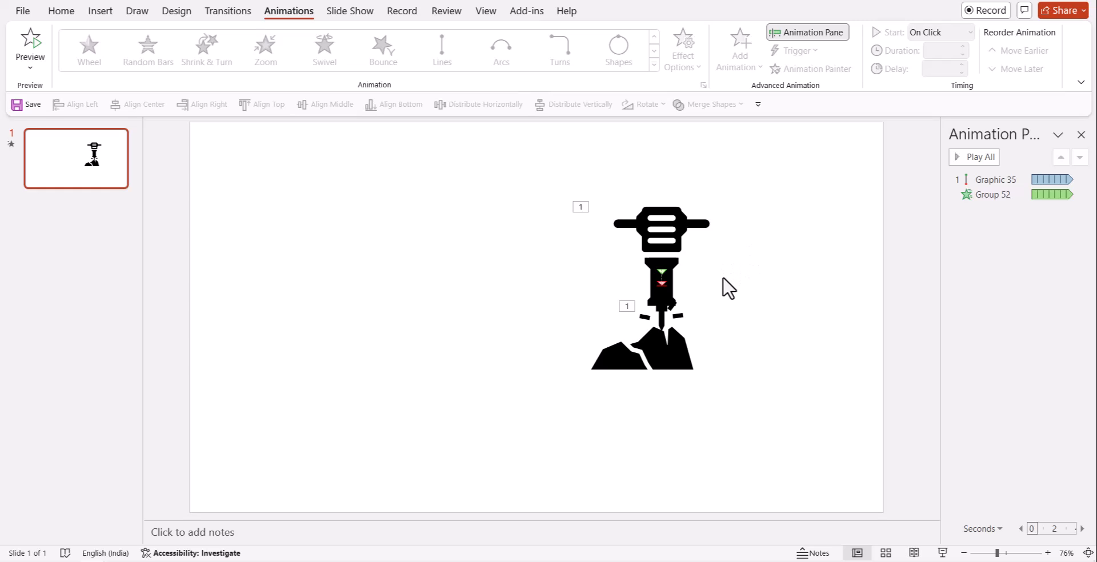
mouse_move(771, 286)
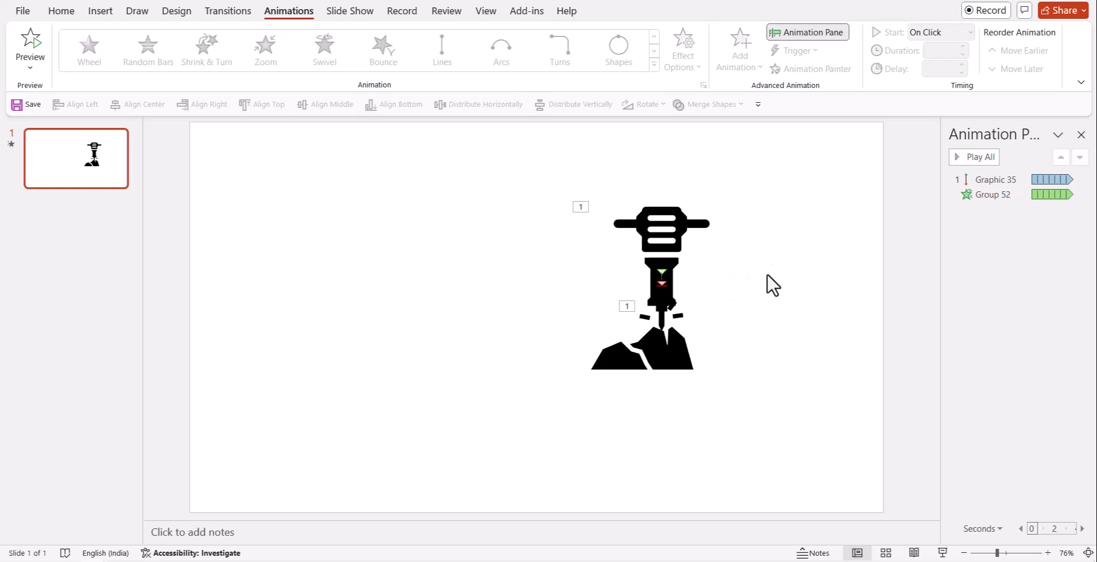
mouse_move(695, 504)
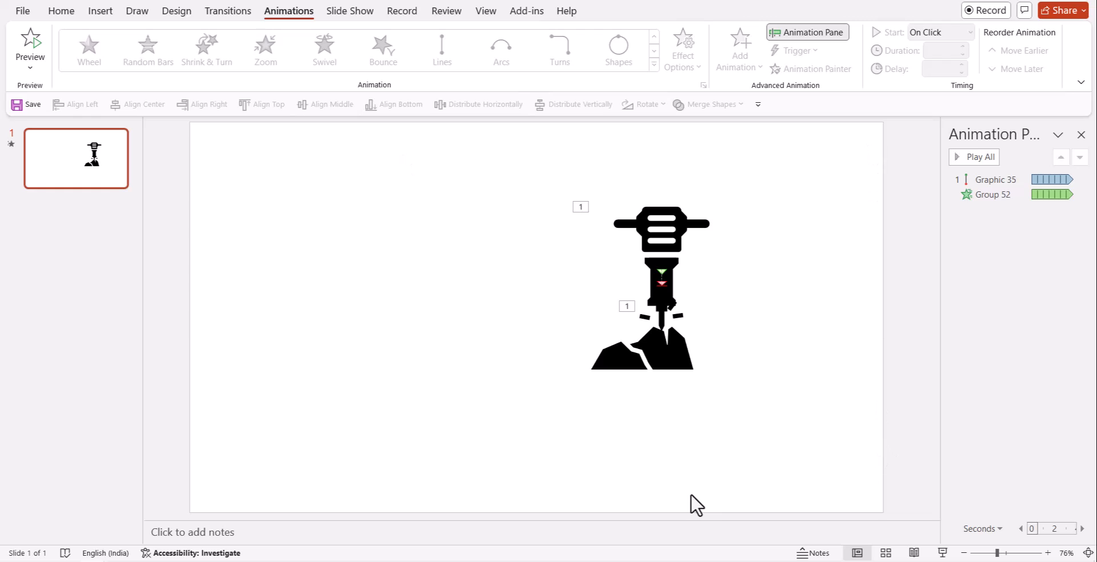
mouse_move(559, 254)
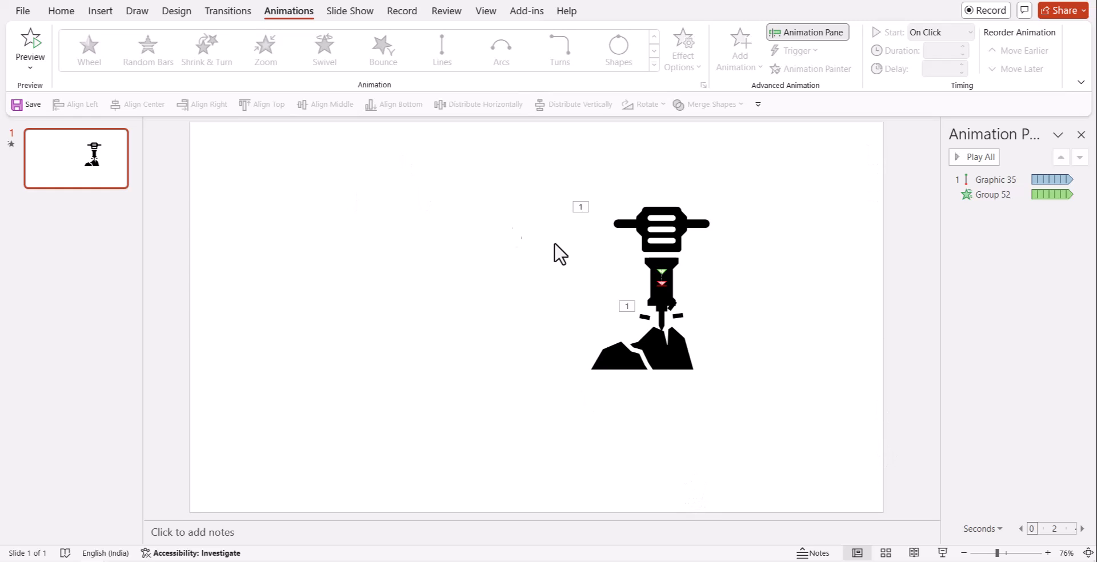
Resize the slide to a custom 10 cm × 10 cm square and Maximize the content
click(176, 12)
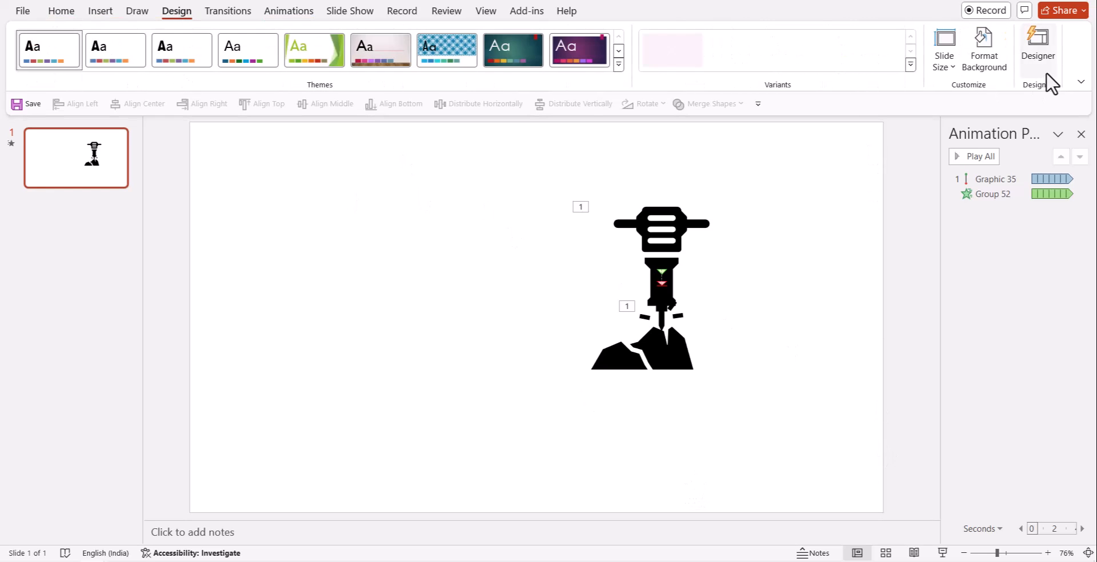
click(944, 49)
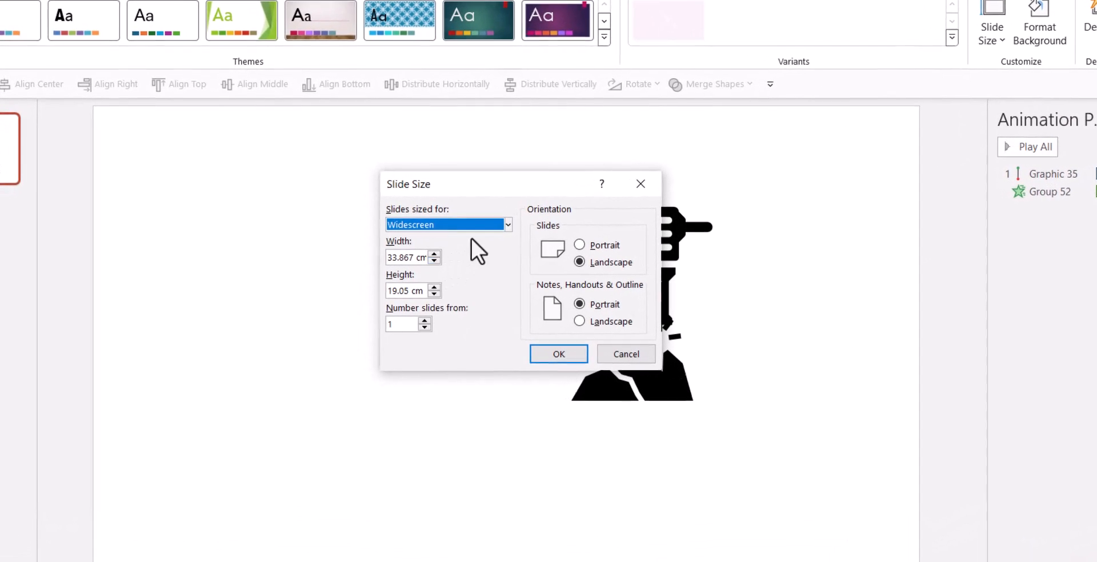
click(507, 224)
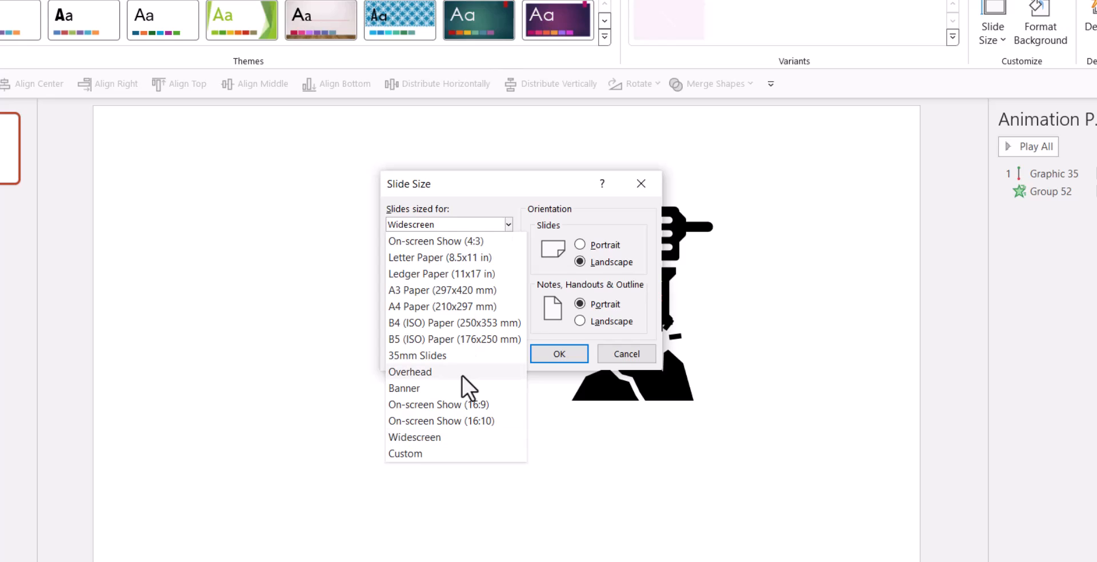
click(404, 453)
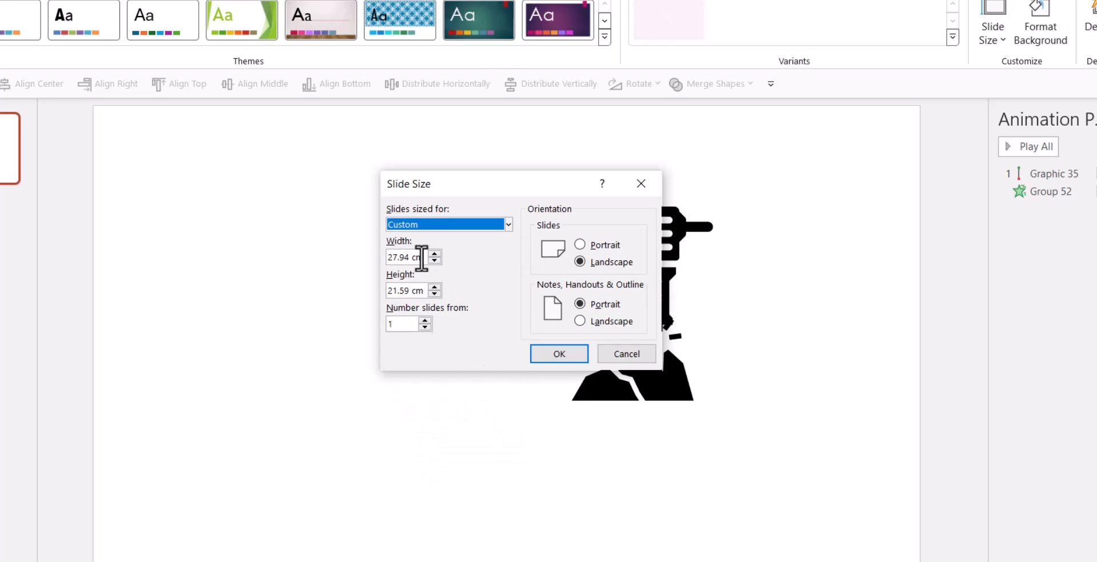
triple_click(406, 257)
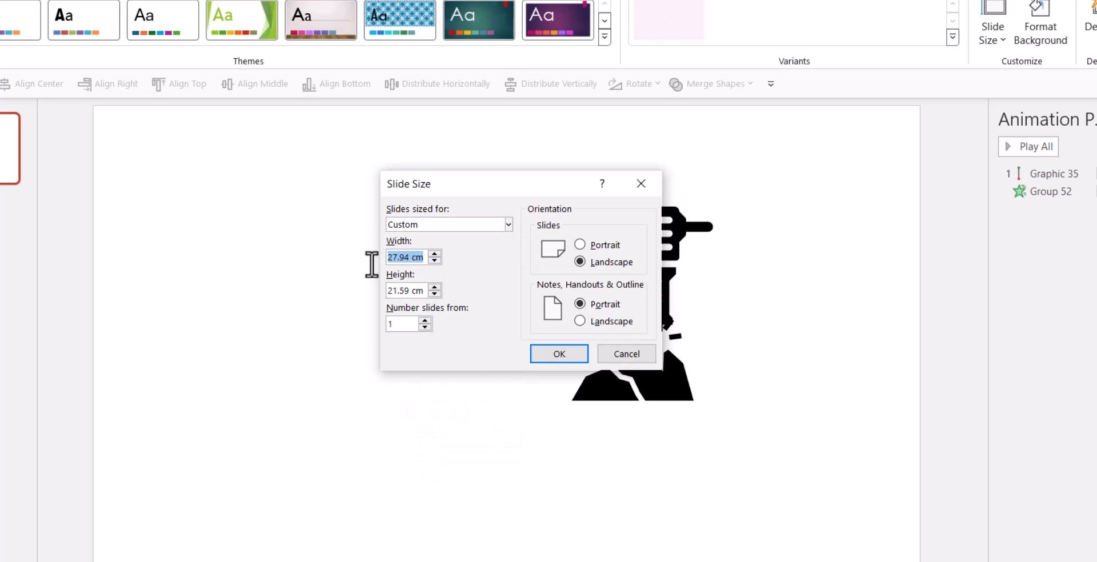
text(10 cm)
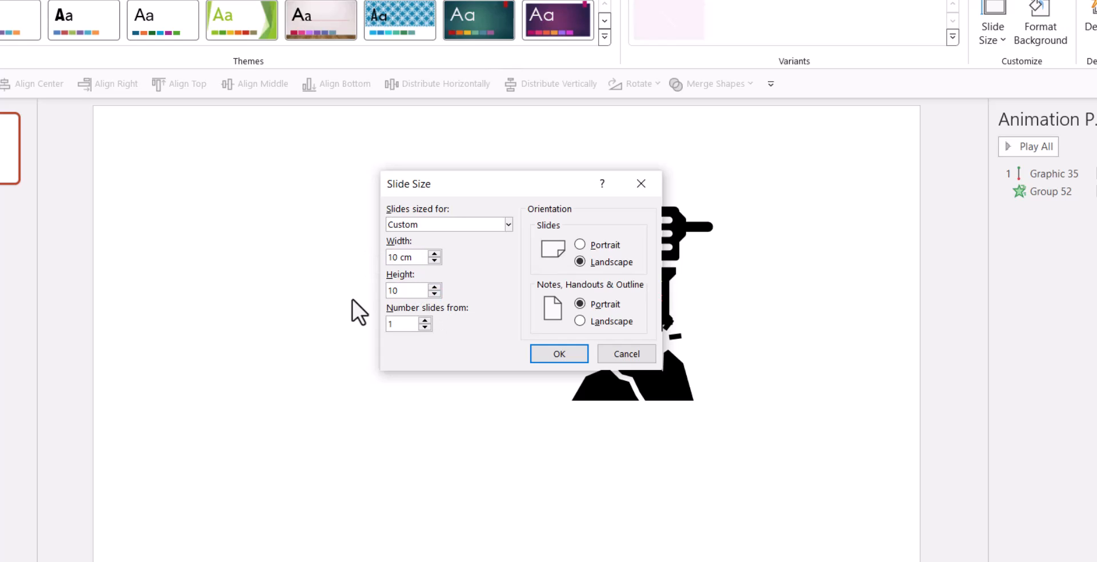
click(558, 353)
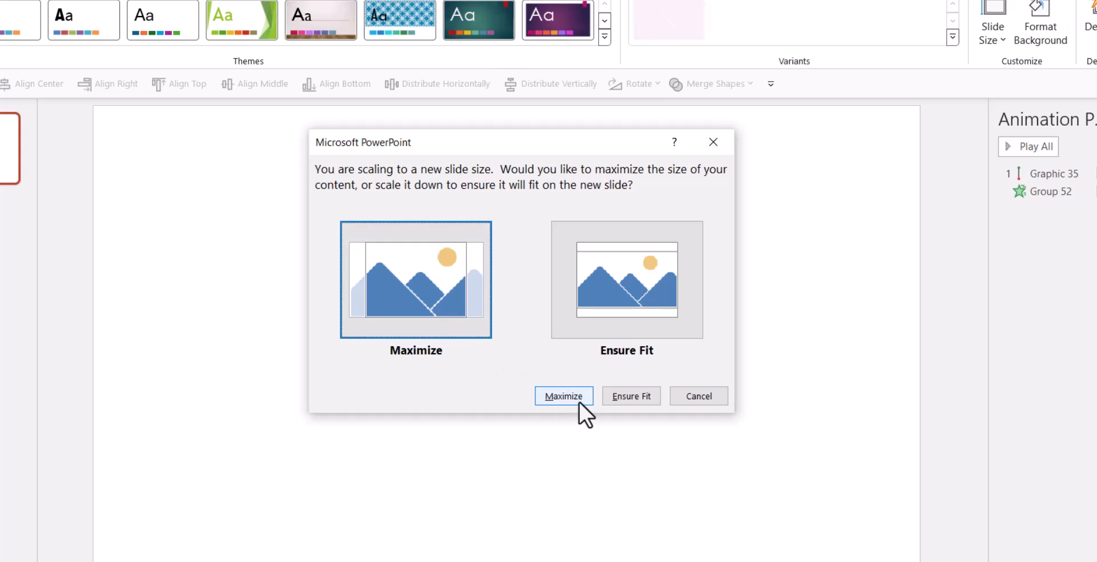
click(563, 395)
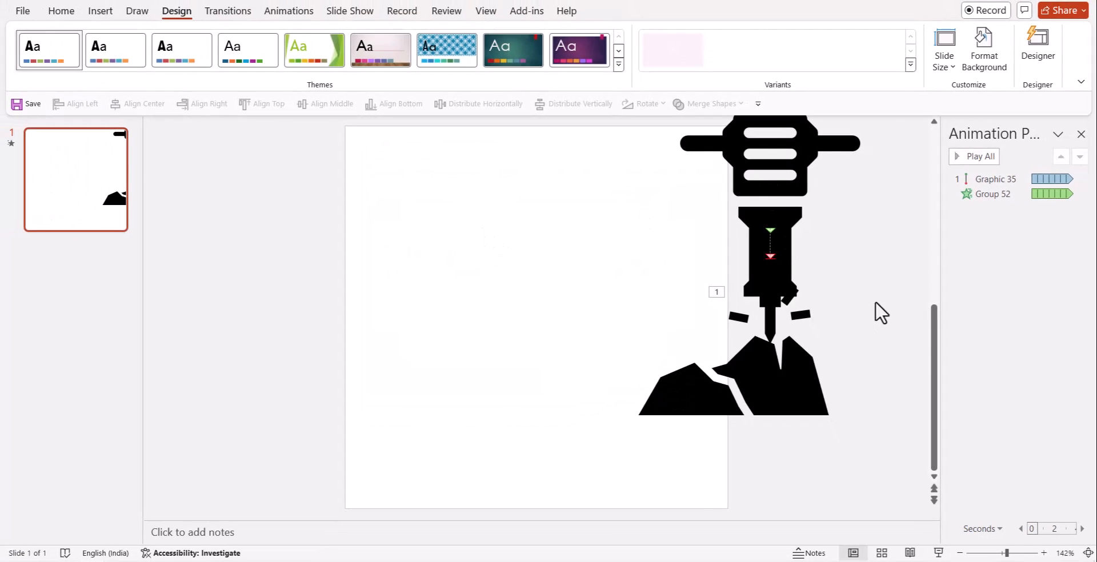
mouse_move(689, 496)
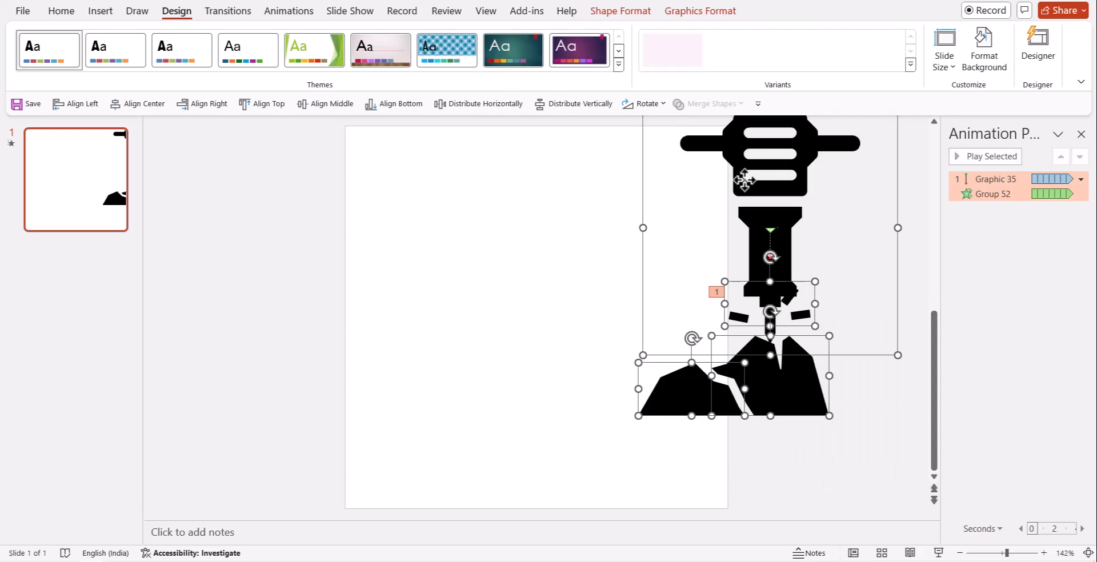
Centre the icon and start a transparent-background animated GIF export
click(758, 332)
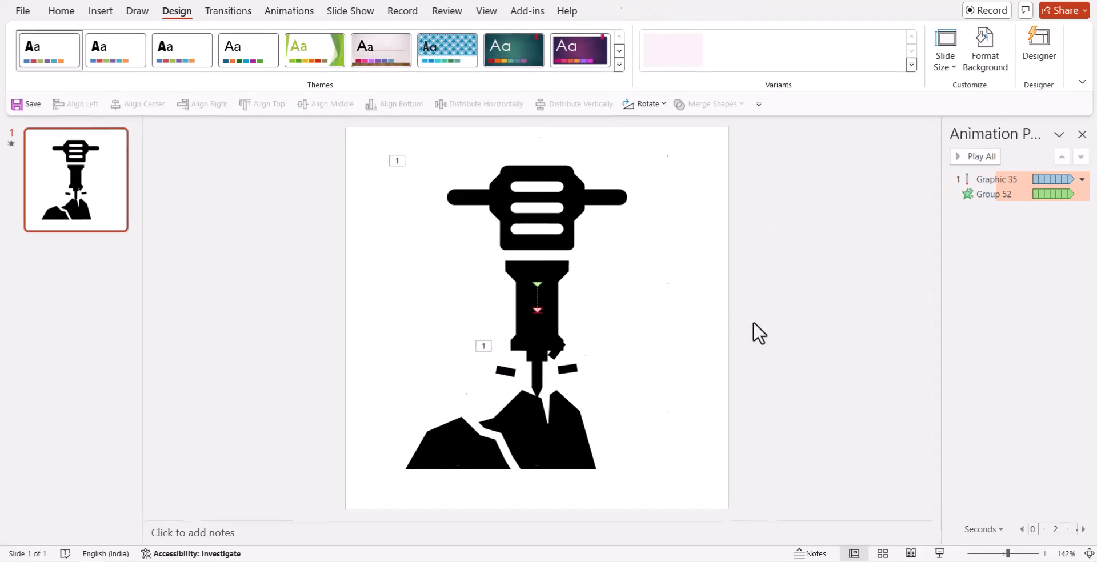
click(23, 10)
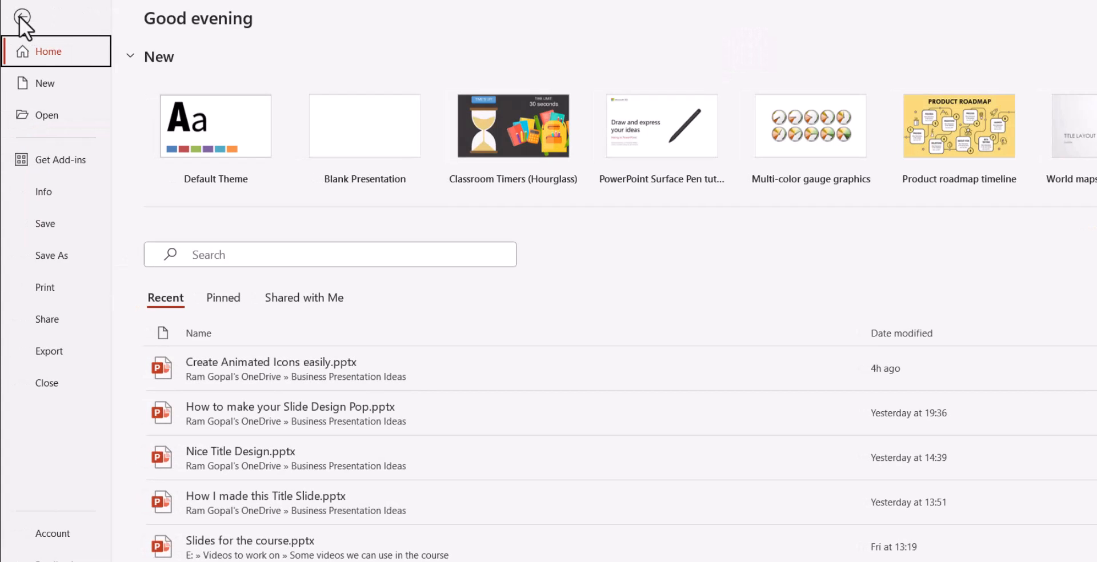
click(49, 350)
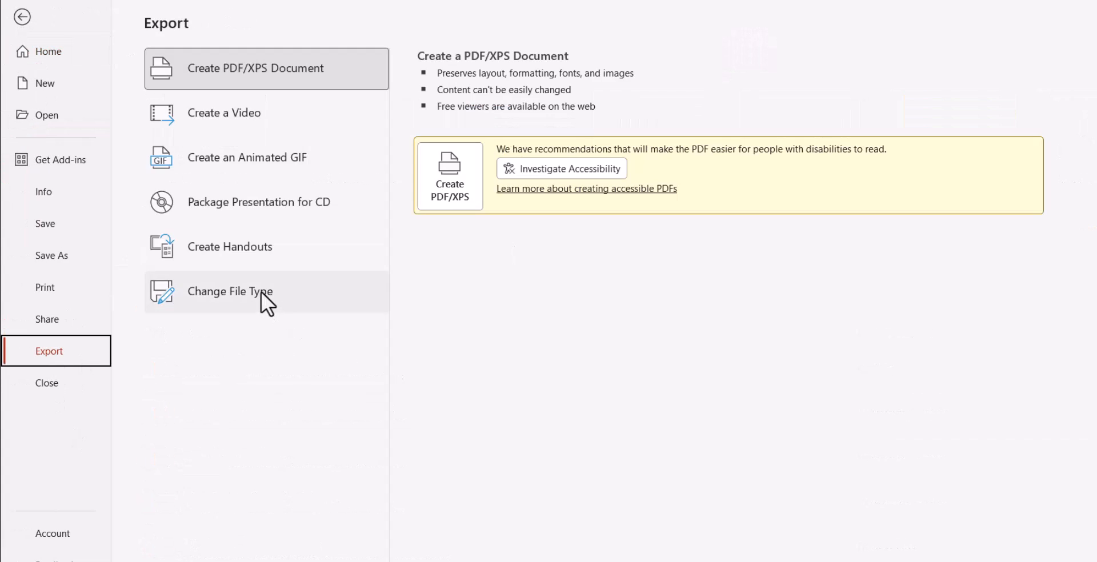
click(247, 156)
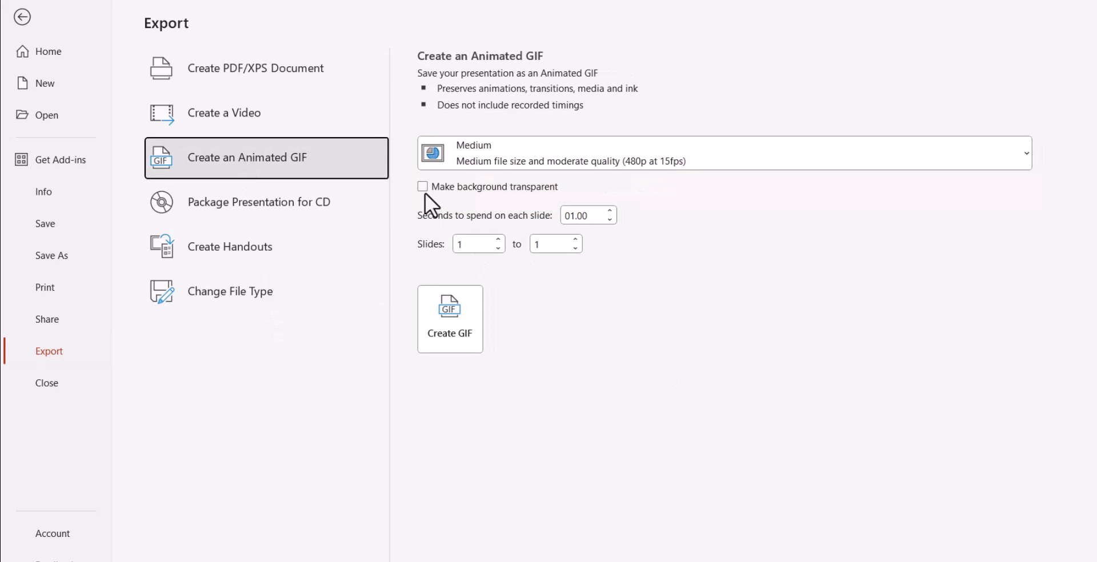
click(421, 186)
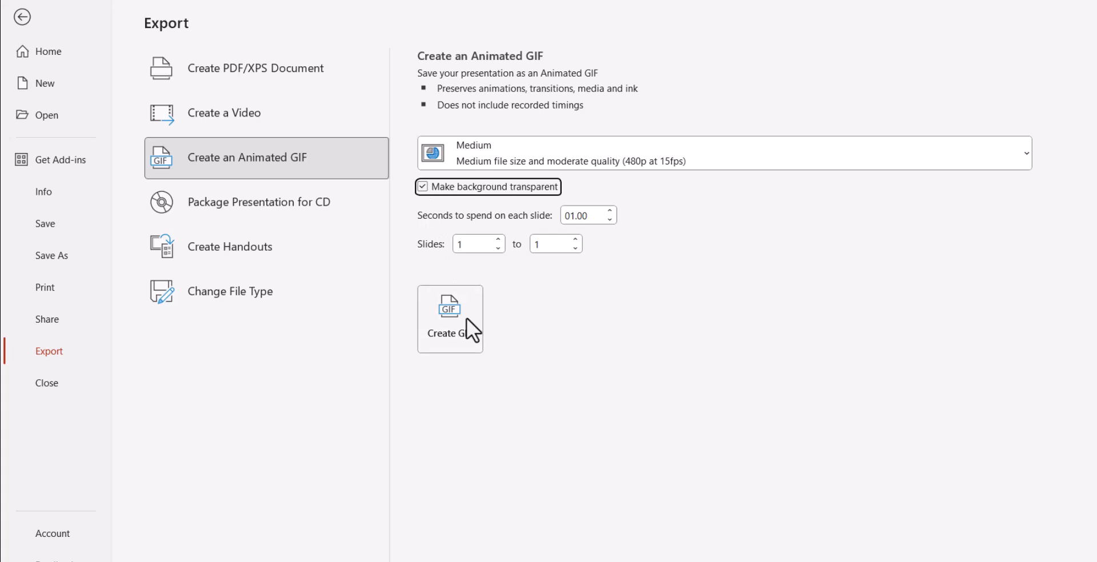
click(450, 319)
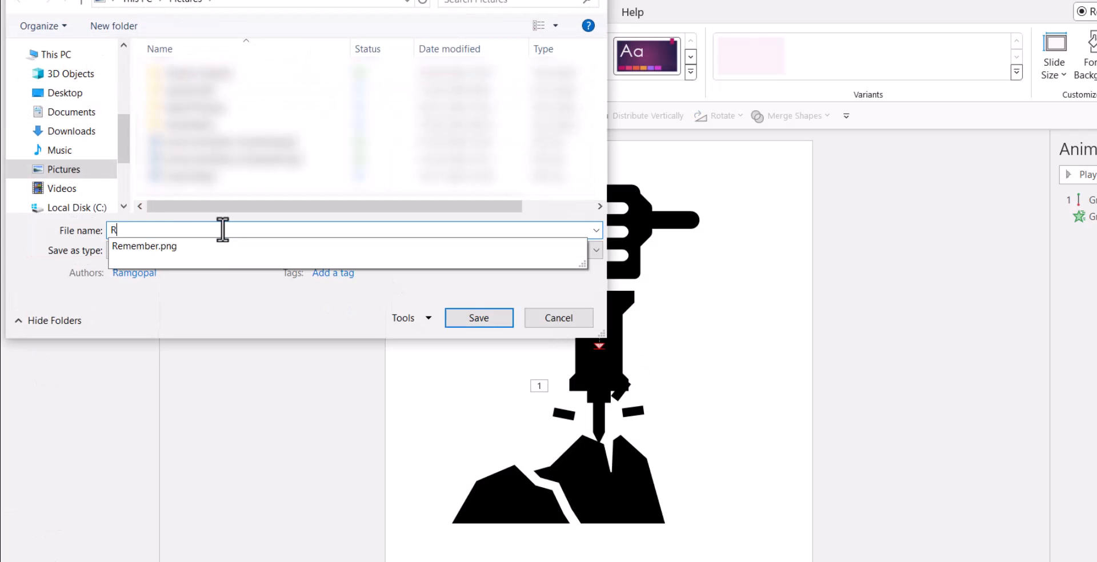
Save the GIF to the Desktop as 'Road Digger'
text(oad Di)
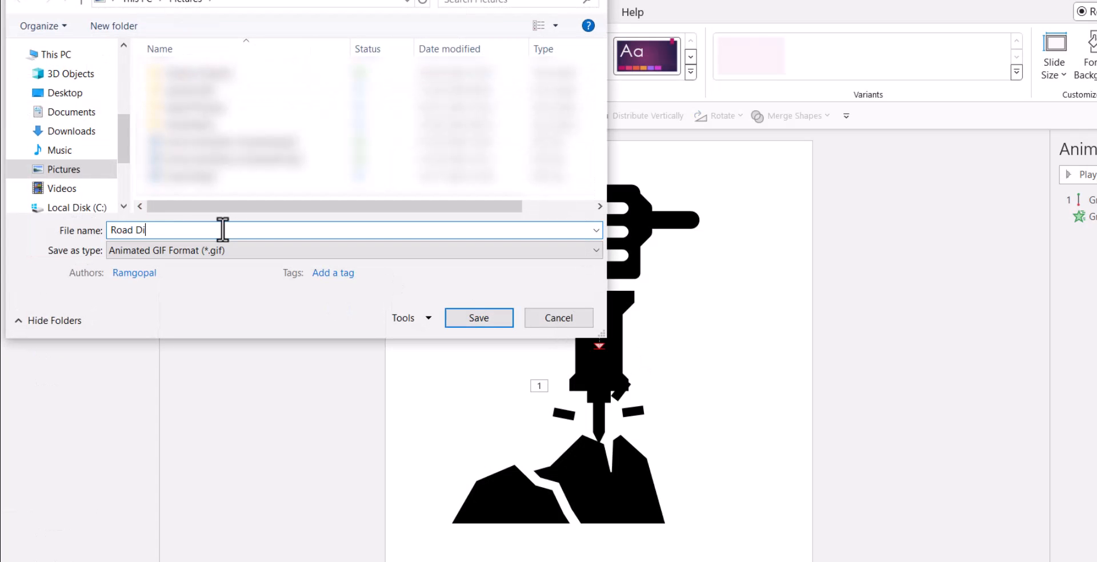
text(gger)
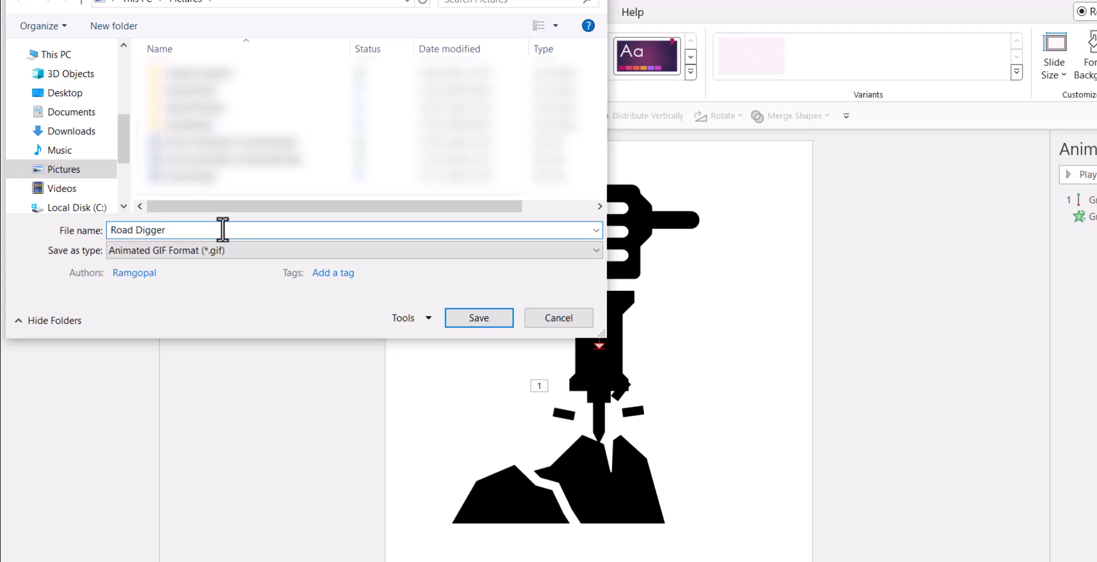
click(64, 92)
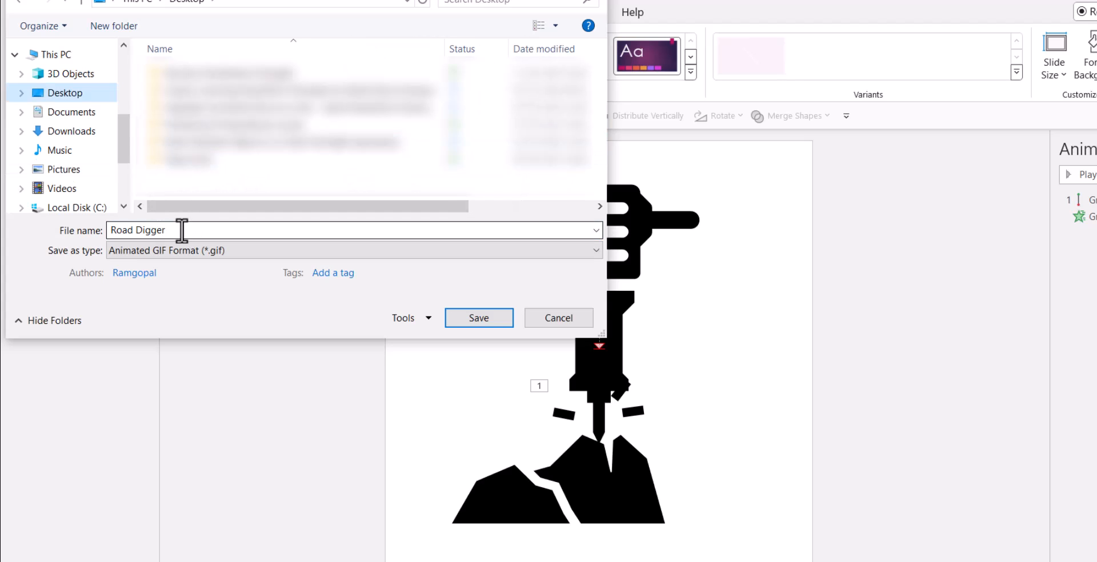
click(478, 318)
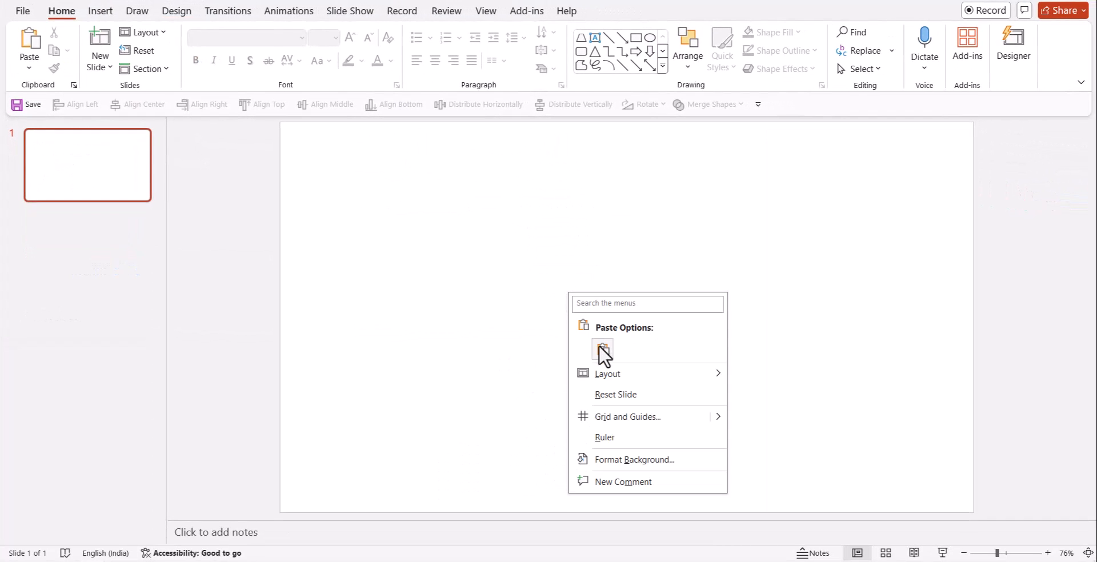
Paste the Road Digger GIF onto the blank slide and fill its background solid light blue
click(602, 350)
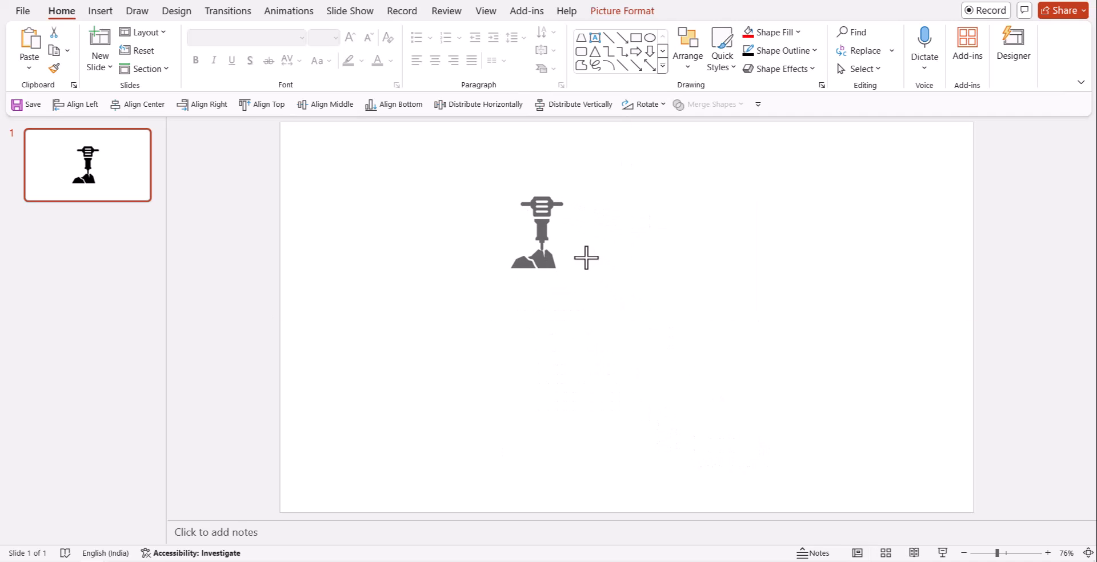
click(1066, 307)
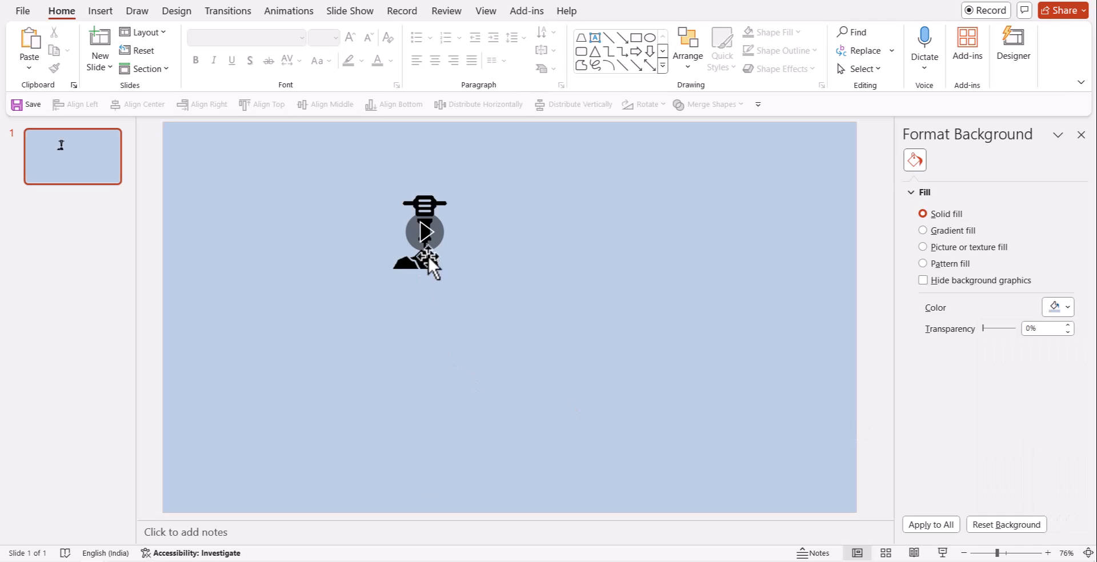
click(425, 238)
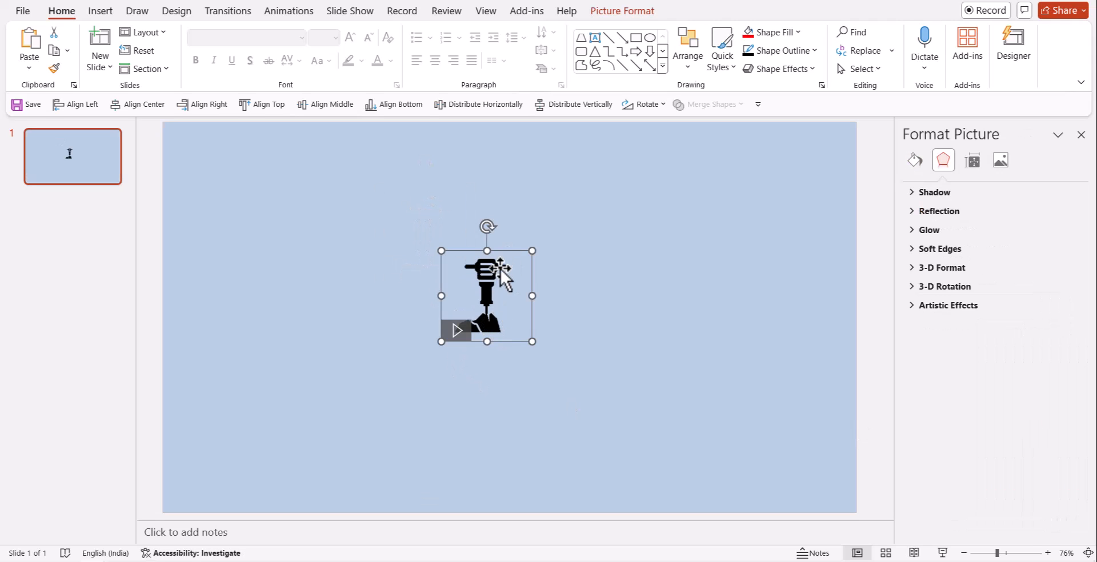
mouse_move(642, 404)
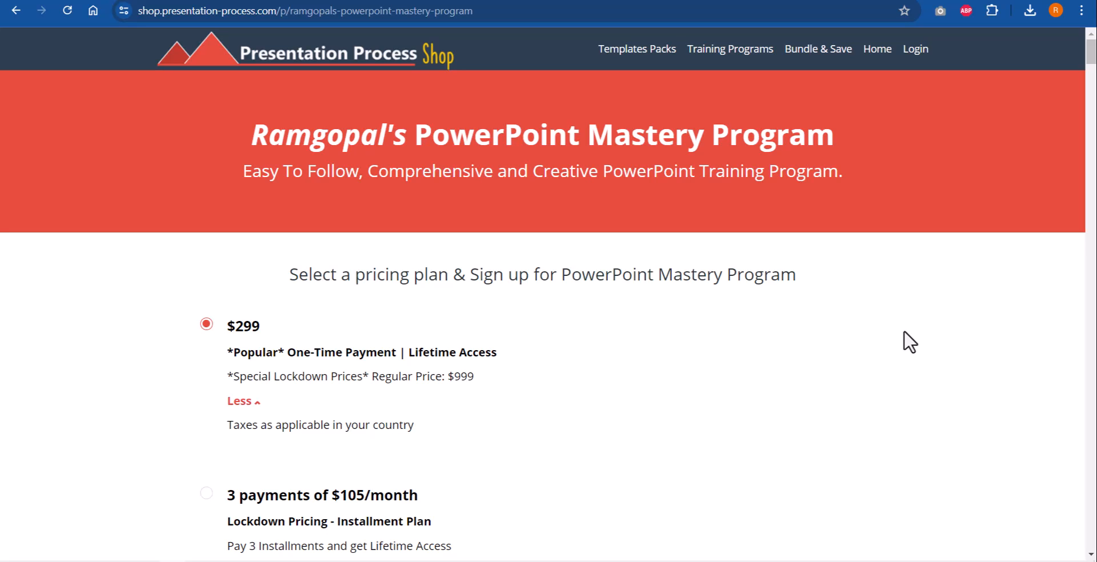
mouse_move(749, 332)
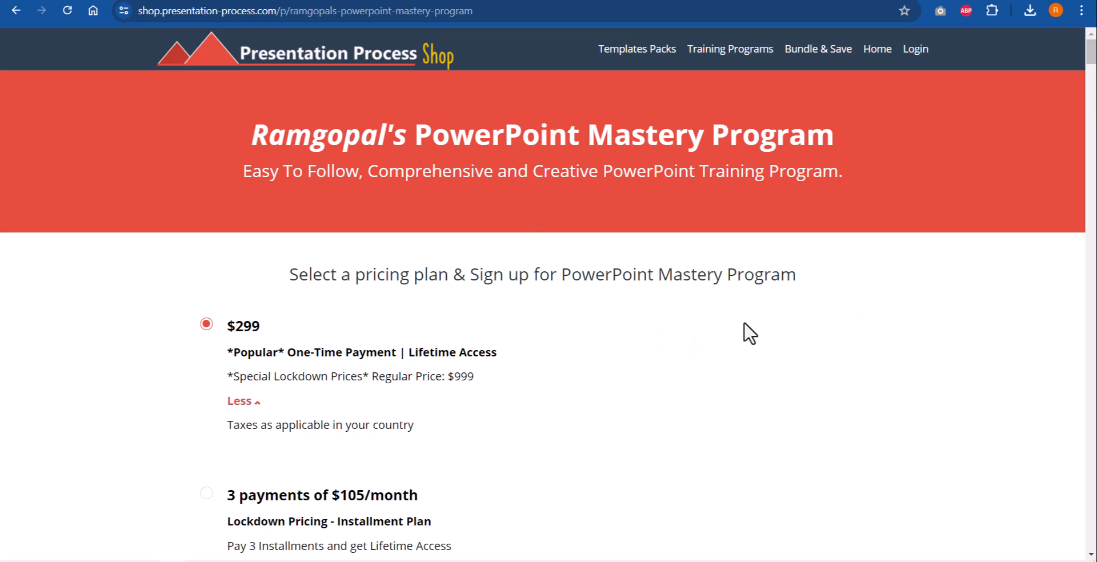
mouse_move(759, 333)
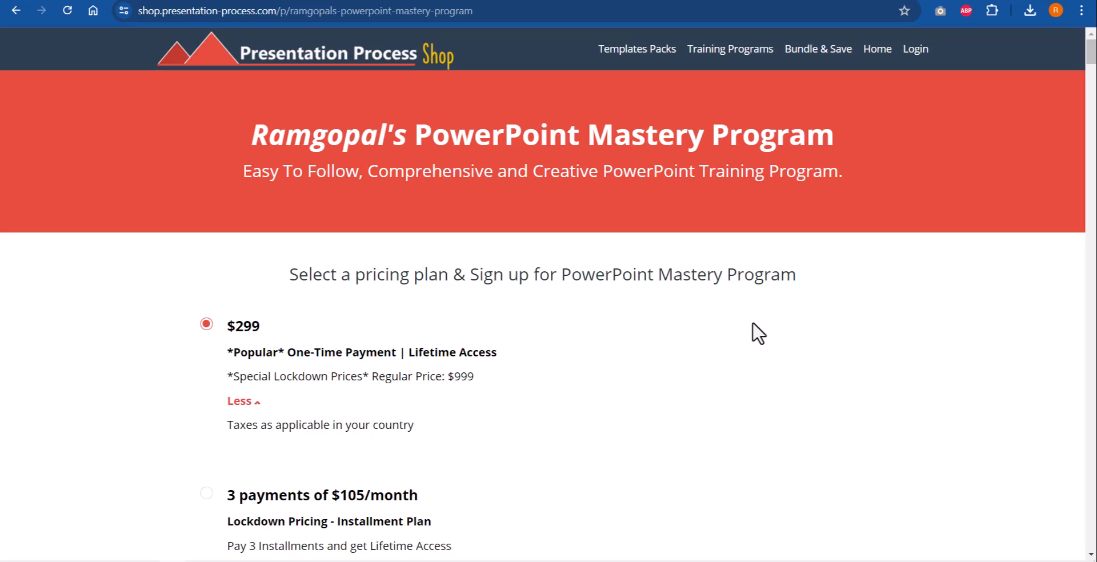
mouse_move(700, 420)
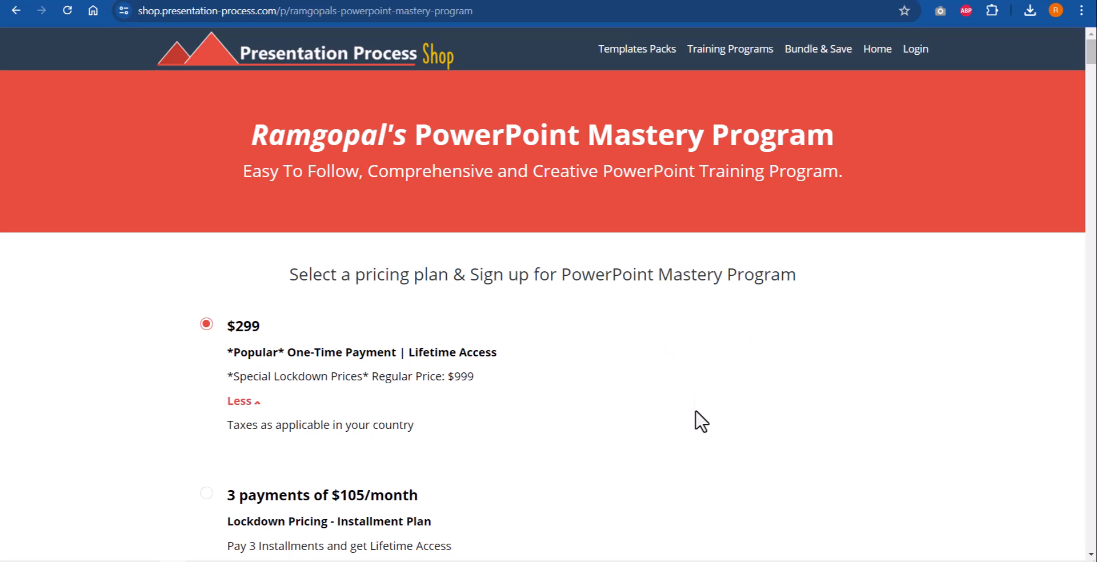
mouse_move(329, 179)
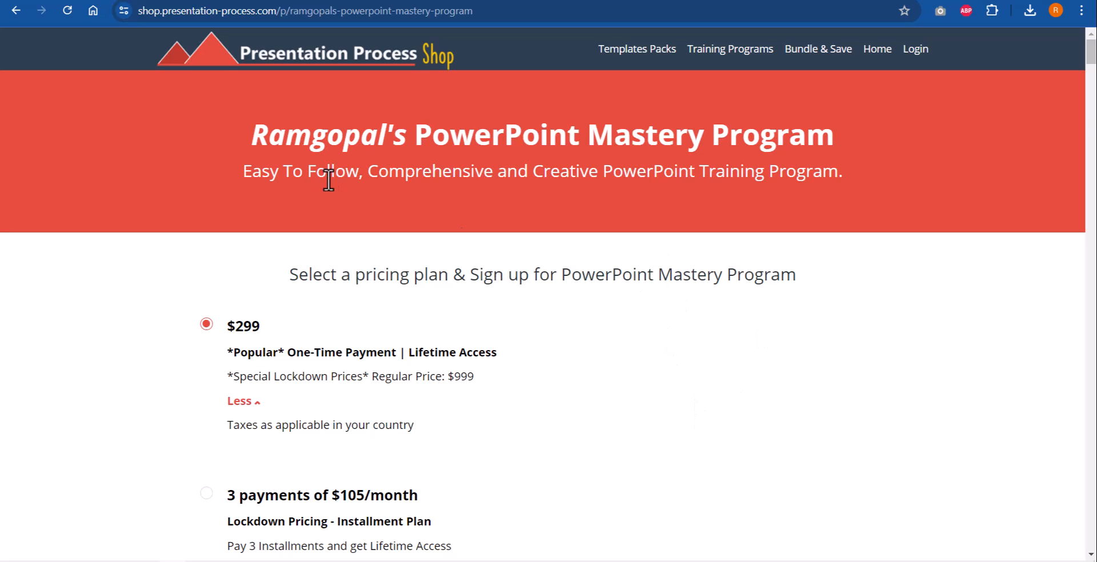
mouse_move(653, 202)
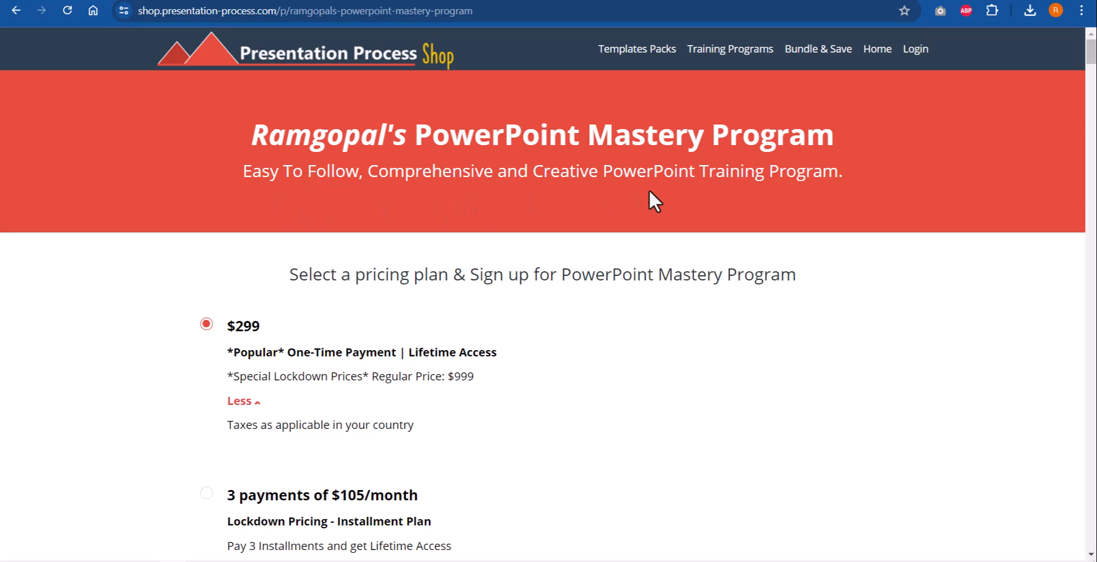
mouse_move(660, 213)
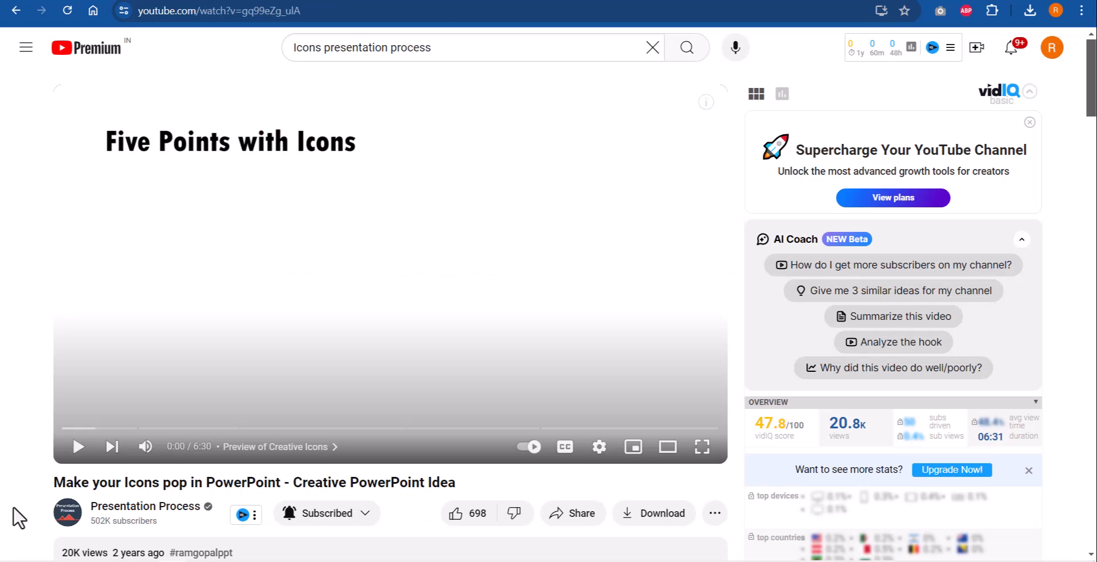
mouse_move(285, 489)
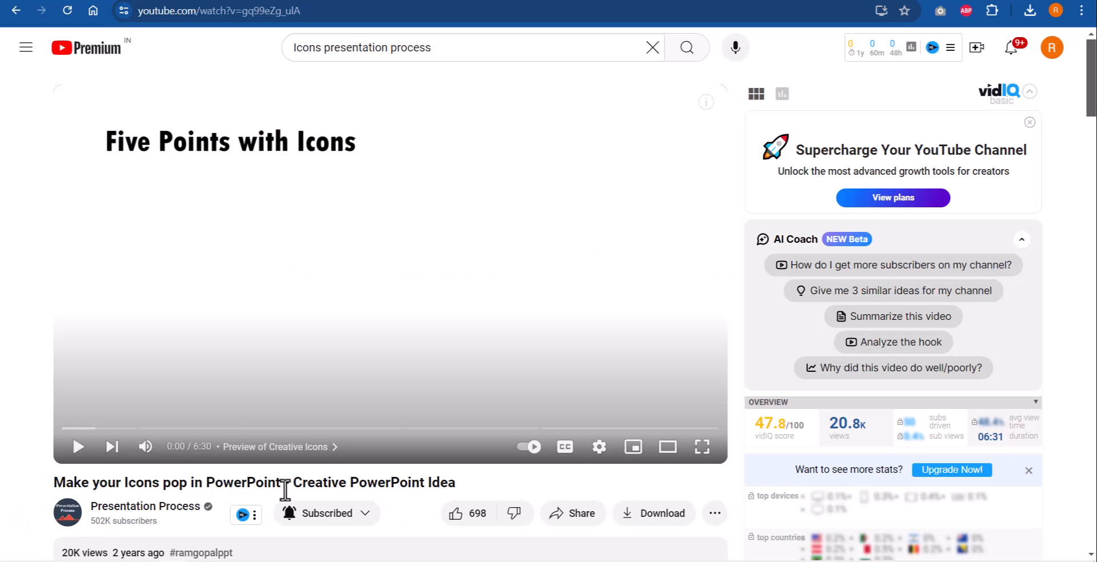
mouse_move(292, 482)
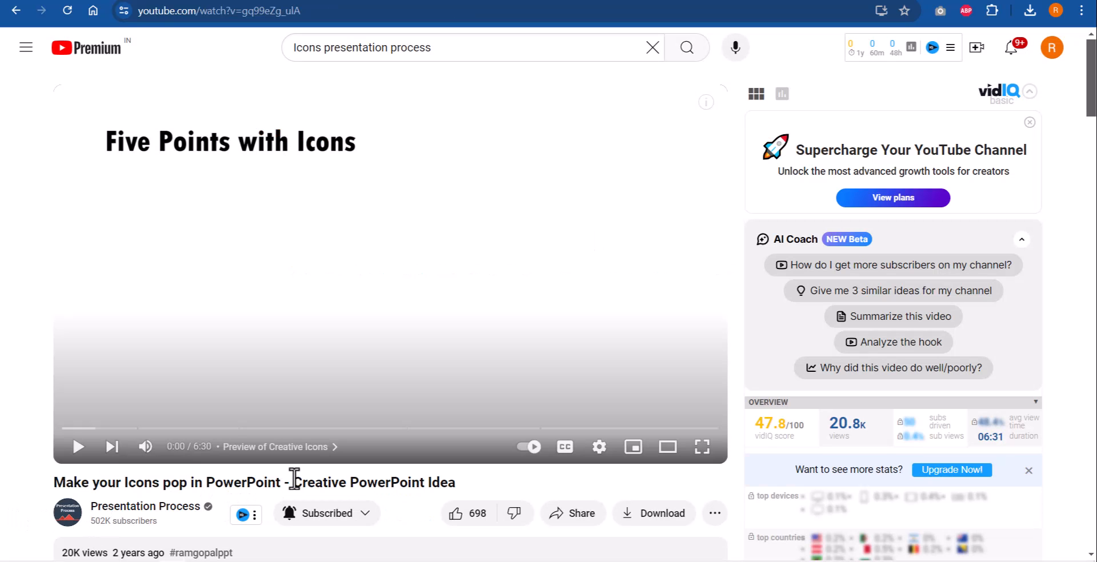
mouse_move(438, 504)
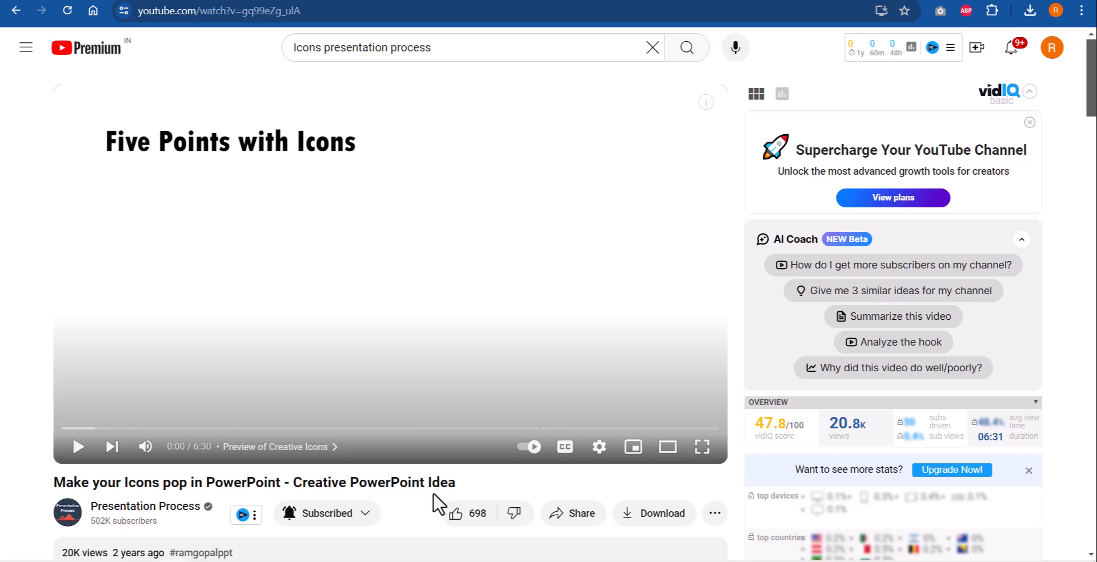
mouse_move(333, 289)
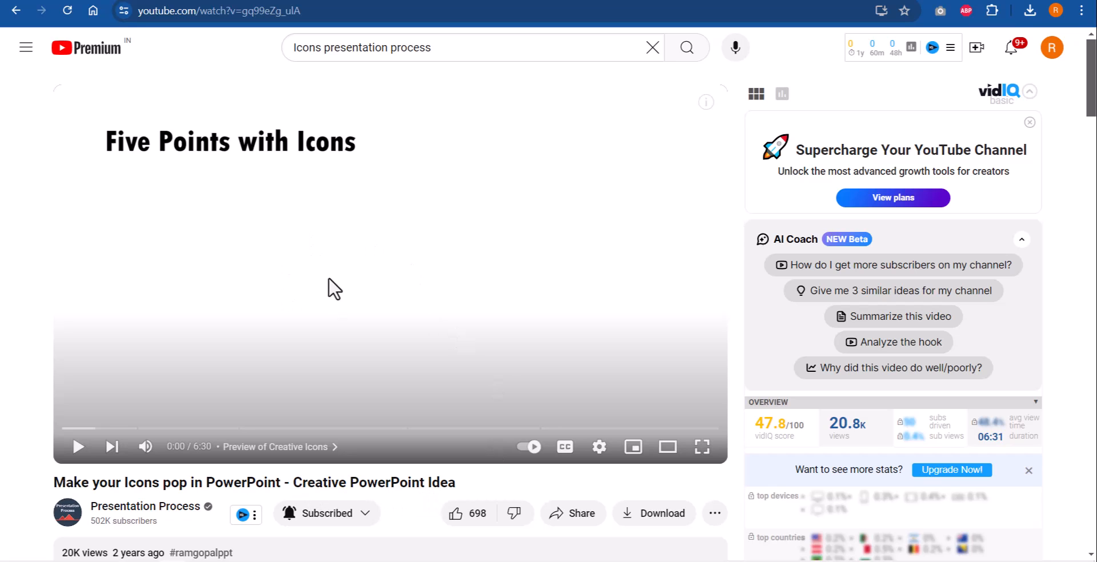
mouse_move(621, 283)
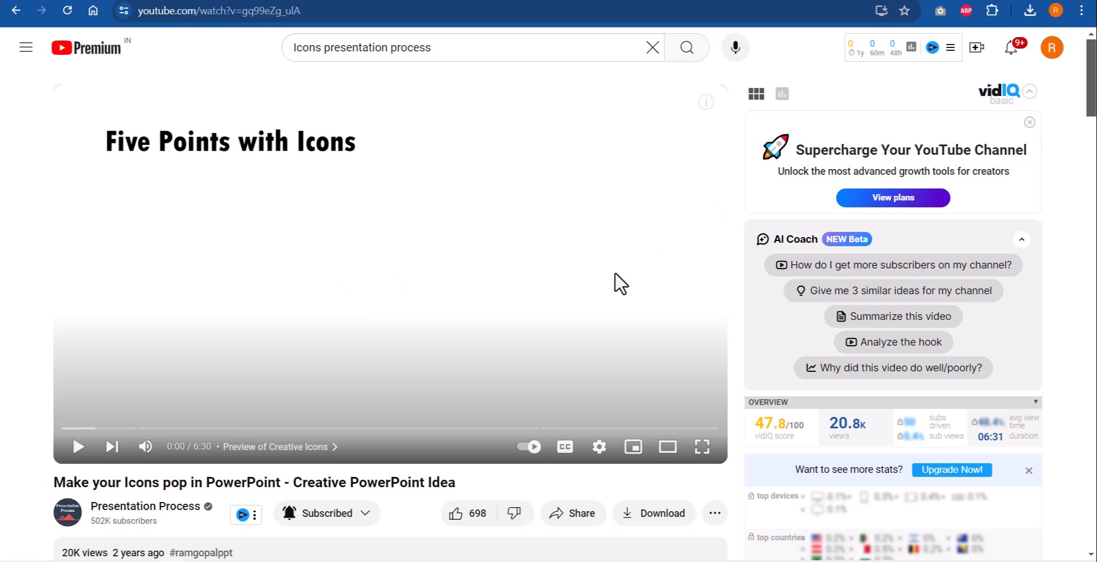
mouse_move(540, 307)
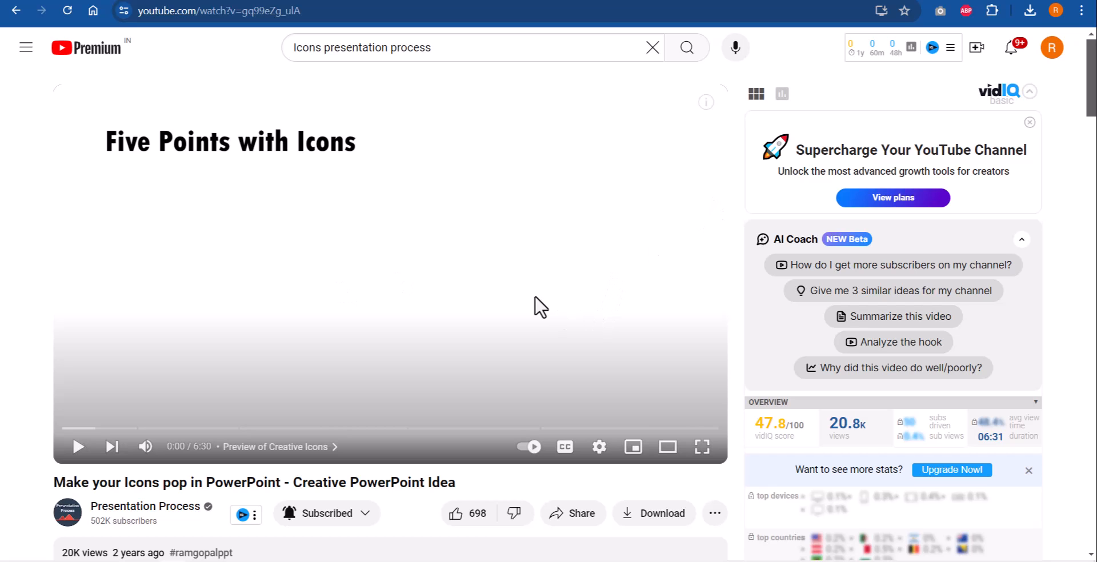